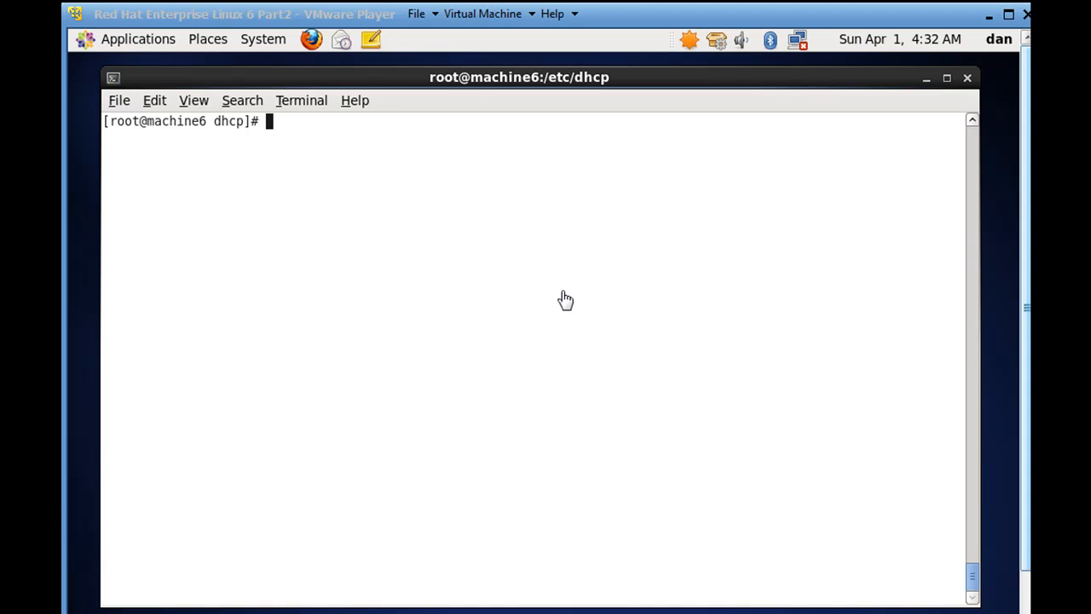
pyautogui.moveTo(809, 67)
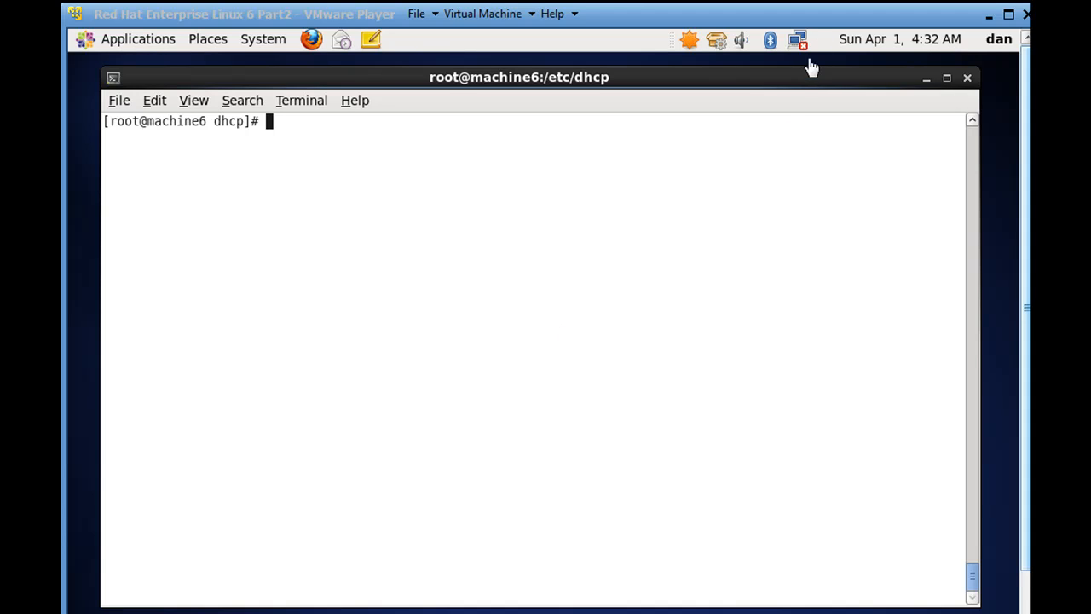
pyautogui.moveTo(795, 86)
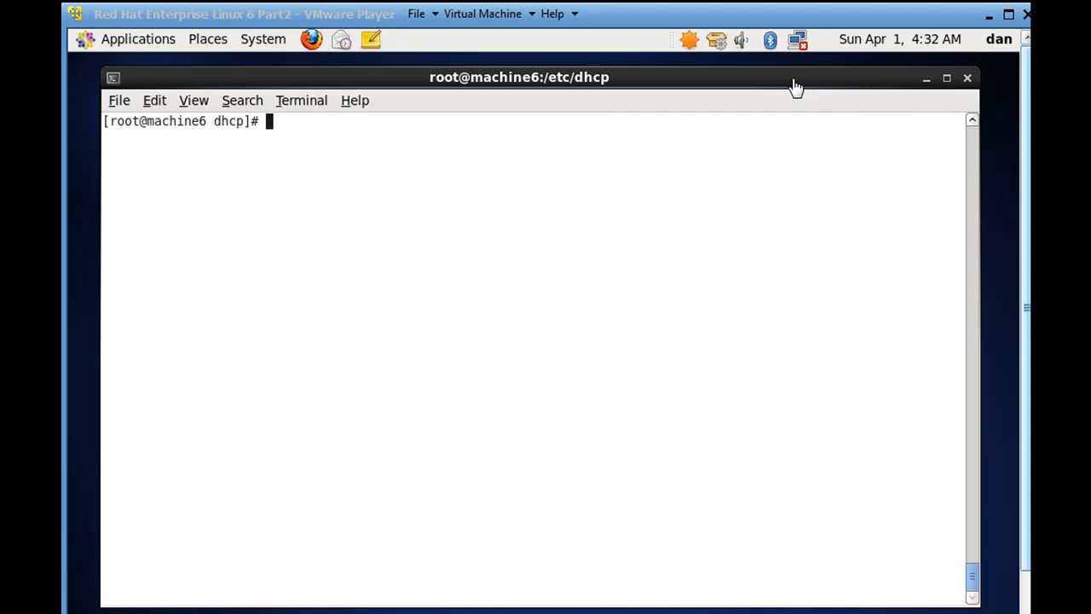
pyautogui.moveTo(788, 83)
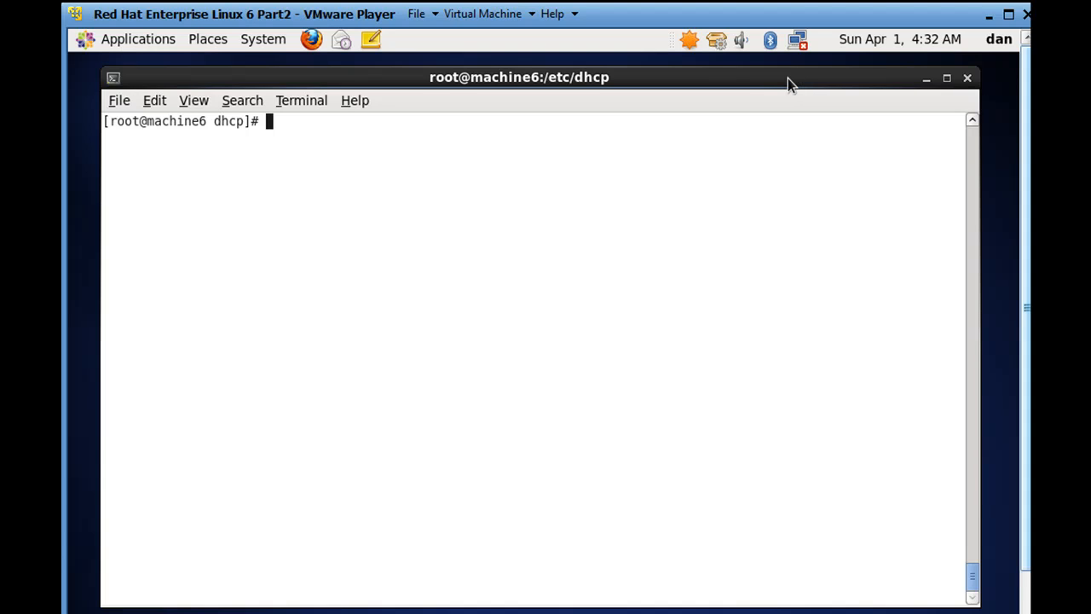
pyautogui.moveTo(812, 38)
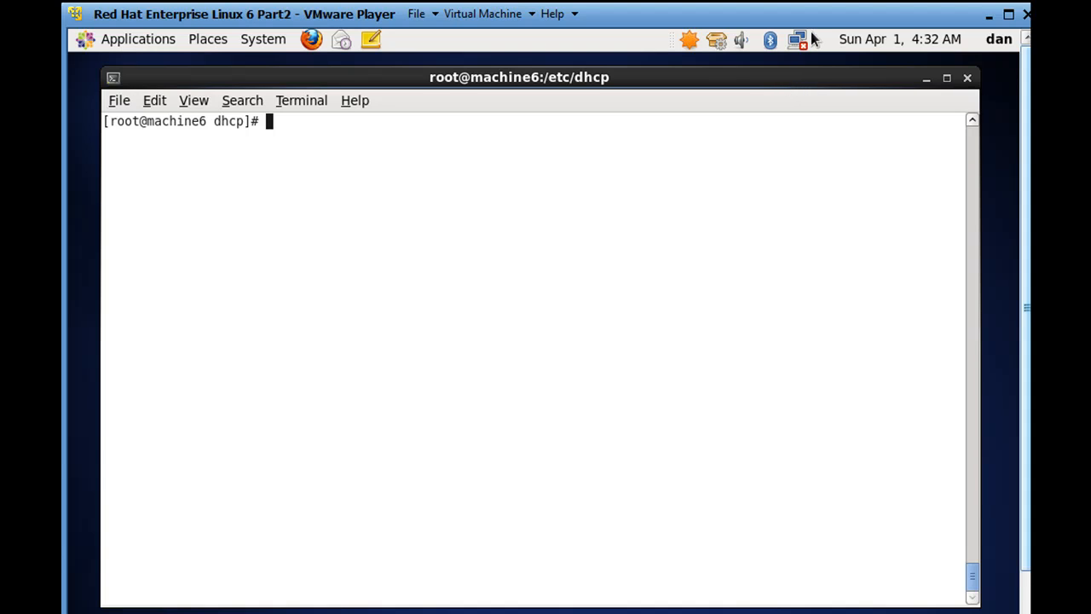
pyautogui.moveTo(800, 83)
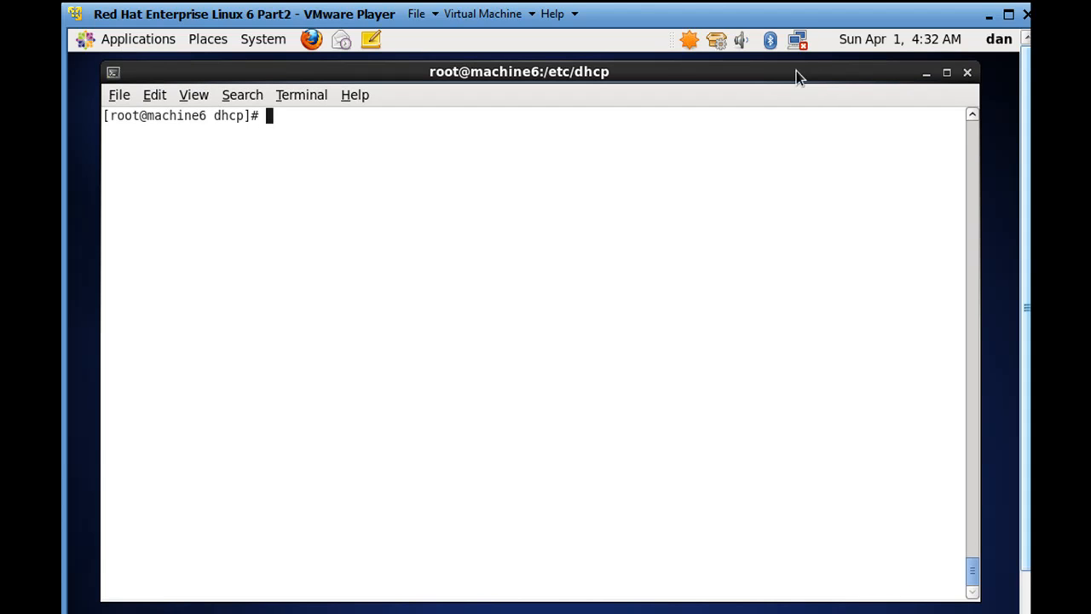
pyautogui.moveTo(689, 81)
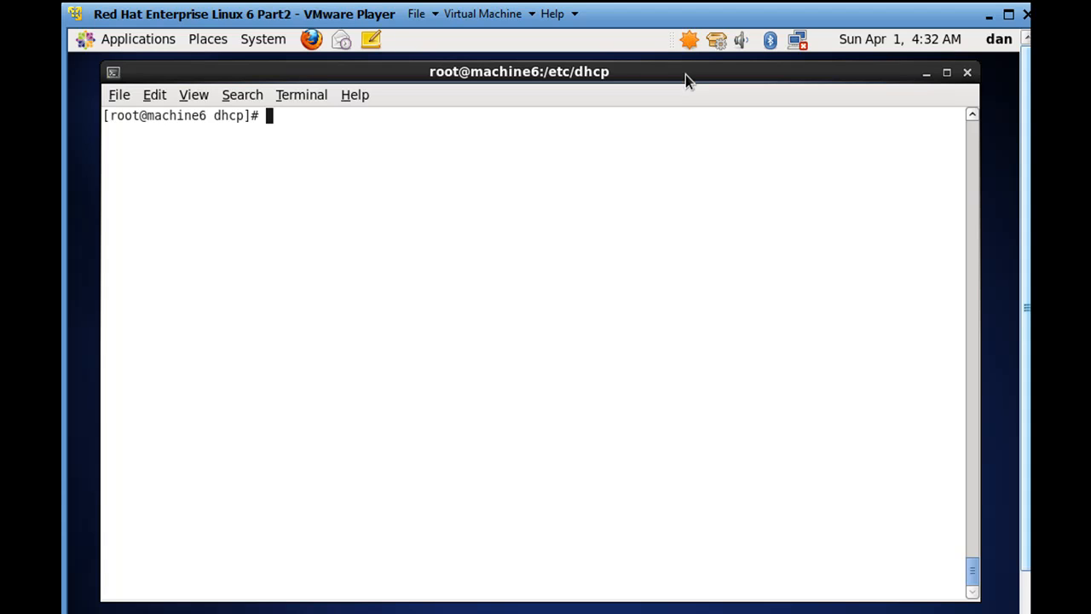
pyautogui.moveTo(689, 78)
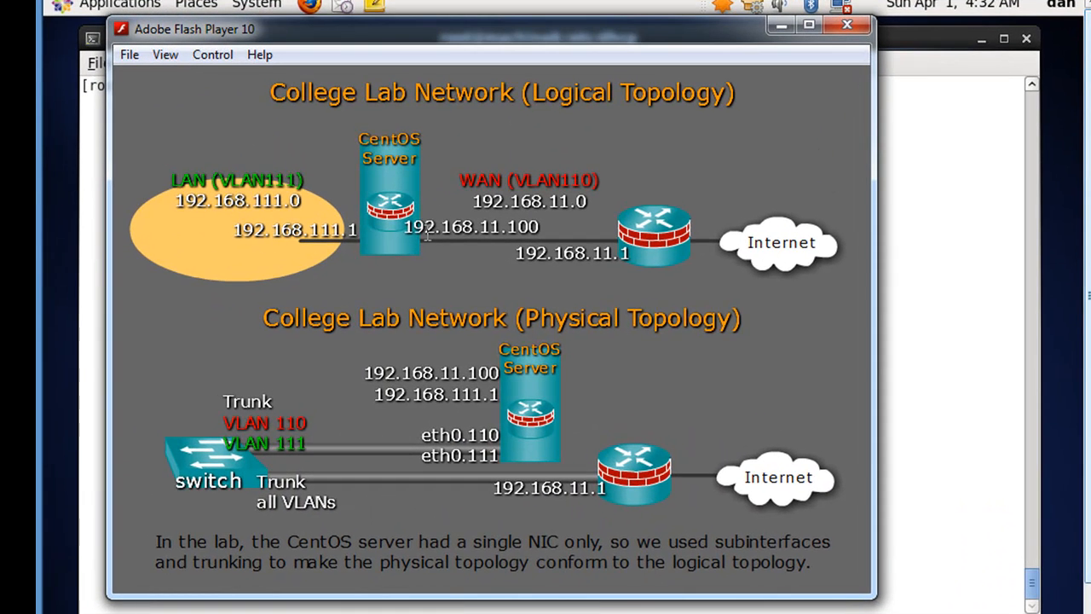
pyautogui.moveTo(356, 253)
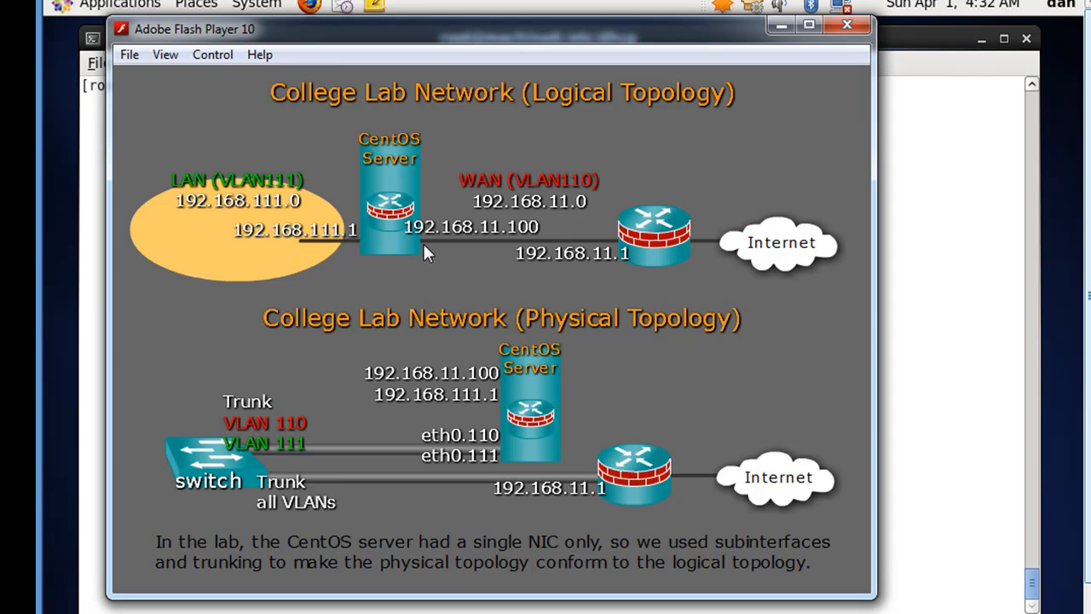
pyautogui.moveTo(316, 253)
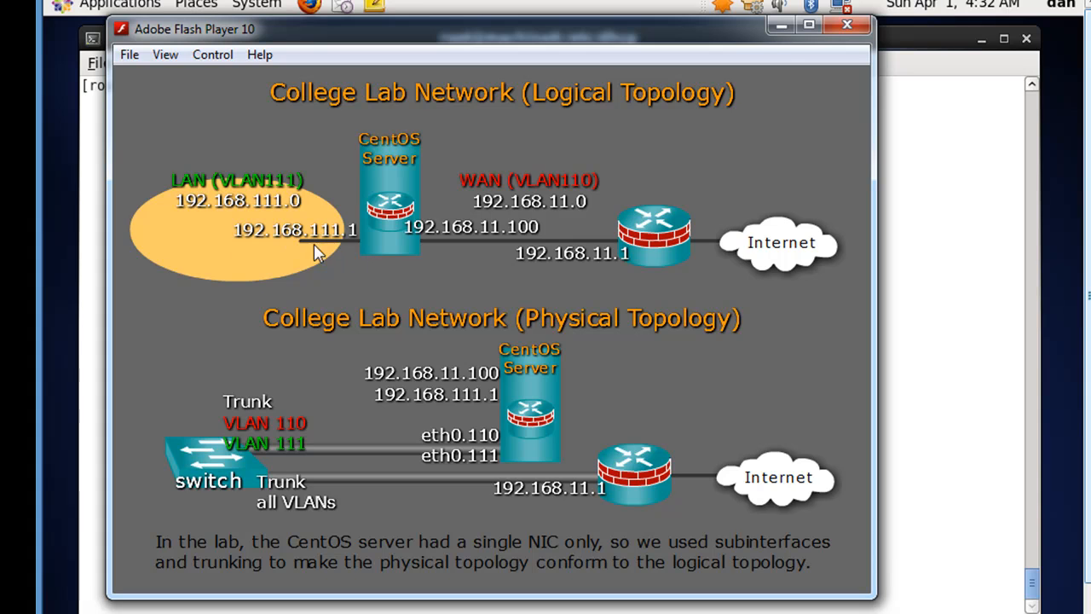
pyautogui.moveTo(341, 321)
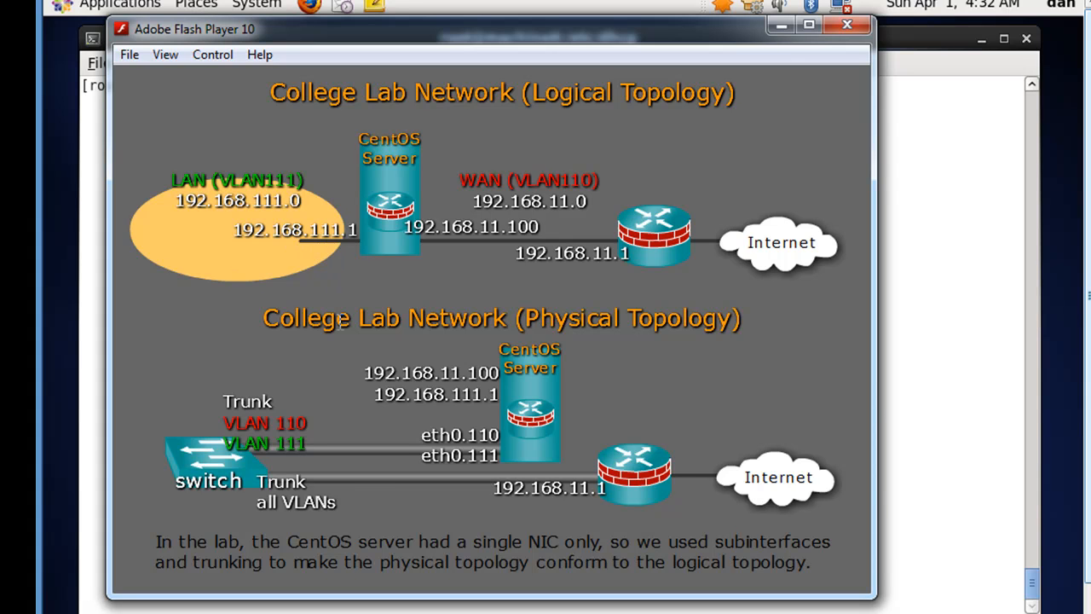
pyautogui.moveTo(510, 446)
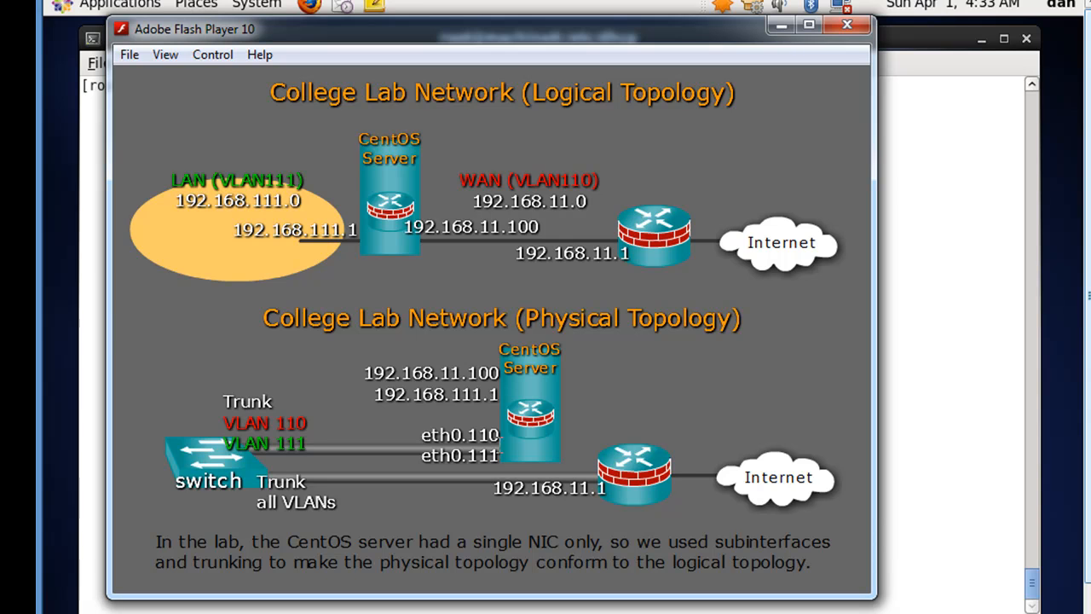
pyautogui.moveTo(495, 448)
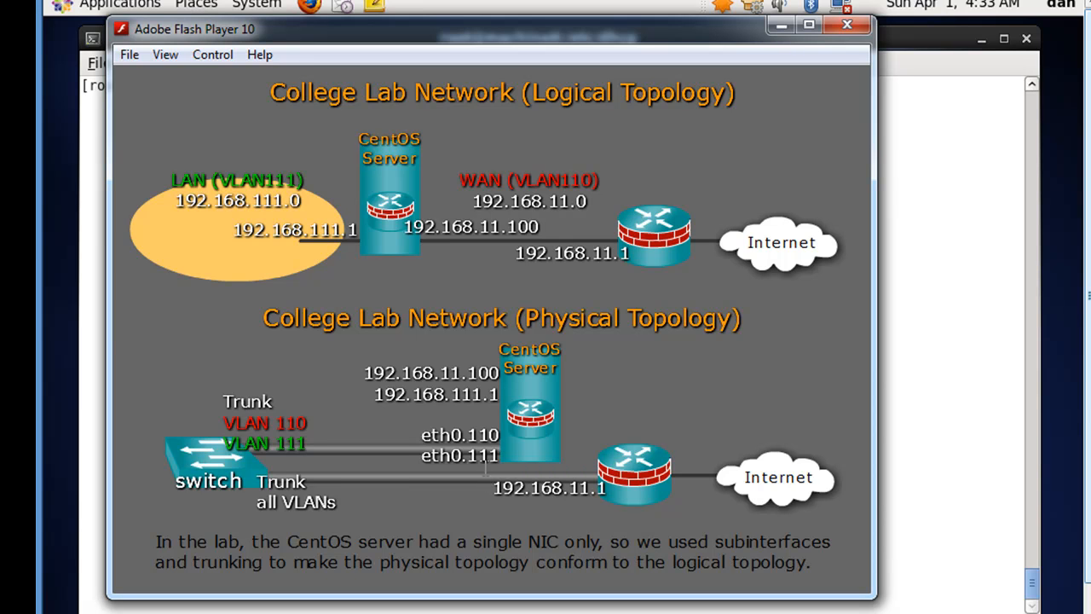
pyautogui.moveTo(486, 467)
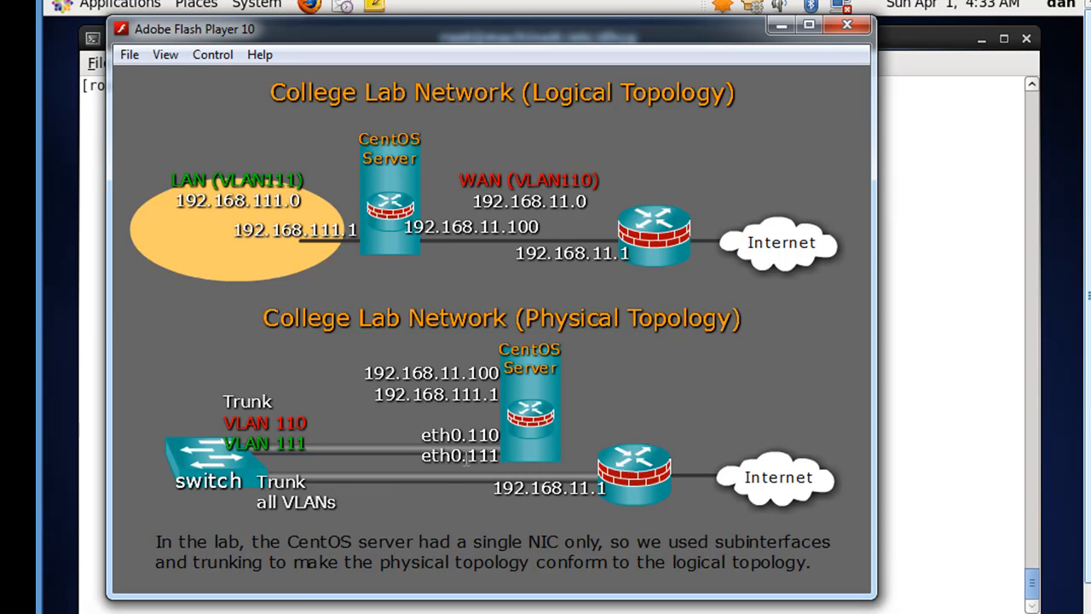
pyautogui.moveTo(507, 455)
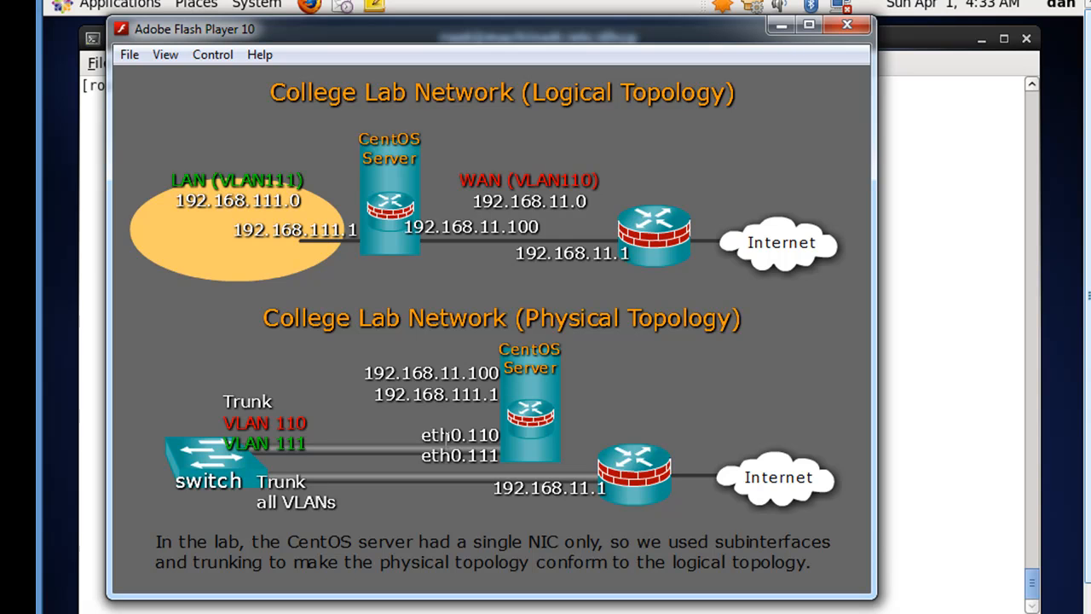
pyautogui.moveTo(365, 372)
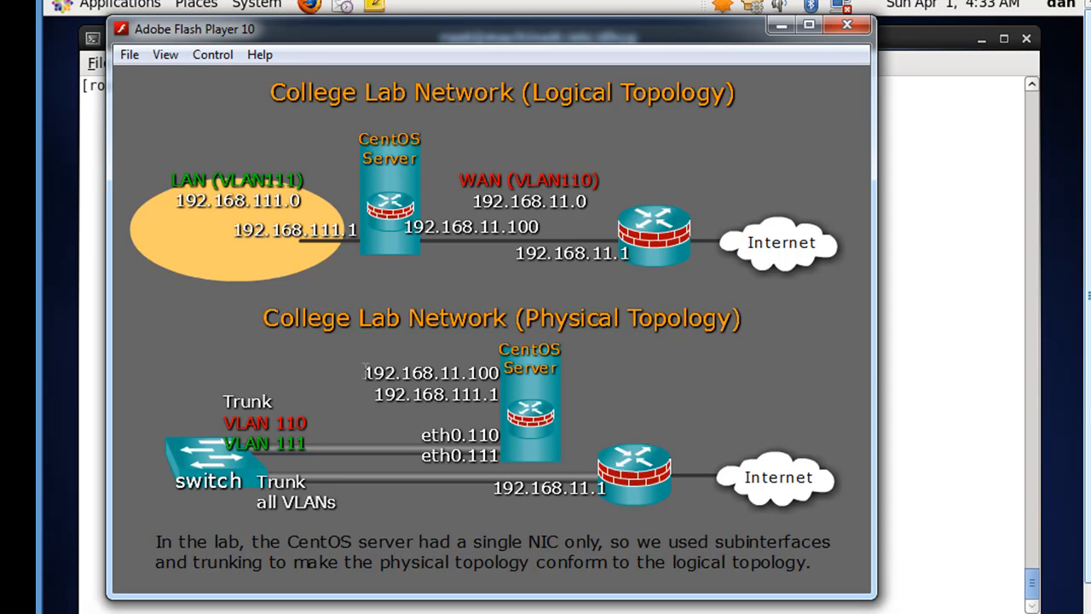
pyautogui.moveTo(454, 456)
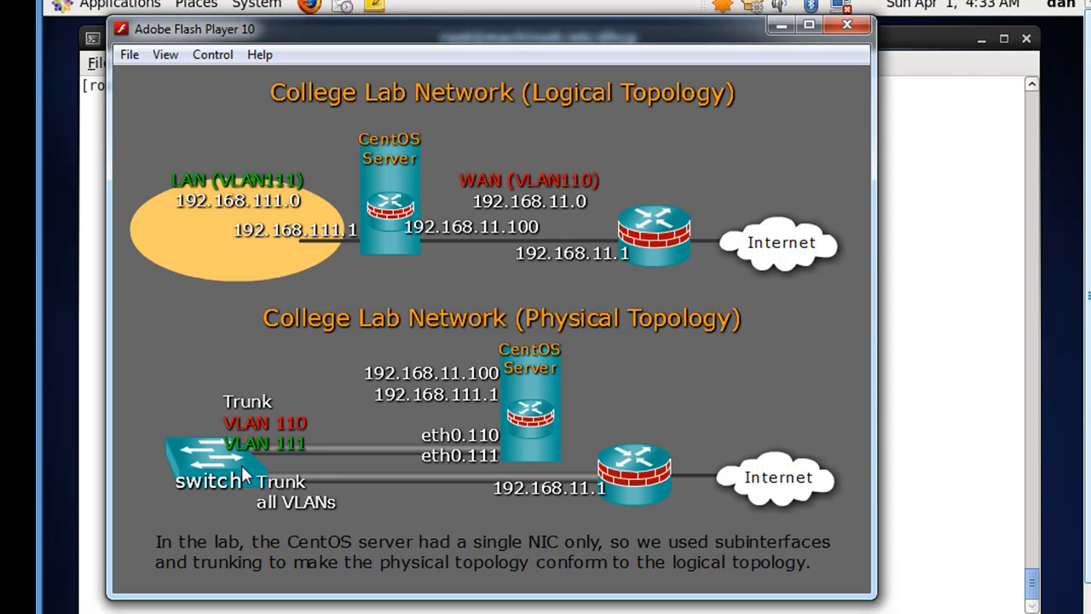
pyautogui.moveTo(247, 474)
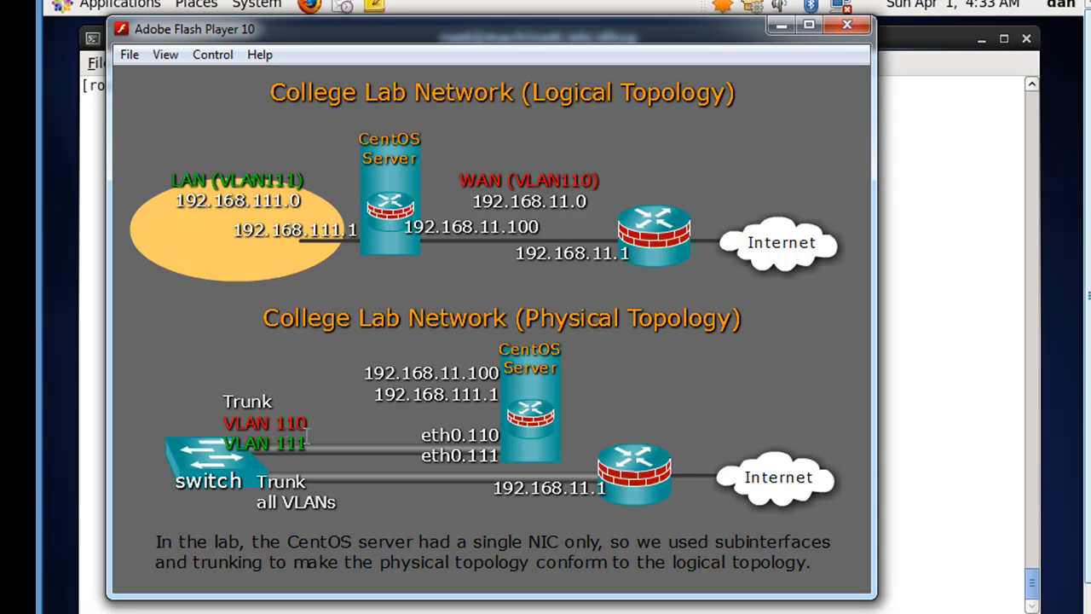
pyautogui.moveTo(387, 427)
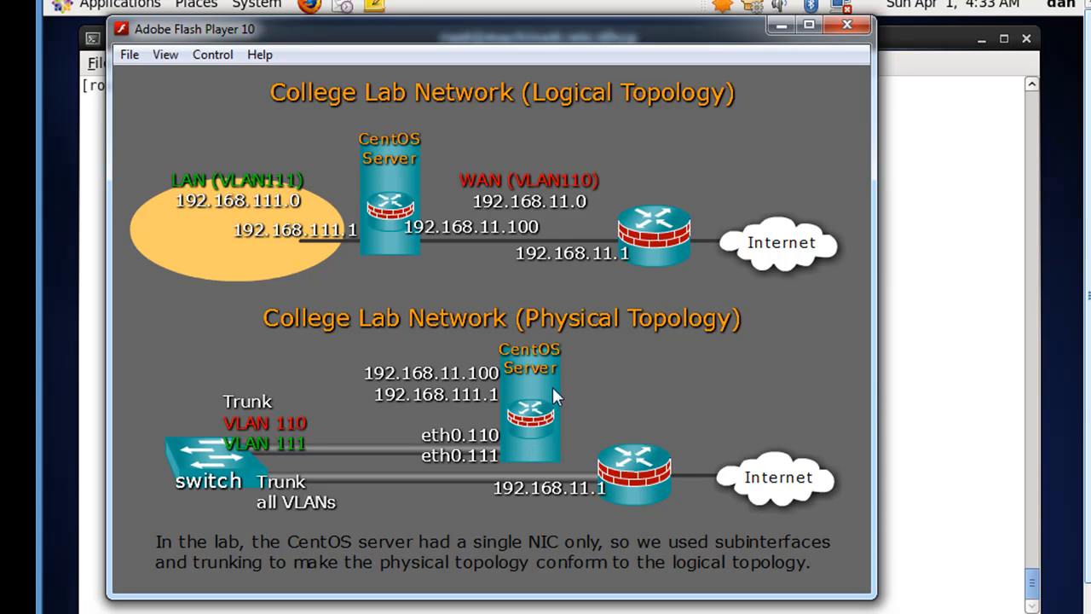
pyautogui.moveTo(546, 435)
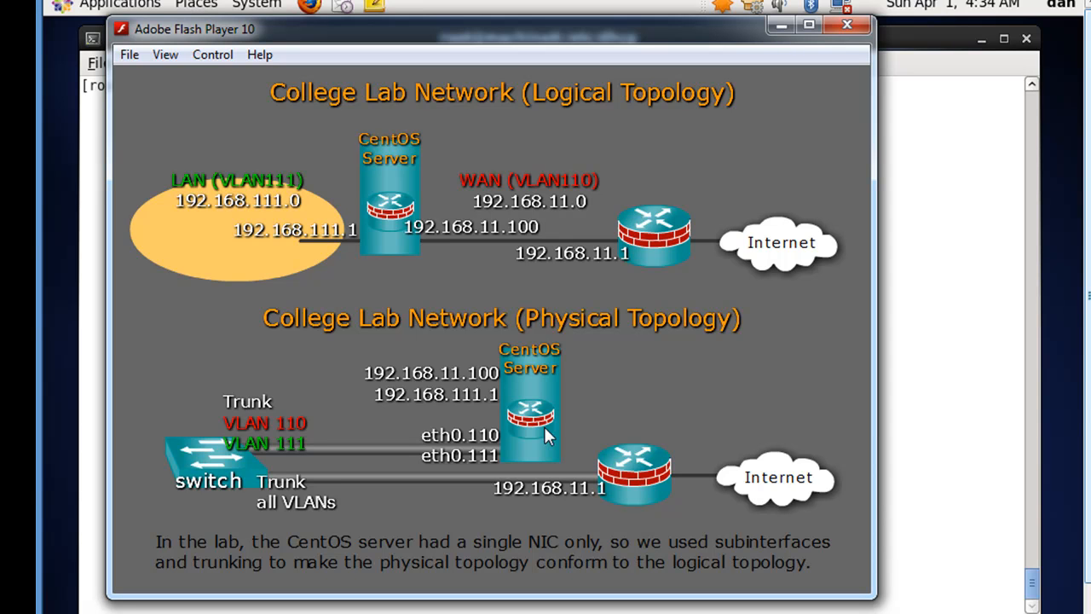
pyautogui.moveTo(739, 33)
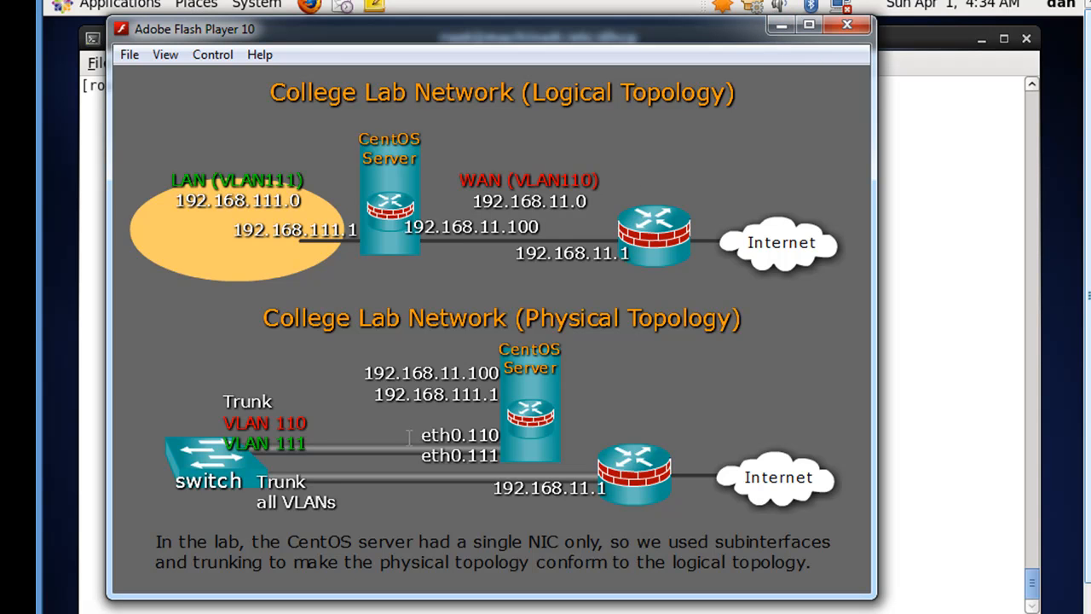
pyautogui.moveTo(420, 437)
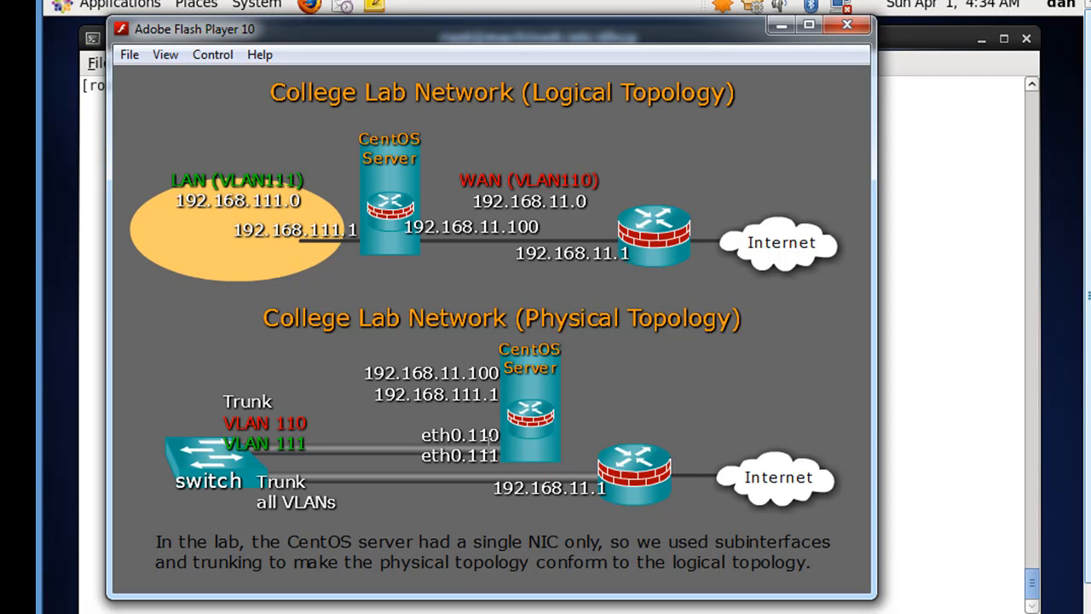
pyautogui.moveTo(466, 461)
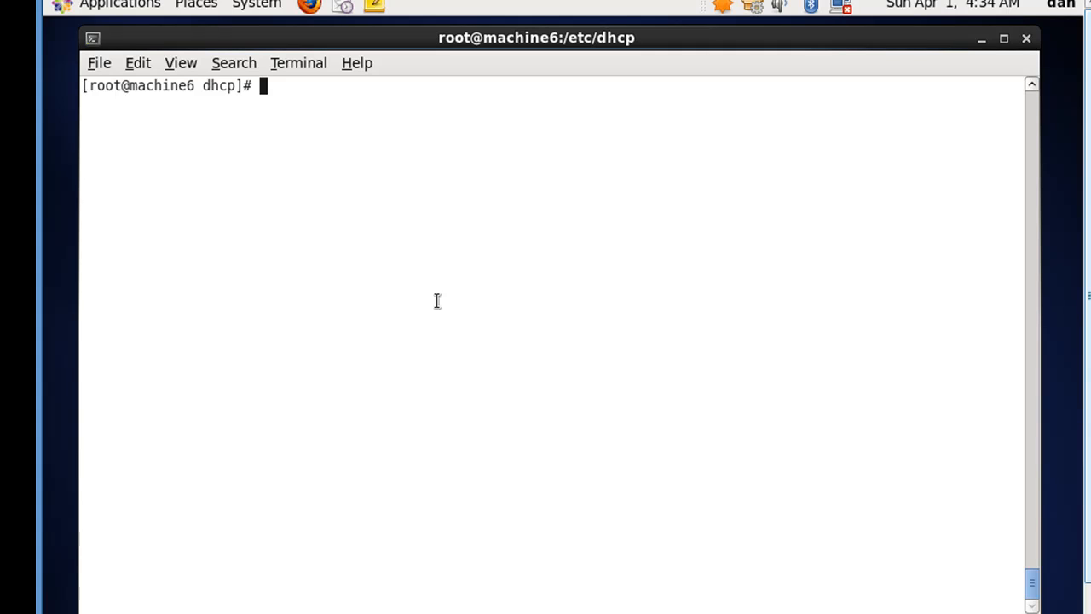
# Clear the screen and list /etc/sysconfig/network-scripts/ to show ifcfg-eth0 and ifcfg-eth1.
pyautogui.write('clear')
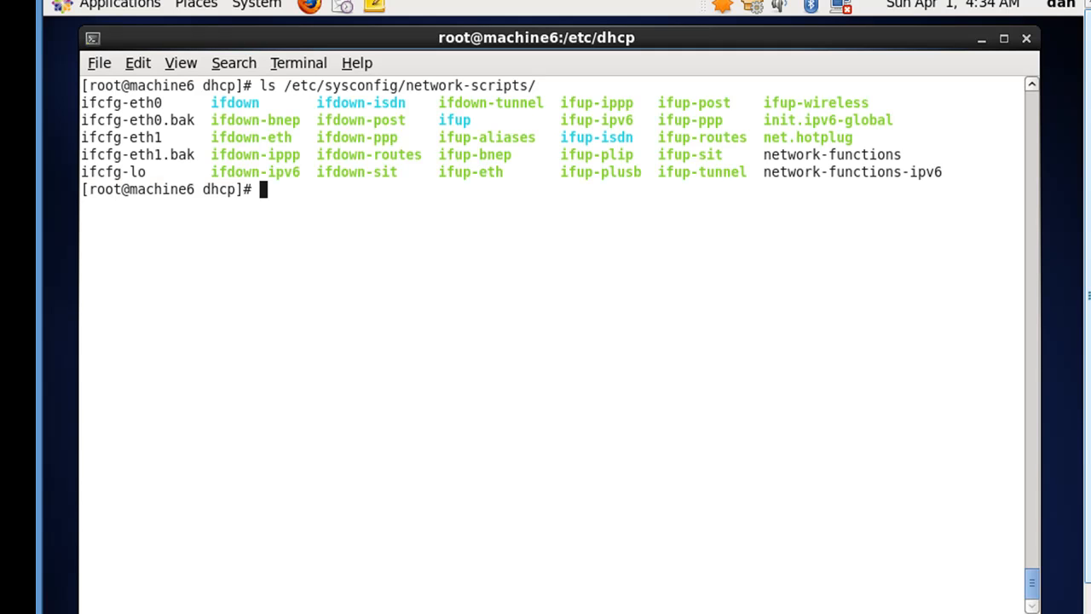
pyautogui.moveTo(497, 159)
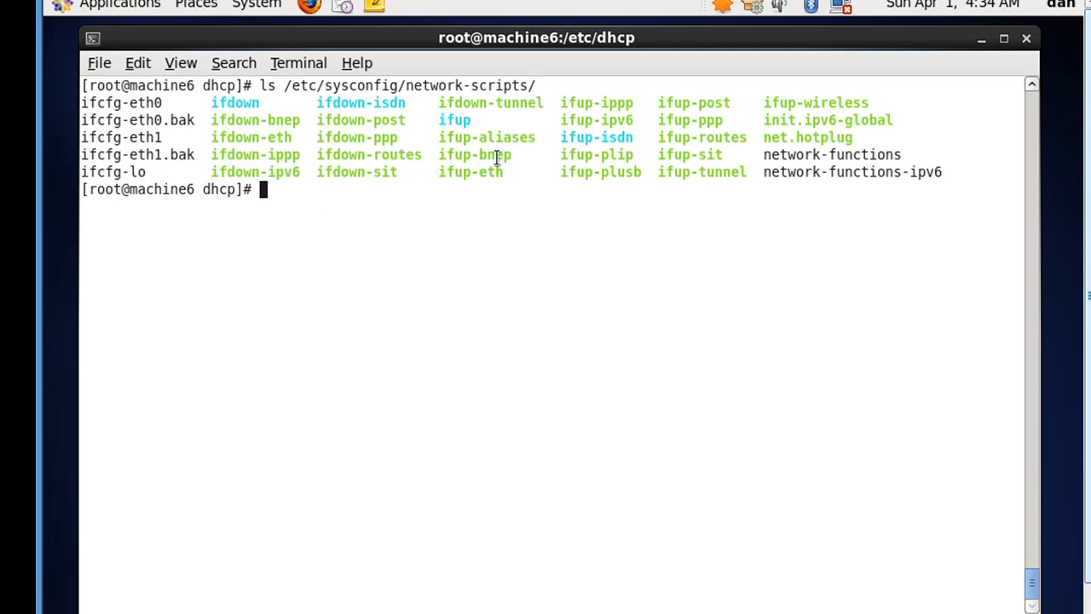
pyautogui.moveTo(181, 154)
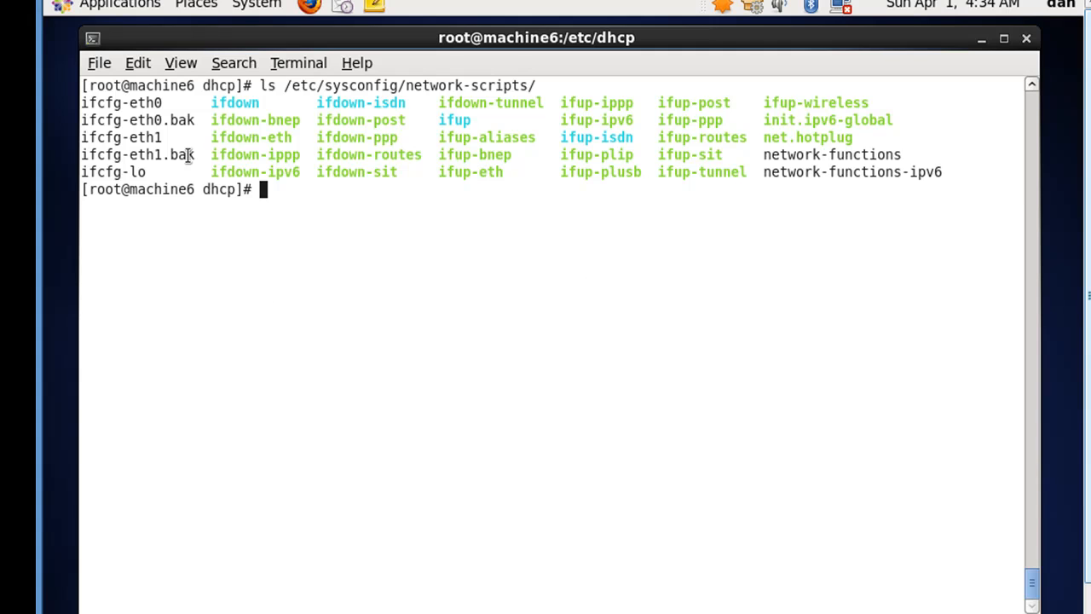
pyautogui.doubleClick(121, 103)
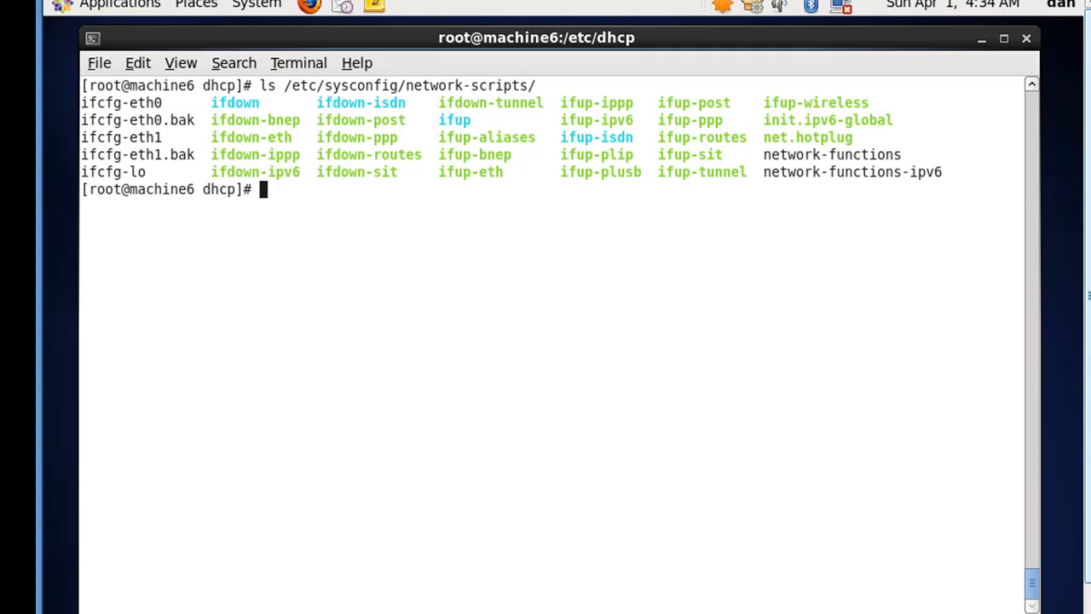
pyautogui.write('ls /etc/sysconfig/network-scripts/')
pyautogui.write('clear')
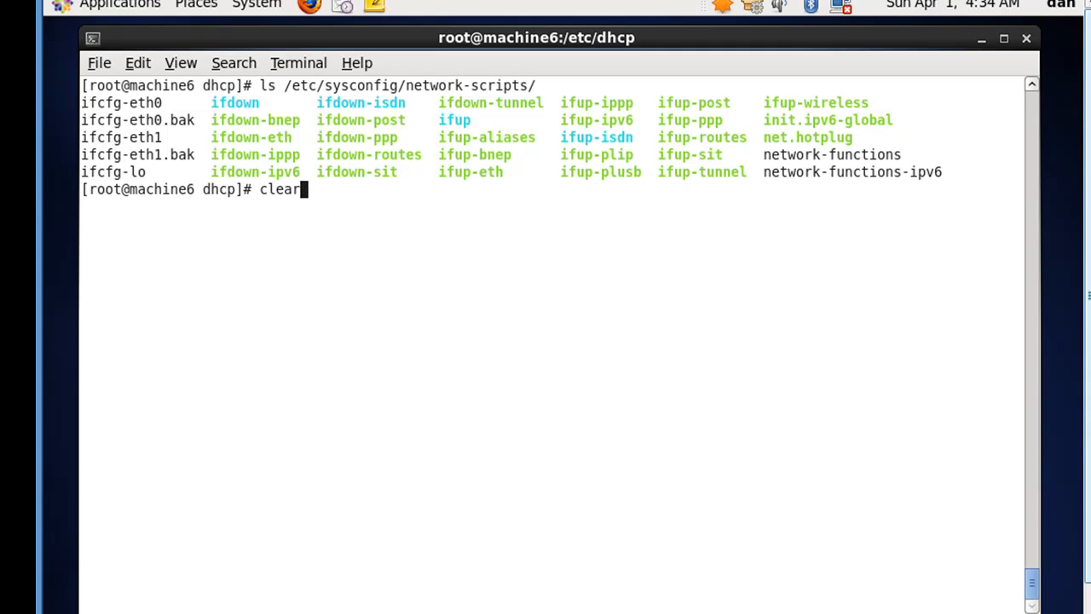
# Copy ifcfg-eth0 to new files ifcfg-eth0.111 and ifcfg-eth0.bak2.
pyautogui.write('cp /etc/sysconfig/network-scripts/ifcfg-eth0 /etc/sysconfig/network-scripts/ifcfg-eth0.111')
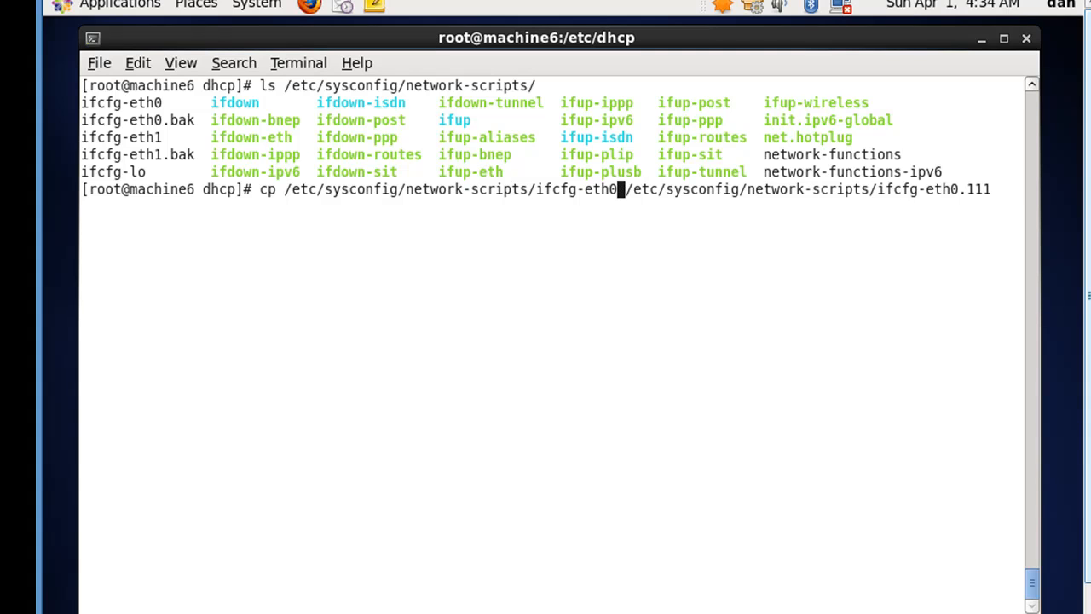
pyautogui.moveTo(493, 230)
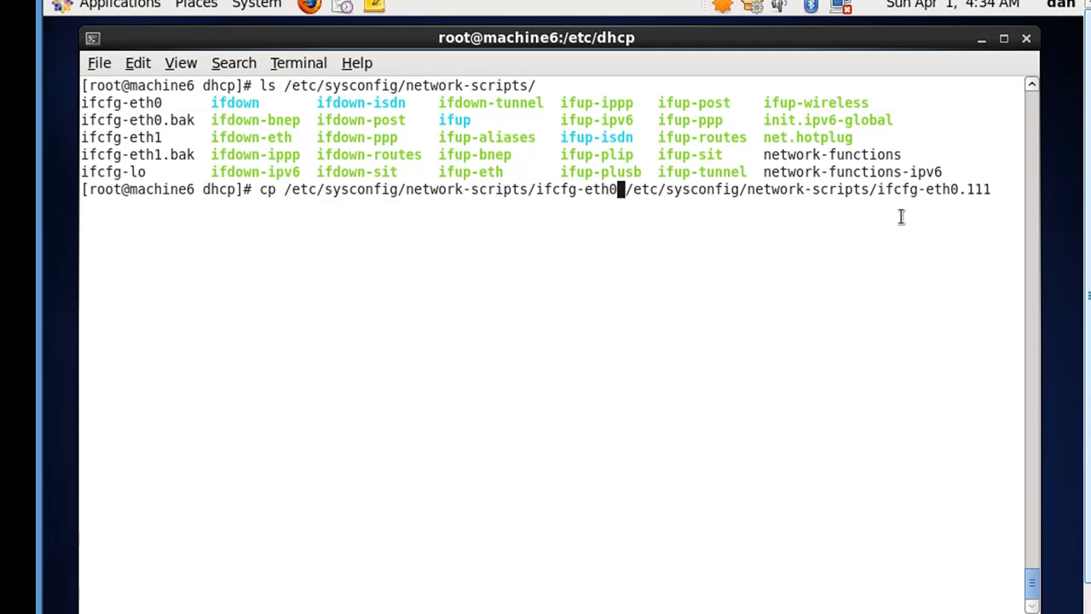
pyautogui.moveTo(996, 224)
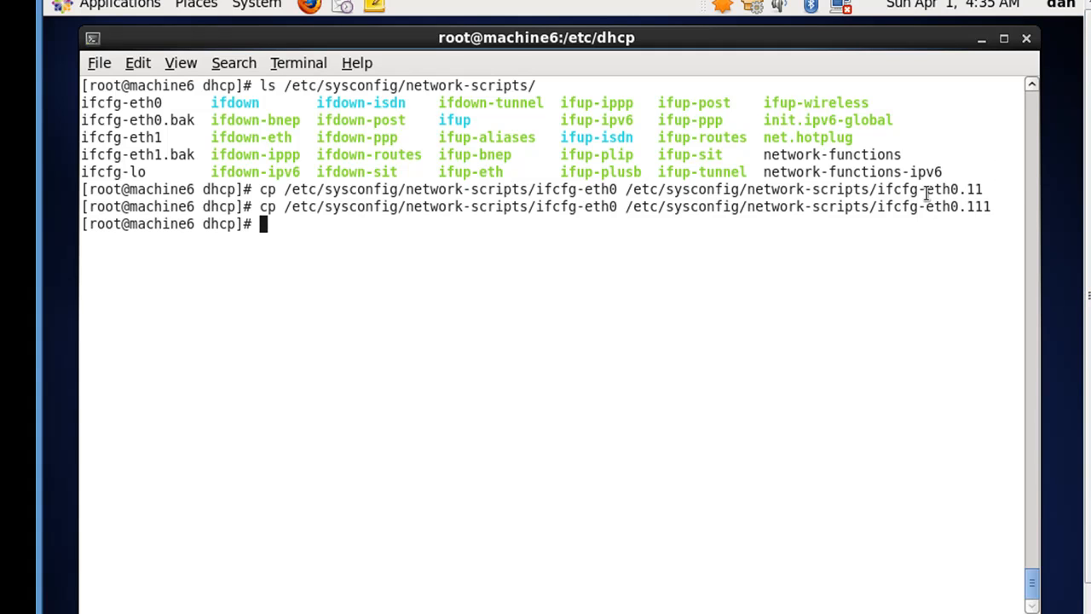
pyautogui.doubleClick(952, 188)
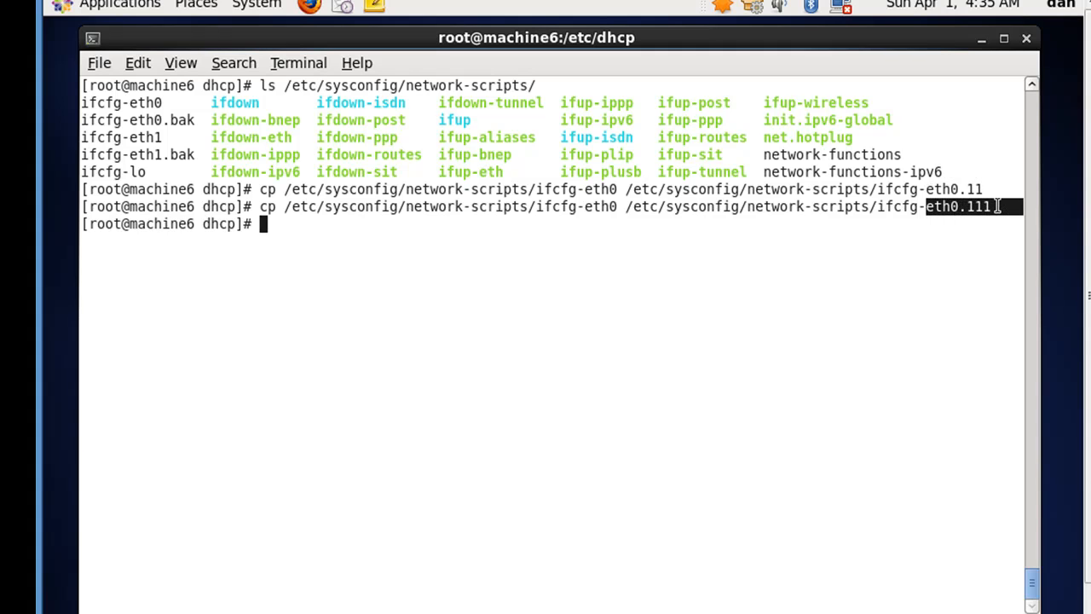
pyautogui.moveTo(980, 212)
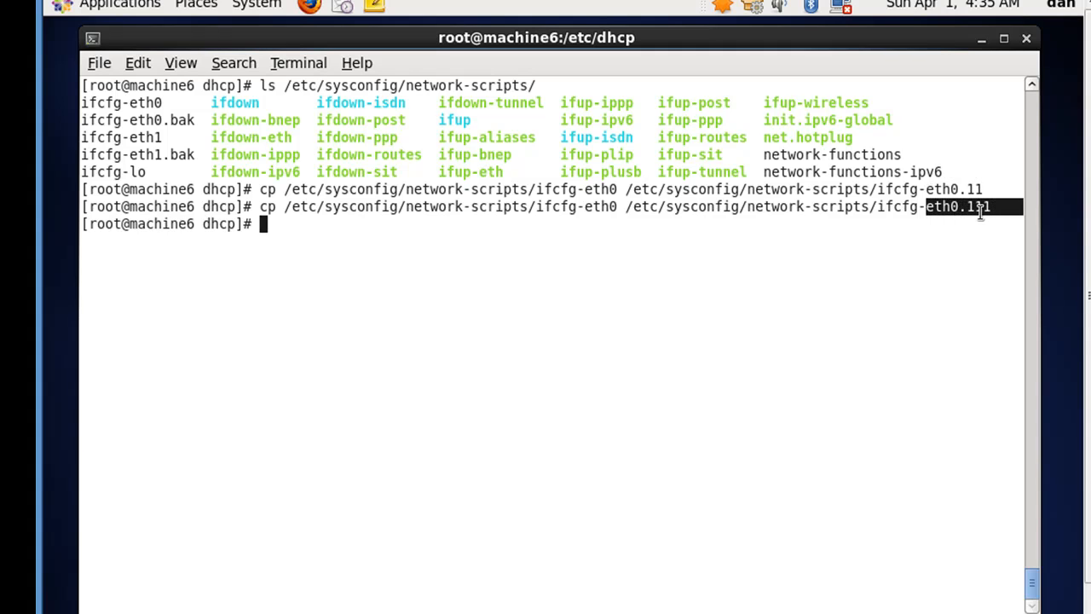
pyautogui.write('1')
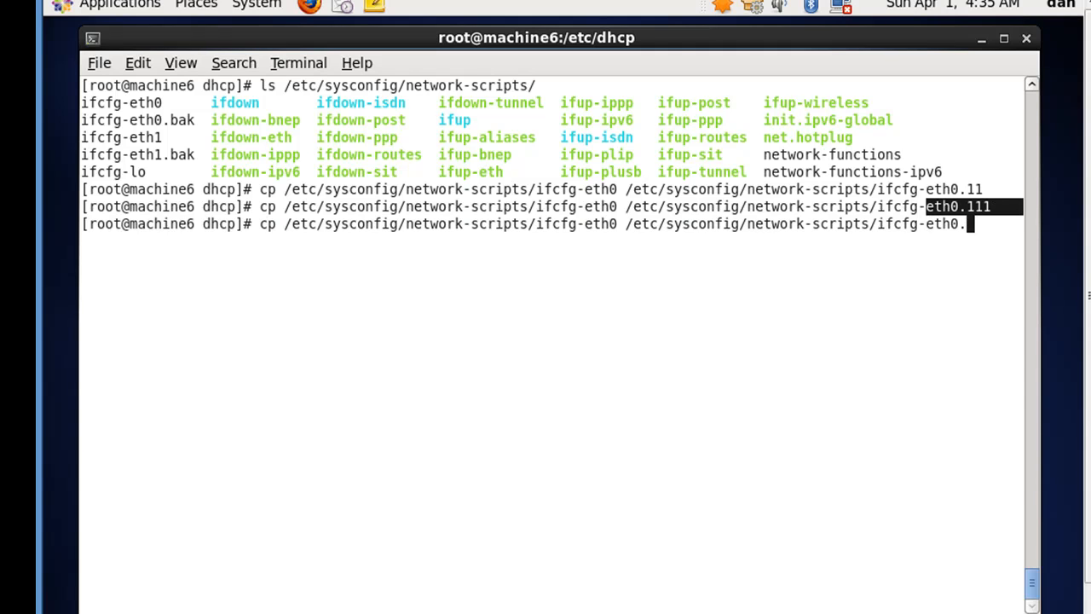
pyautogui.write('bak2')
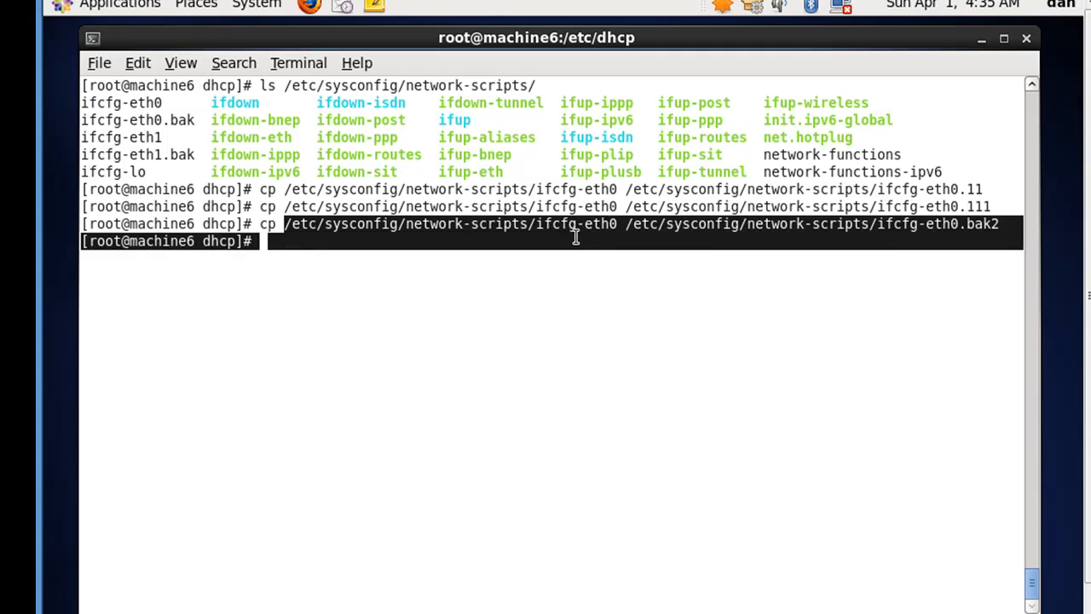
pyautogui.press('Return')
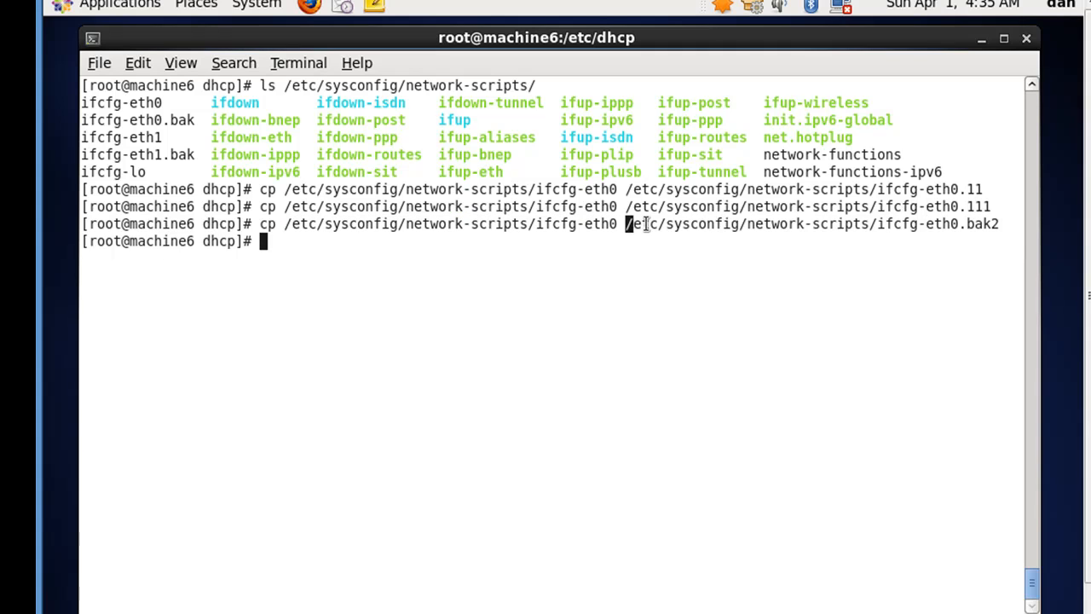
# List network-scripts and point out the new ifcfg-eth0.11 and original ifcfg-eth0 files.
pyautogui.moveTo(626, 223); pyautogui.dragTo(999, 223)
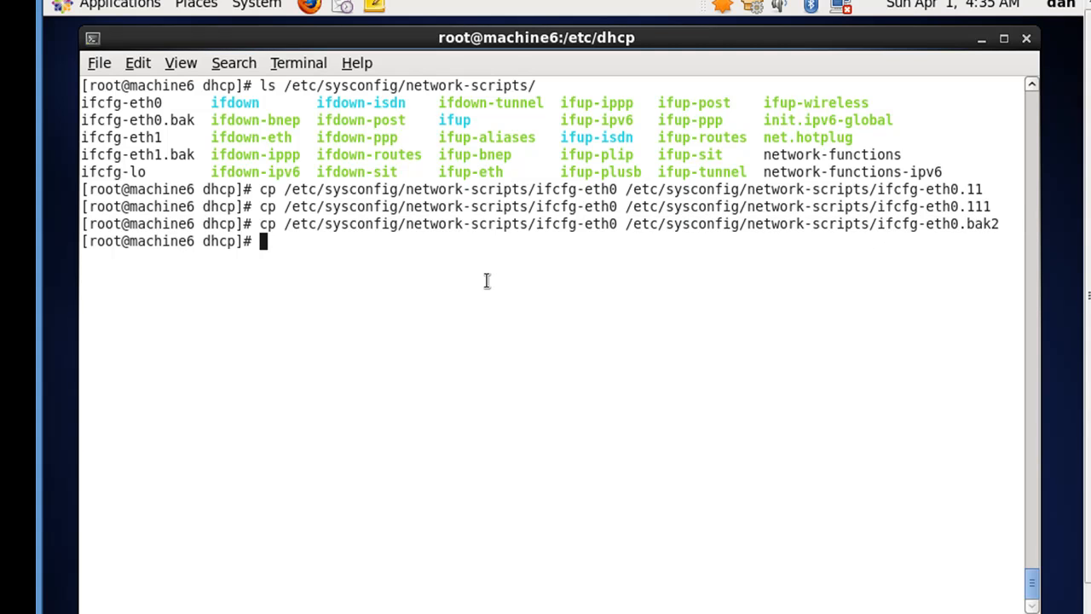
pyautogui.write('ls /etc/sysconfig/network-scripts/')
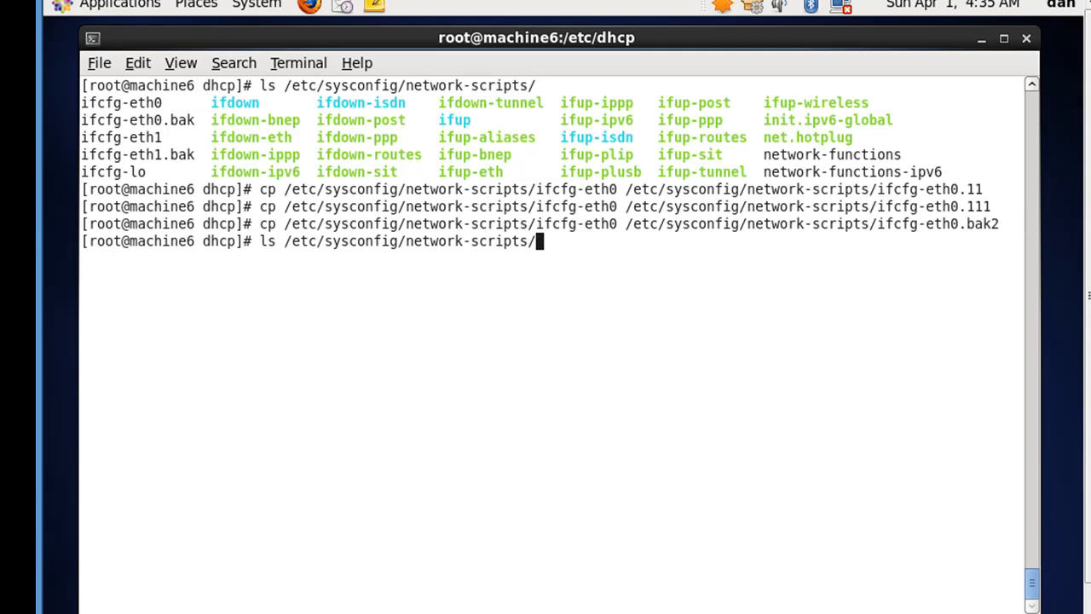
pyautogui.press('Return')
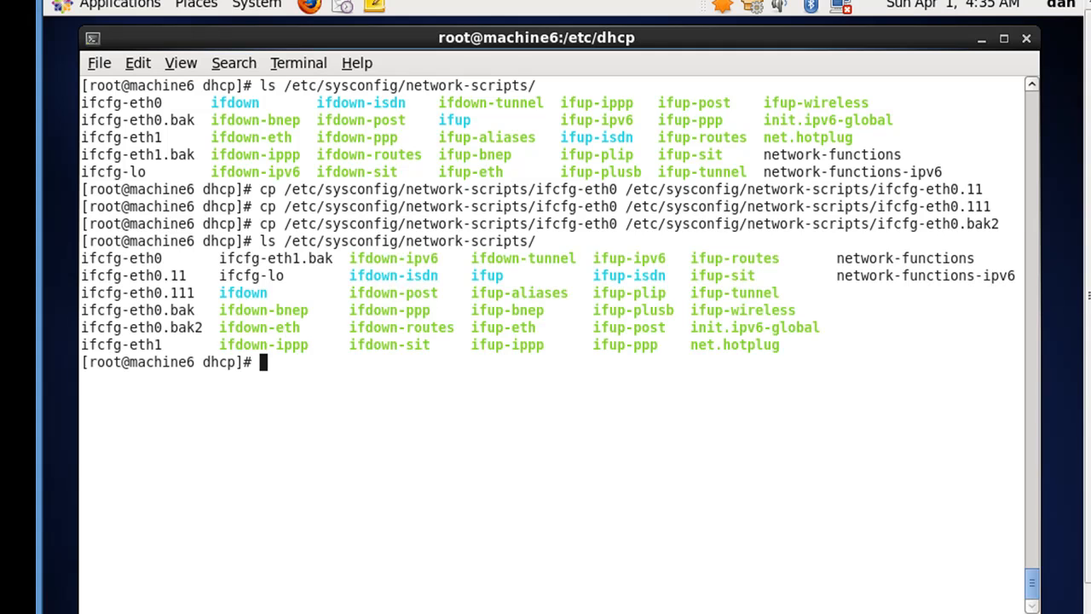
pyautogui.moveTo(84, 253)
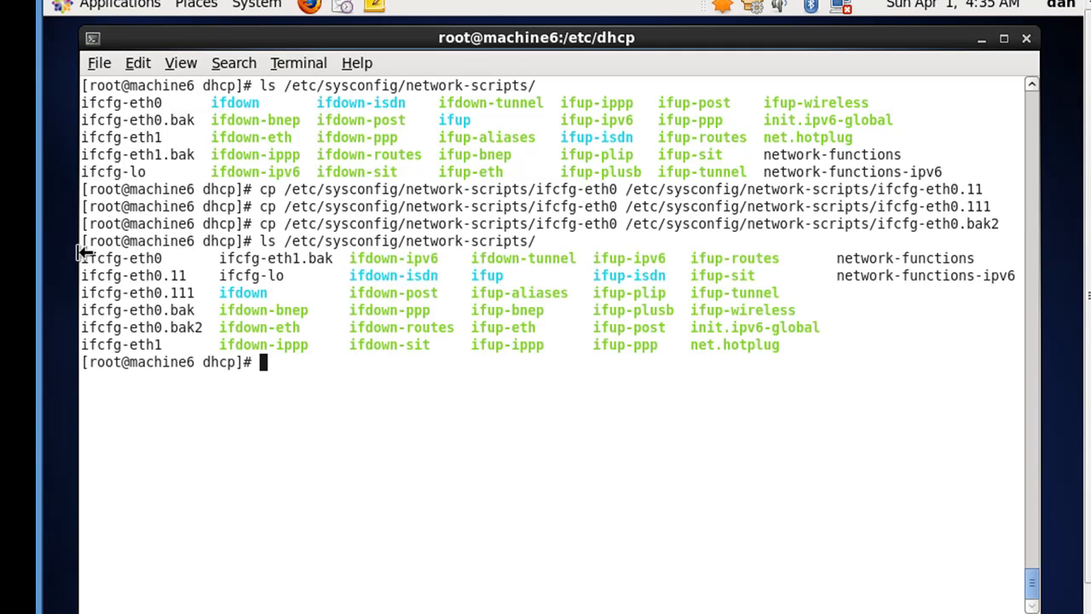
pyautogui.moveTo(197, 281)
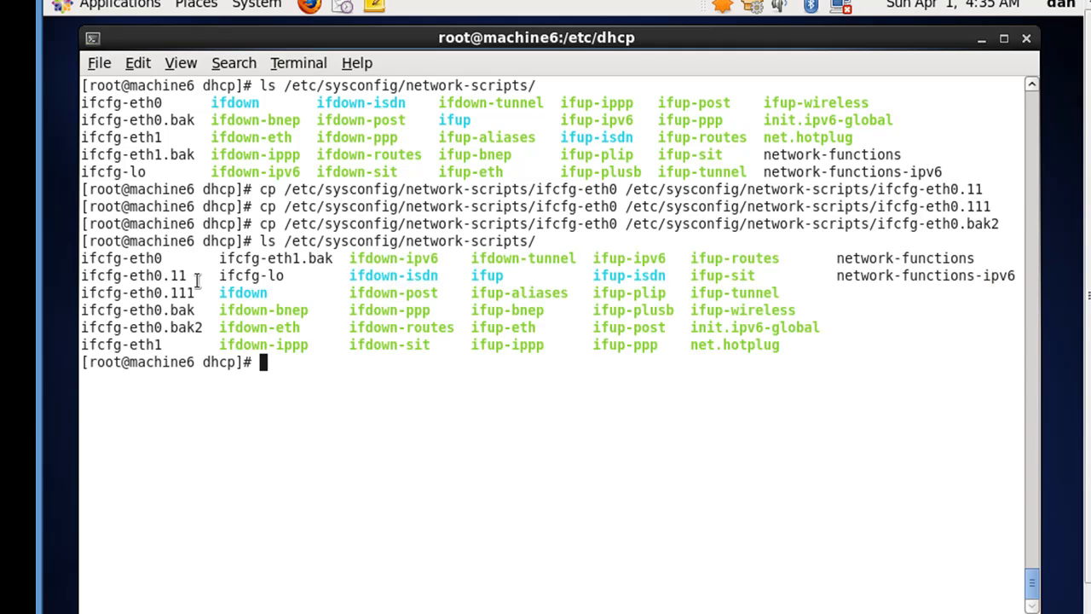
pyautogui.doubleClick(176, 275)
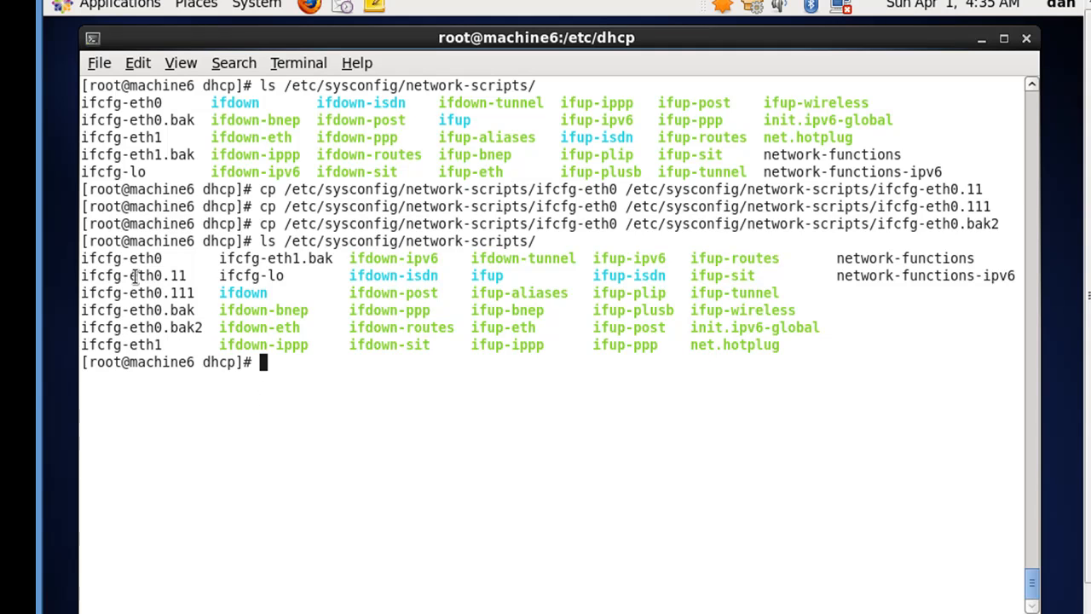
pyautogui.doubleClick(133, 275)
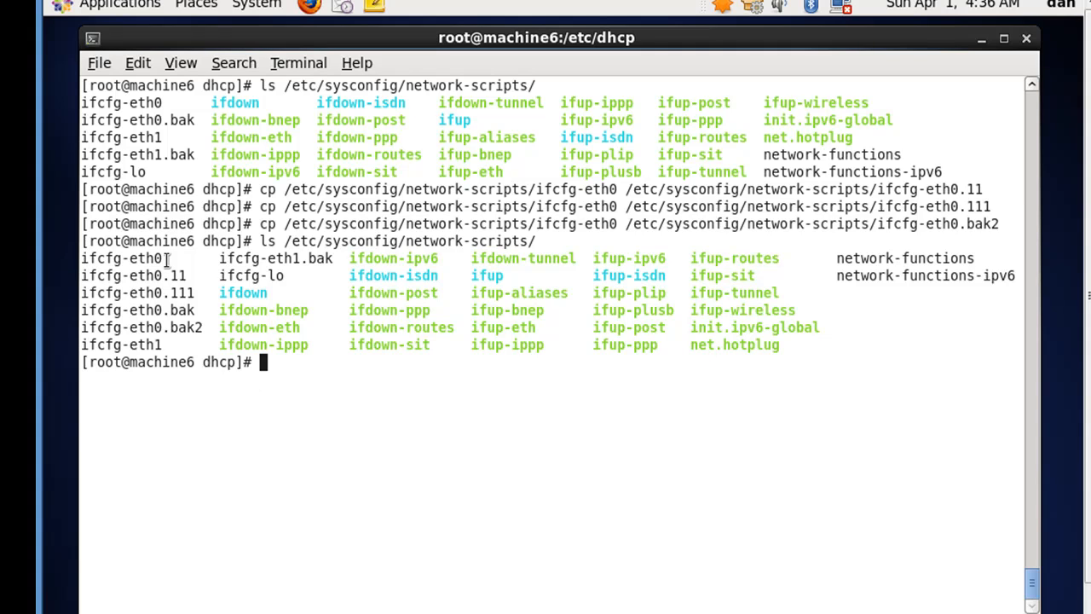
pyautogui.doubleClick(121, 257)
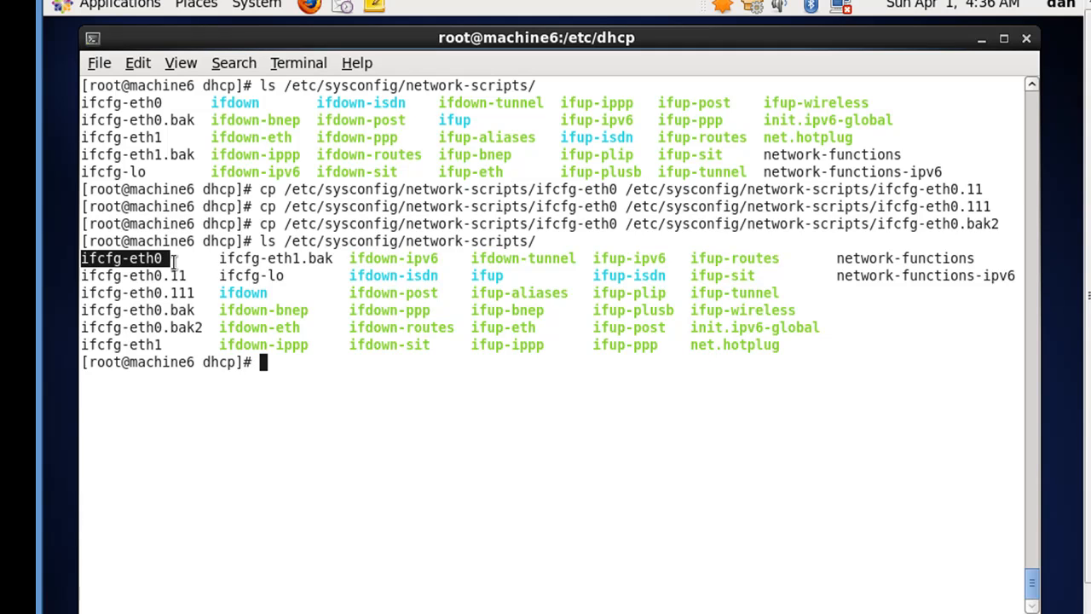
pyautogui.moveTo(139, 288)
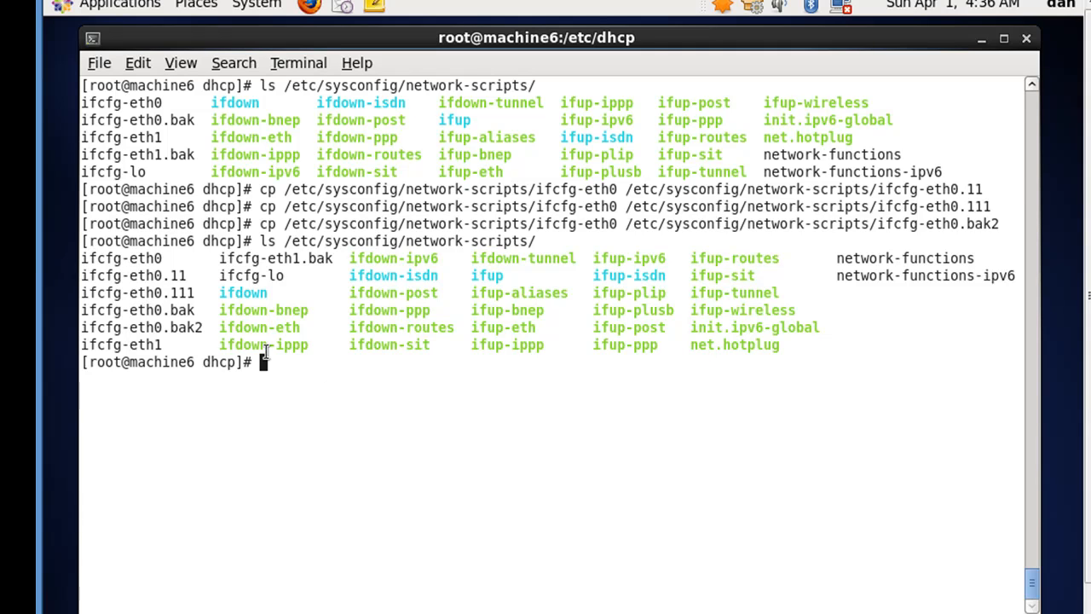
# Delete ifcfg-eth0.111, then edit the eth0 config in vim, removing addressing lines.
pyautogui.write('rm /etc/sysconfig/network-scripts/ifcfg-eth0.111')
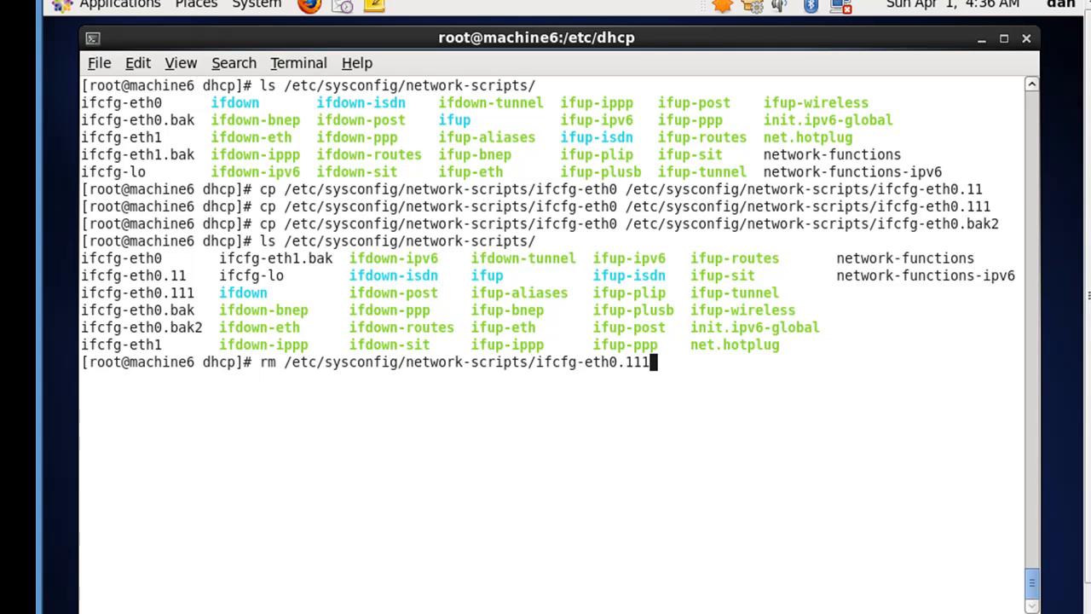
pyautogui.write('vim /etc/sysconfig/network-scripts/ifcfg-eth0.1')
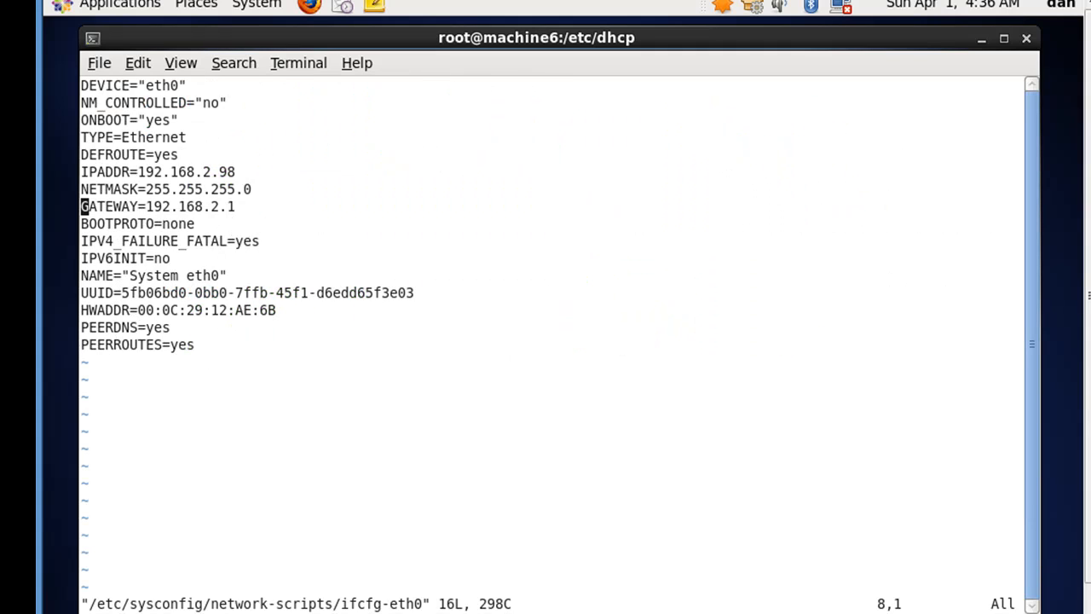
pyautogui.moveTo(364, 524)
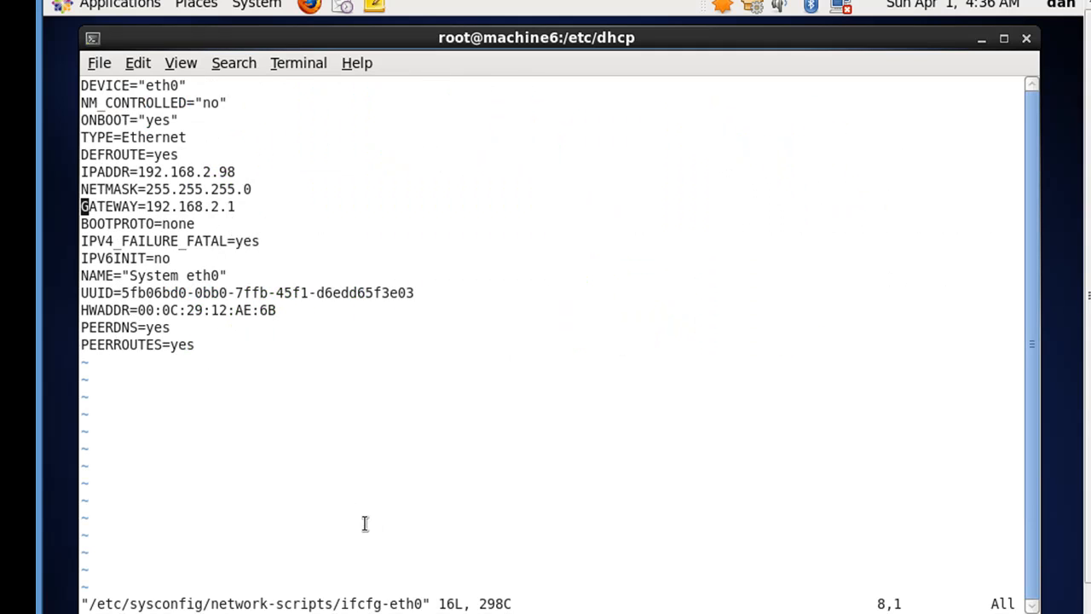
pyautogui.moveTo(235, 350)
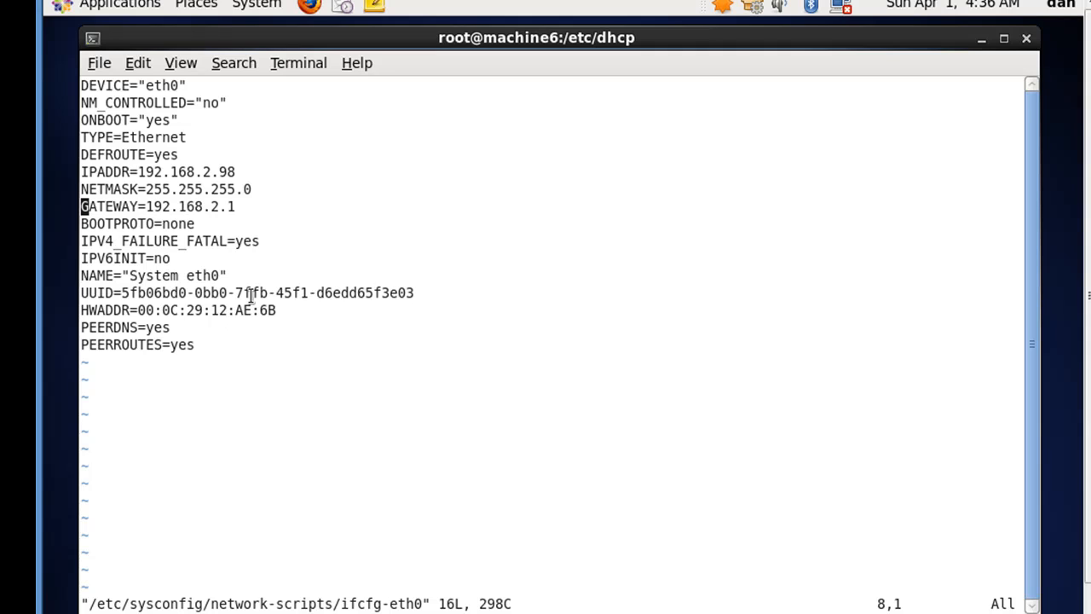
pyautogui.press('i')
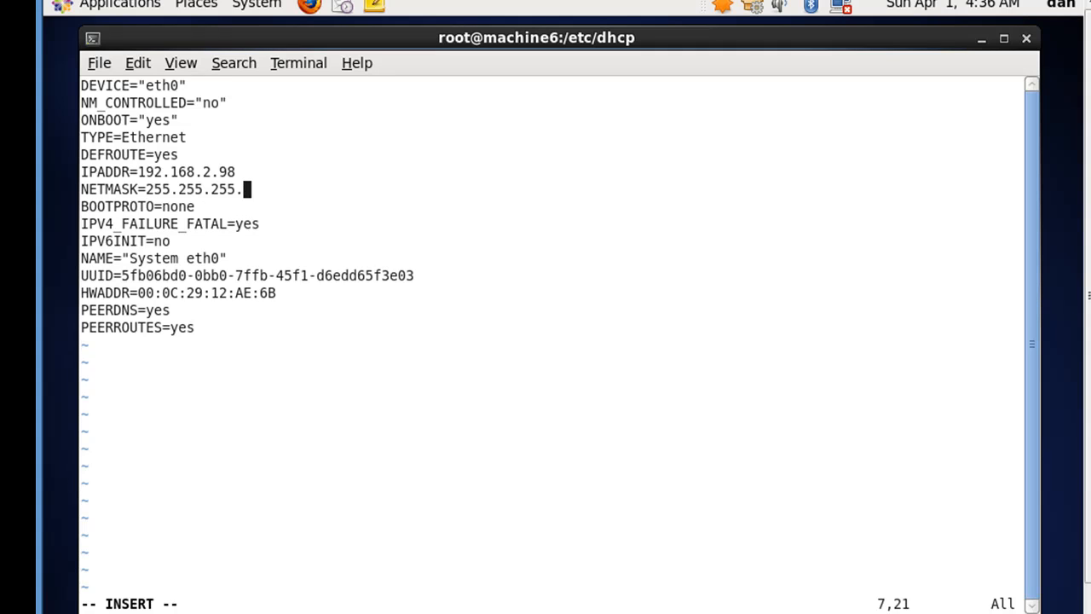
pyautogui.press('dd')
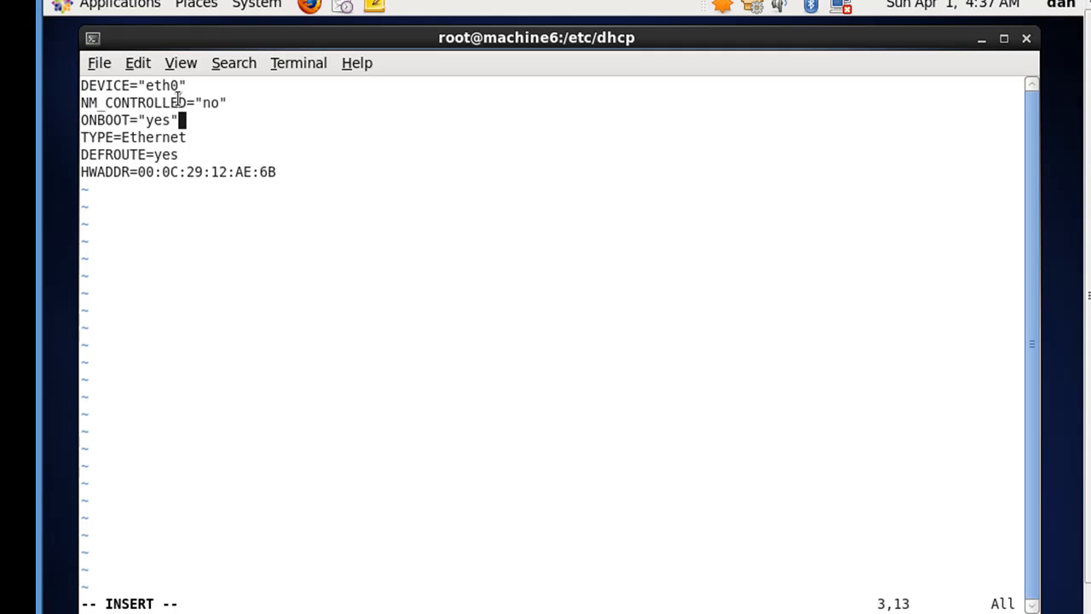
pyautogui.moveTo(209, 111)
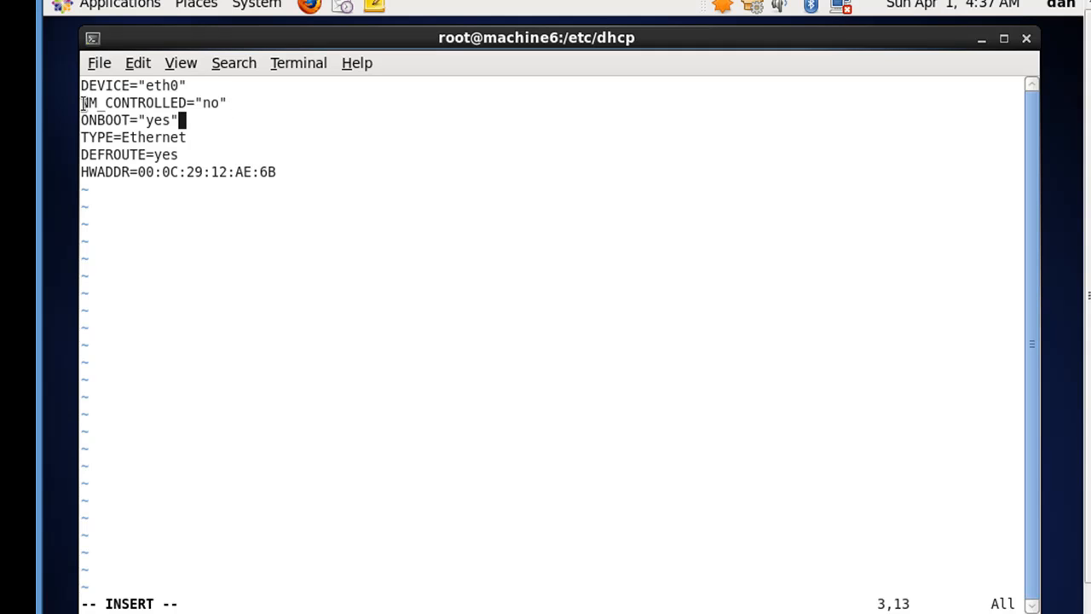
pyautogui.moveTo(120, 123)
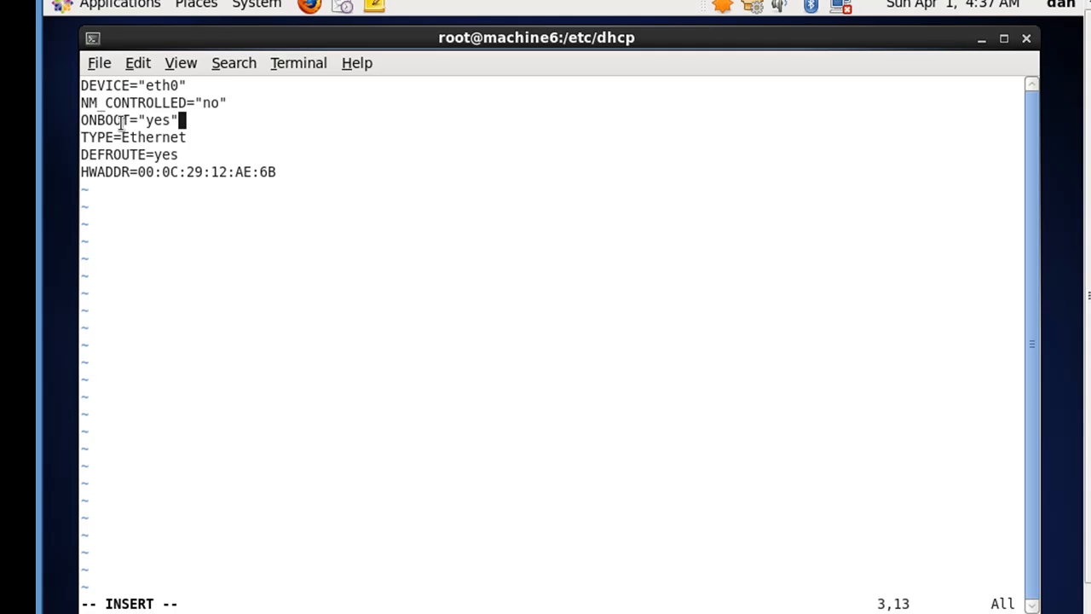
pyautogui.moveTo(175, 120)
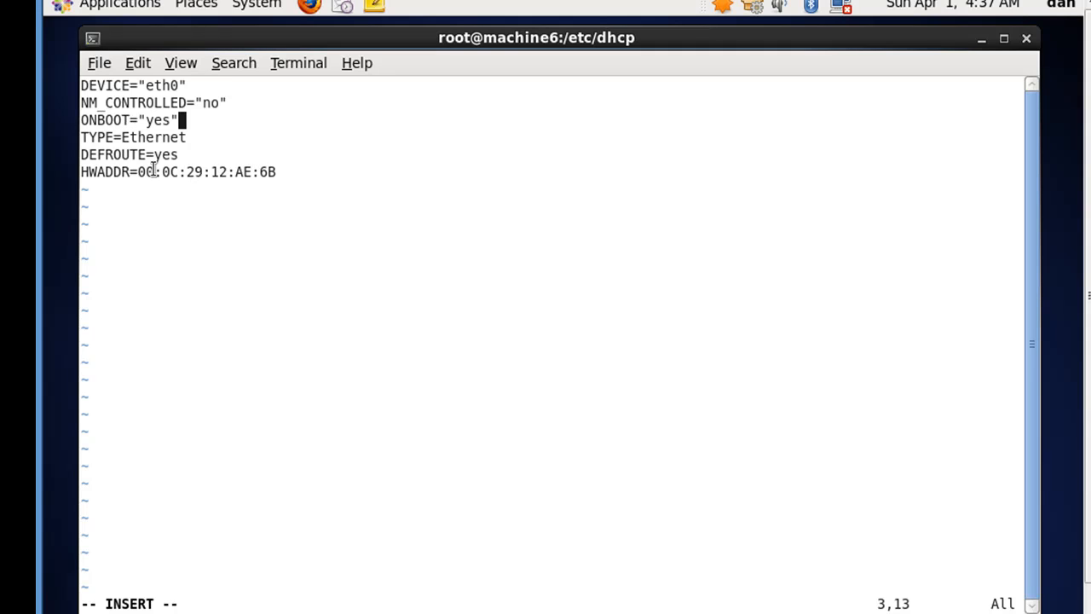
pyautogui.moveTo(224, 214)
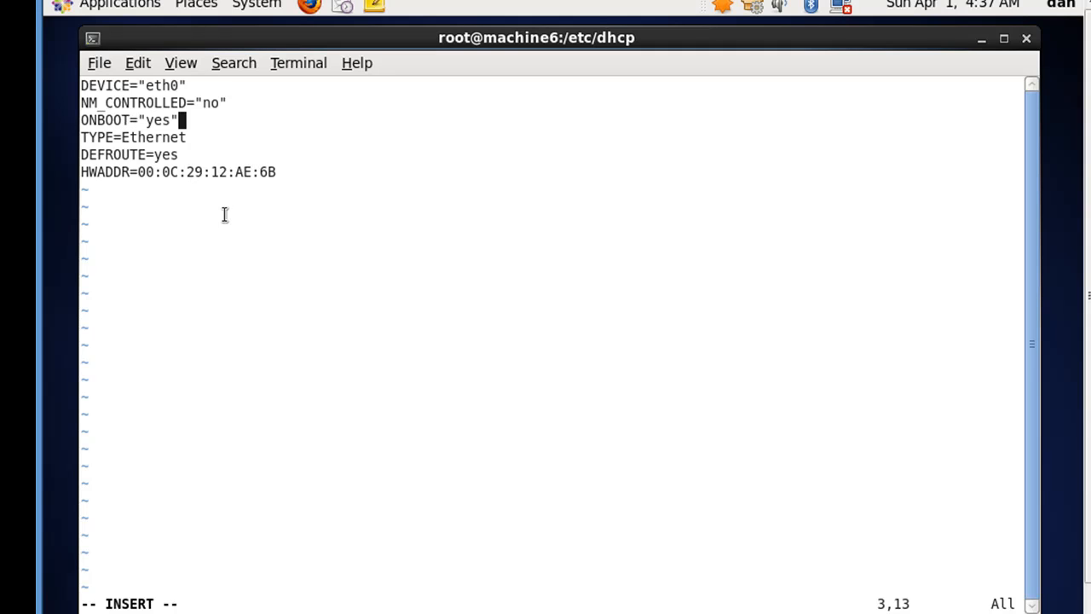
pyautogui.moveTo(315, 237)
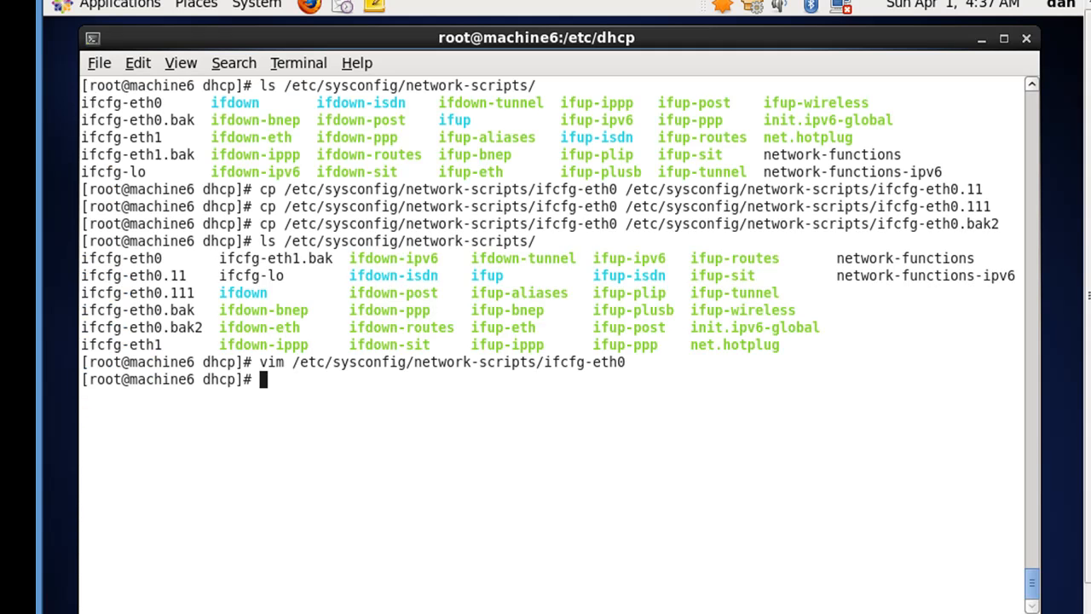
# Display the trimmed ifcfg-eth0 with cat, clear the screen, and start the vim command.
pyautogui.write('cat')
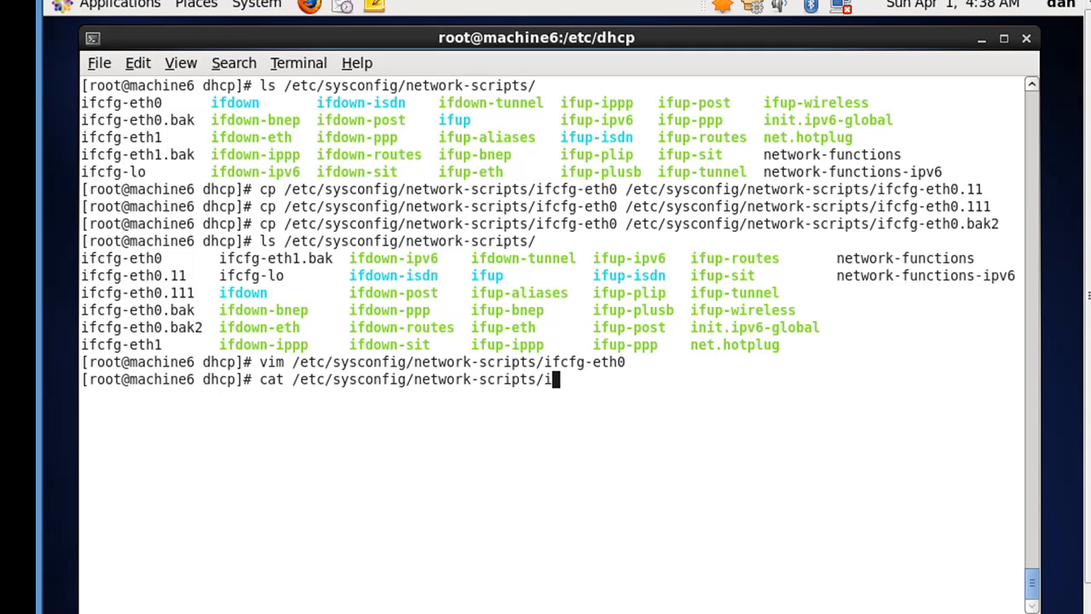
pyautogui.write('fcfg-eth0')
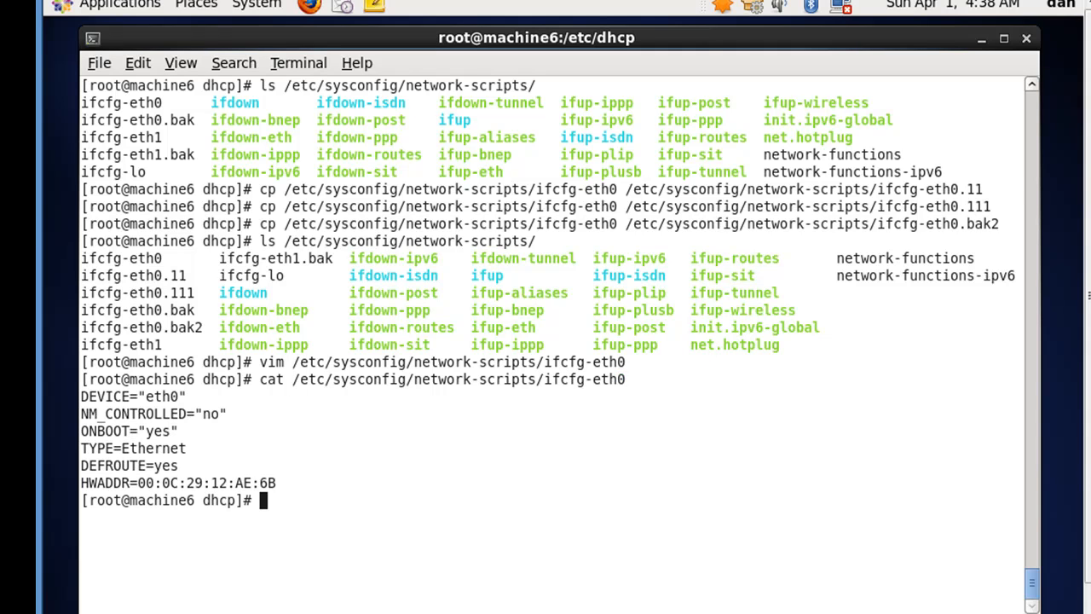
pyautogui.write('cle')
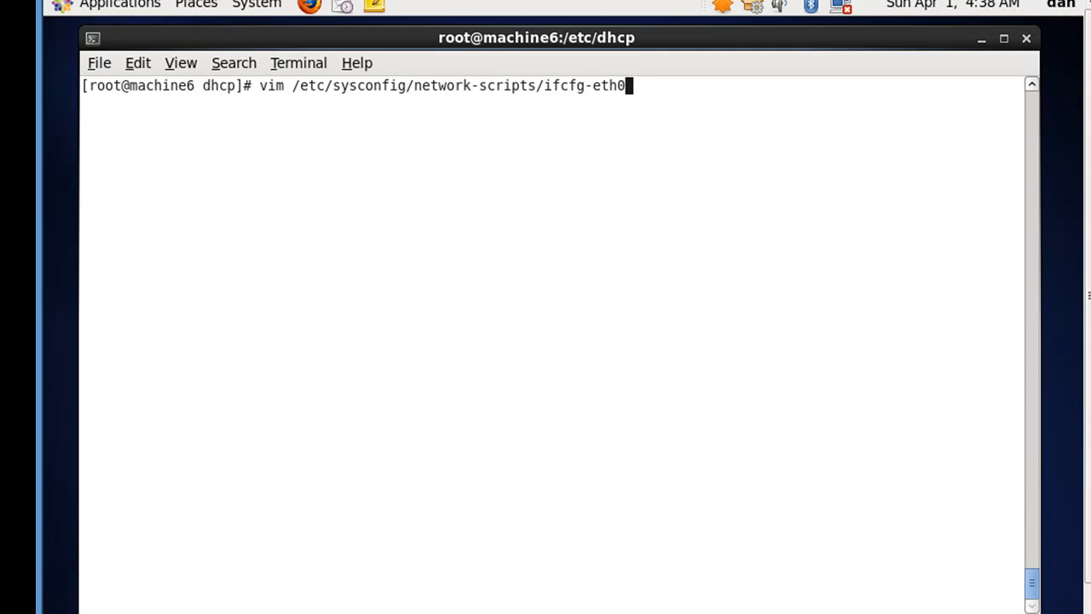
# In ifcfg-eth0.11, set DEVICE to eth0.11 and IP address to 192.168.11.100.
pyautogui.write('.11')
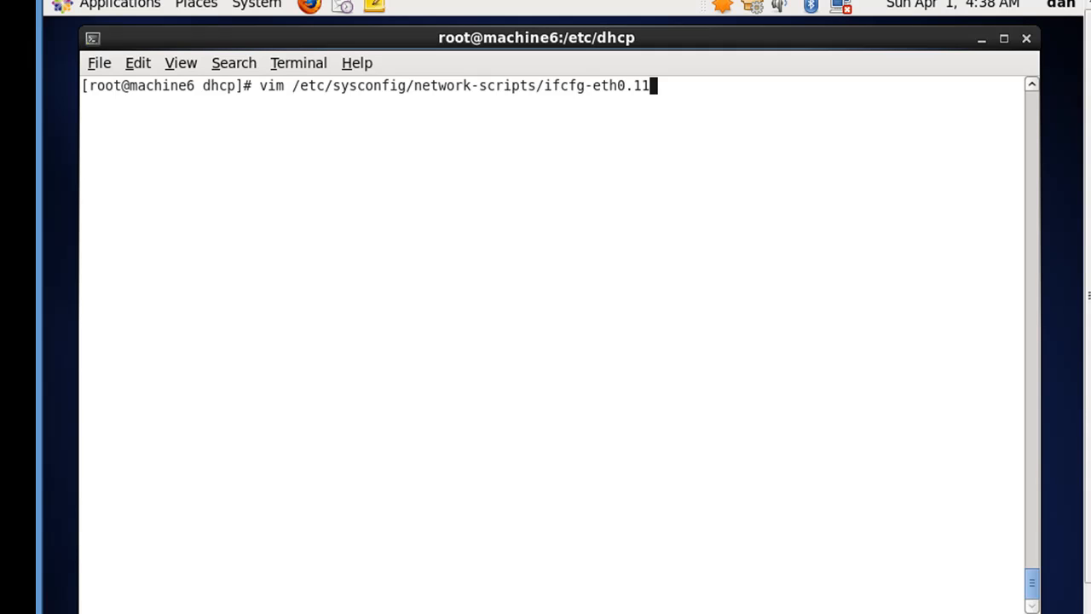
pyautogui.press('Return')
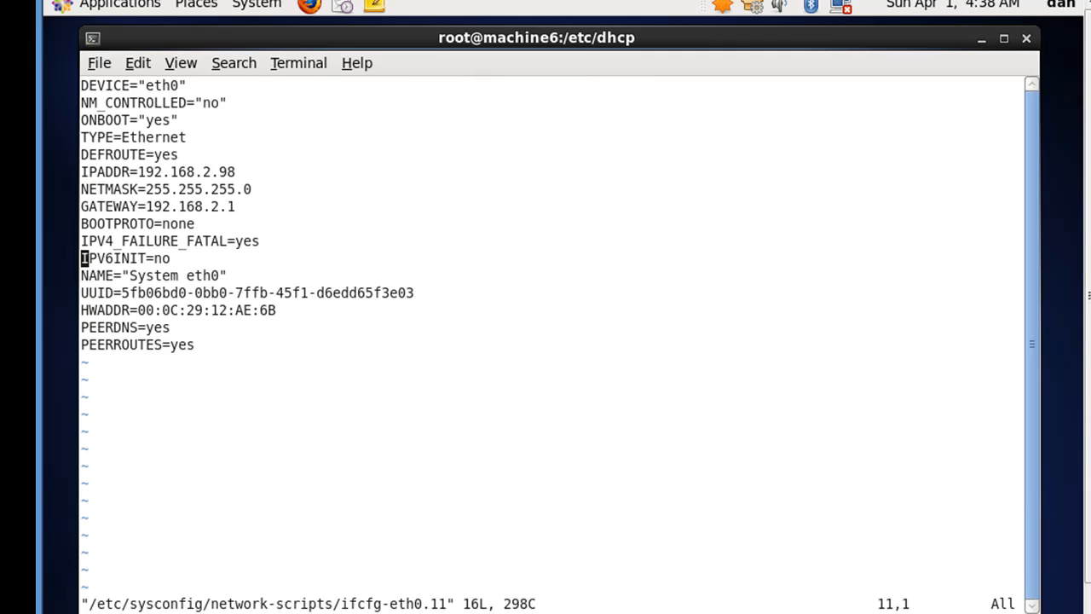
pyautogui.press('i')
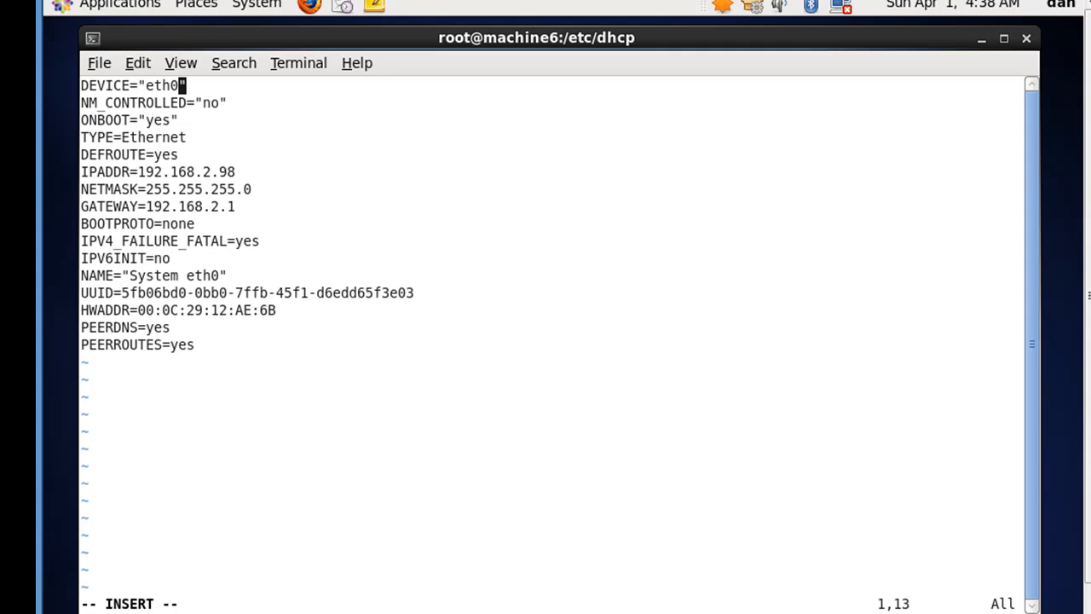
pyautogui.write('.11')
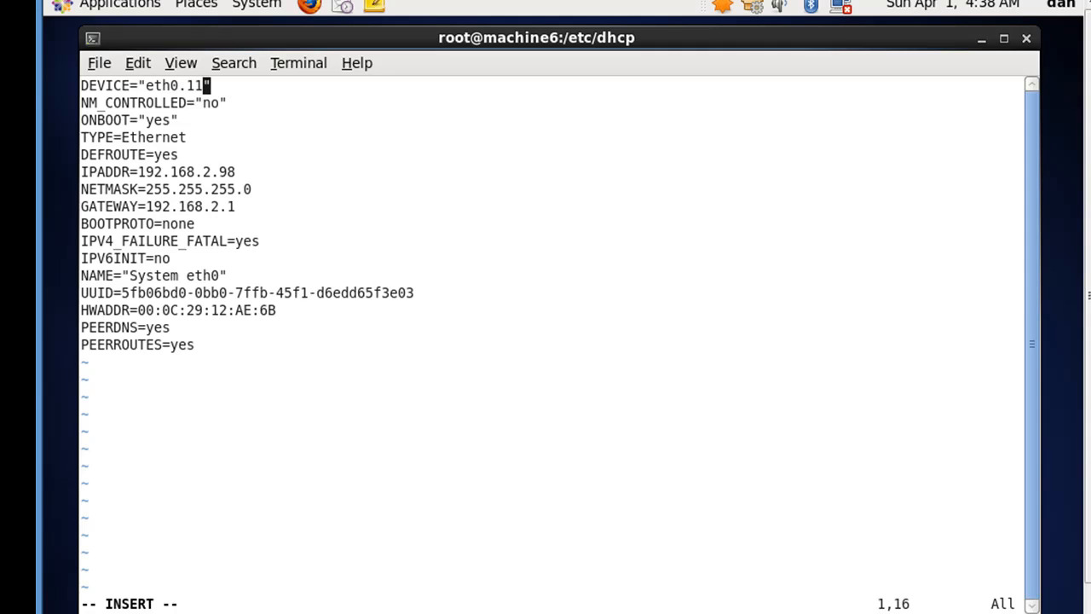
pyautogui.press('BackSpace')
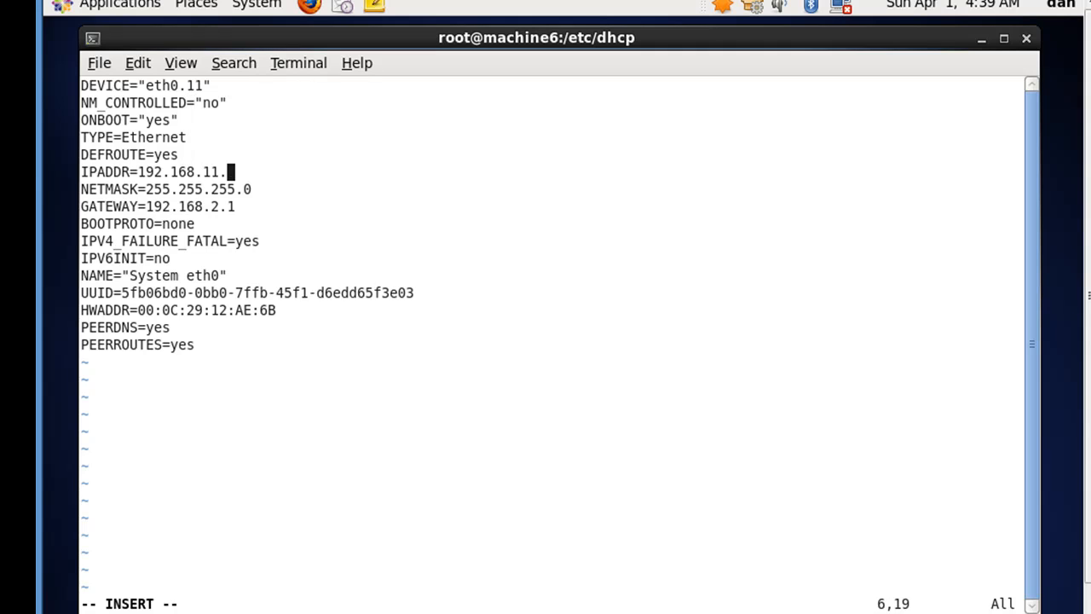
pyautogui.write('100')
pyautogui.click(159, 207)
pyautogui.write('11')
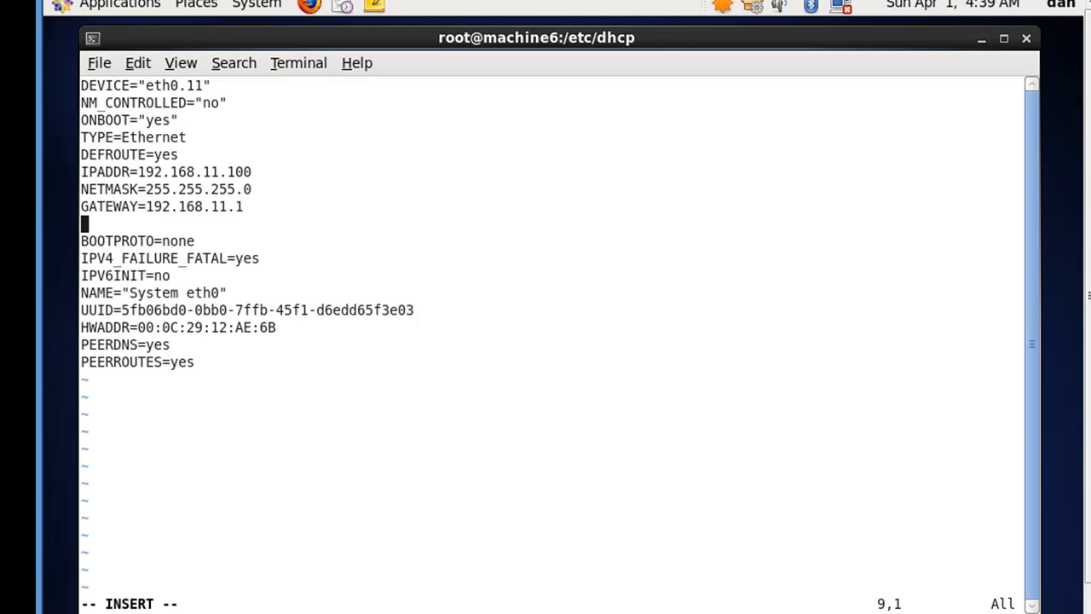
# Add DNS=127.0.0.1 and VLAN="yes", update the name to eth0.11, and save.
pyautogui.write('DNS')
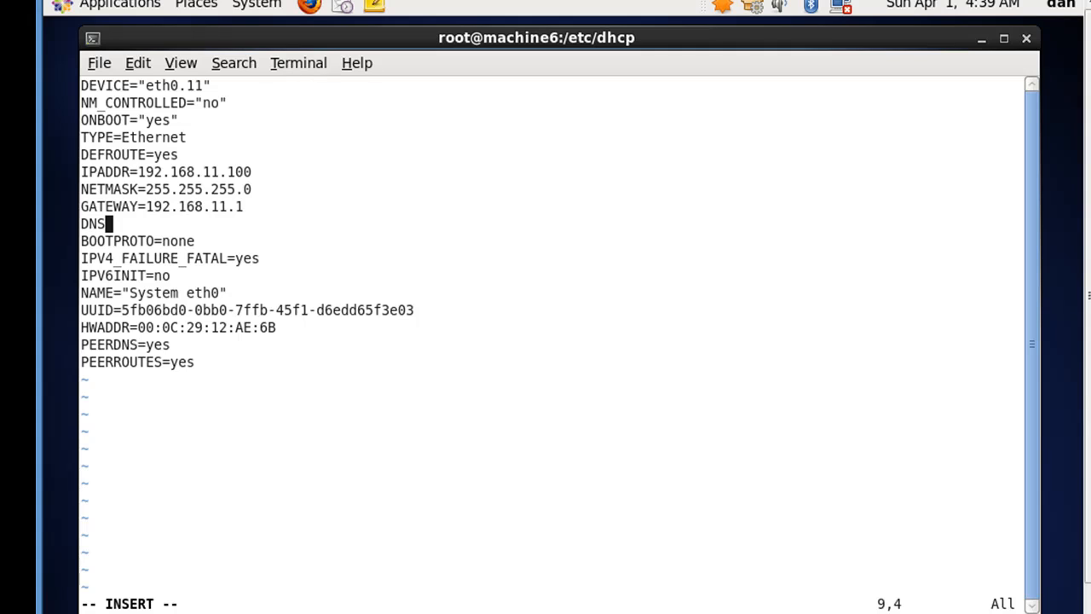
pyautogui.write('=')
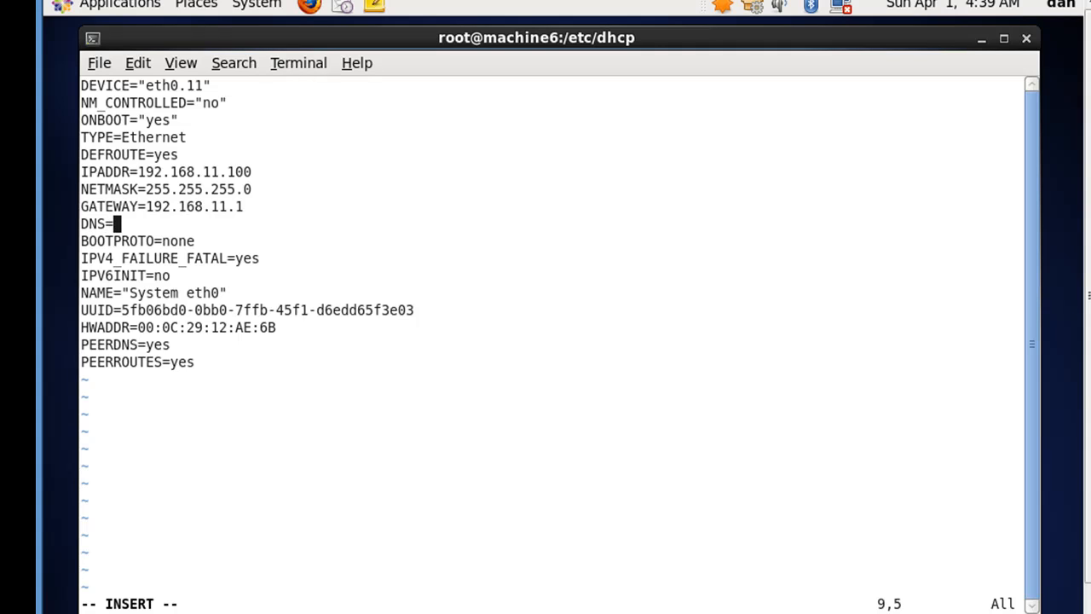
pyautogui.write('127.0.0.1')
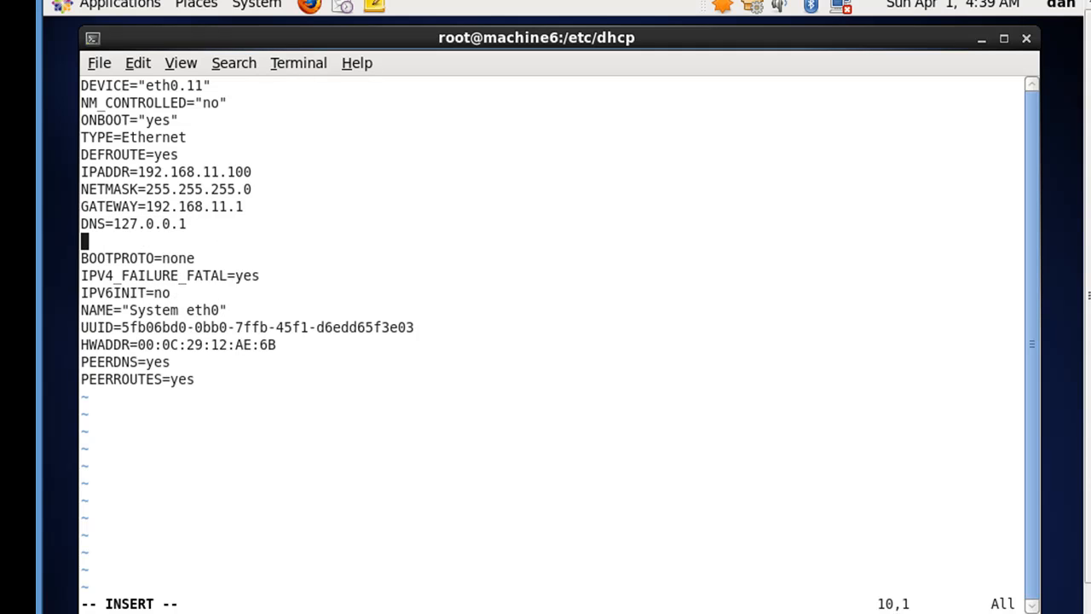
pyautogui.write('vl')
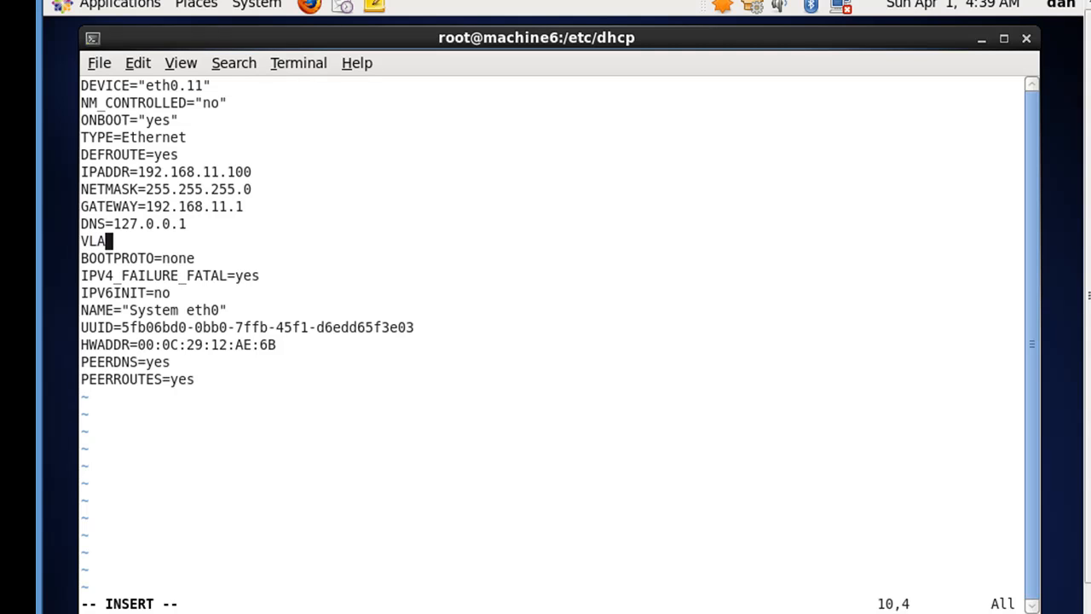
pyautogui.write('N=')
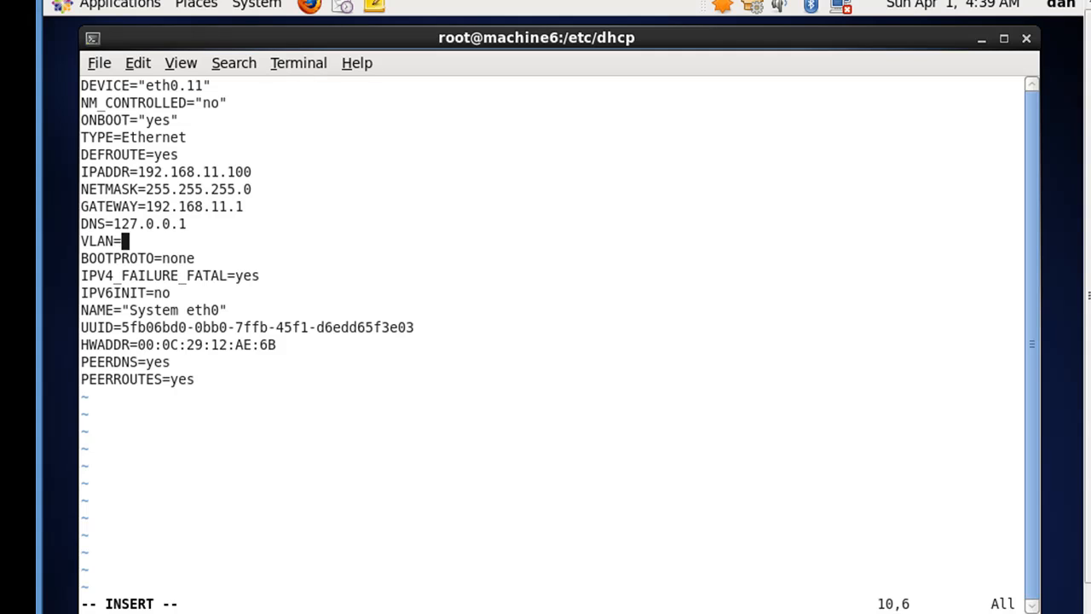
pyautogui.write('"y')
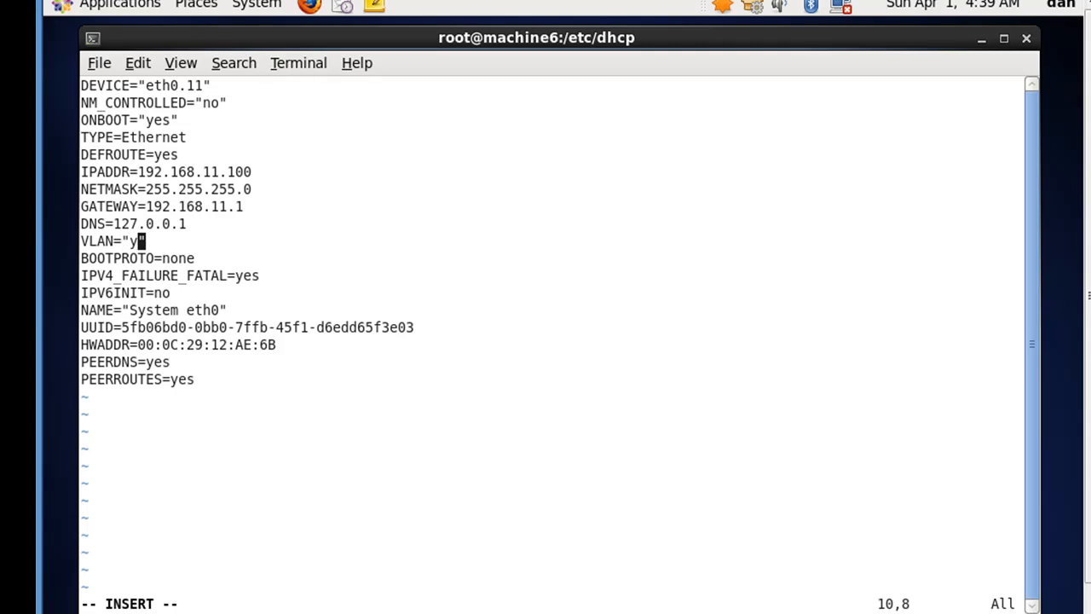
pyautogui.write('es')
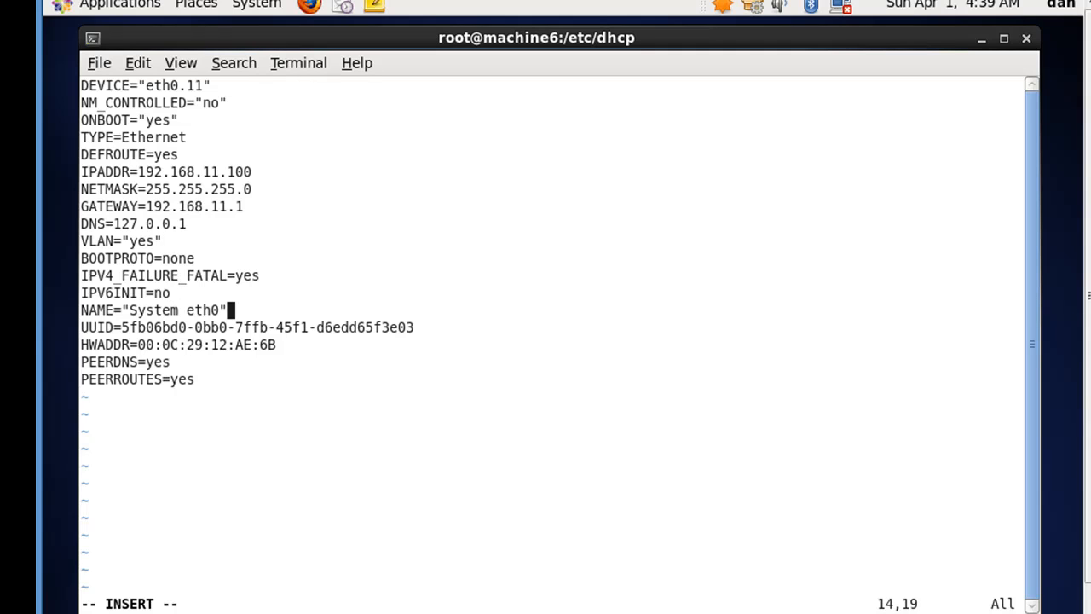
pyautogui.write('11')
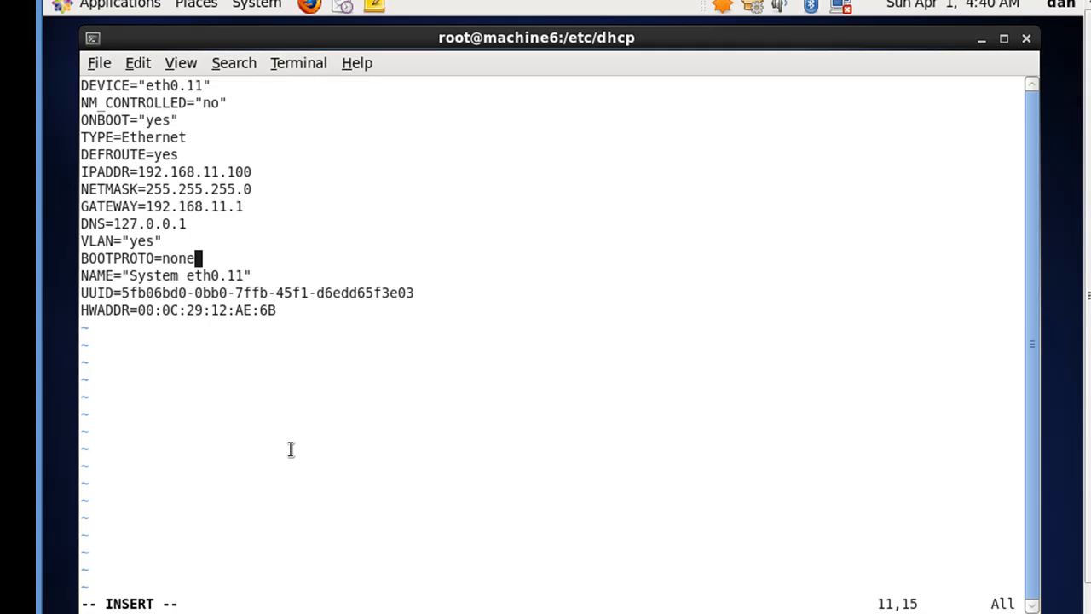
pyautogui.press('Escape')
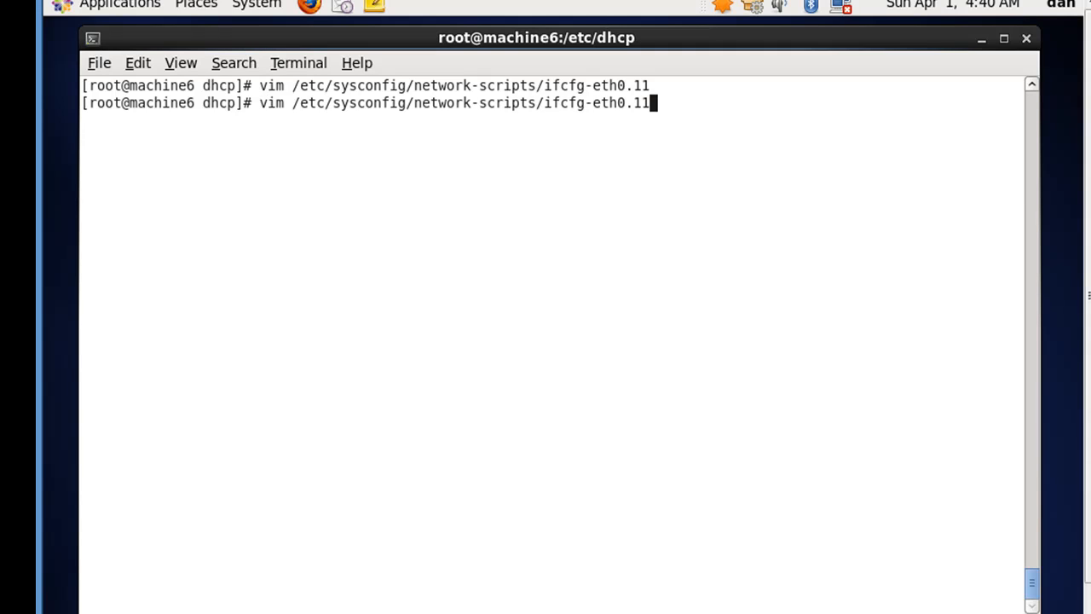
# Edit ifcfg-eth0.111 in vim and change DEVICE to eth0.111.
pyautogui.write('1')
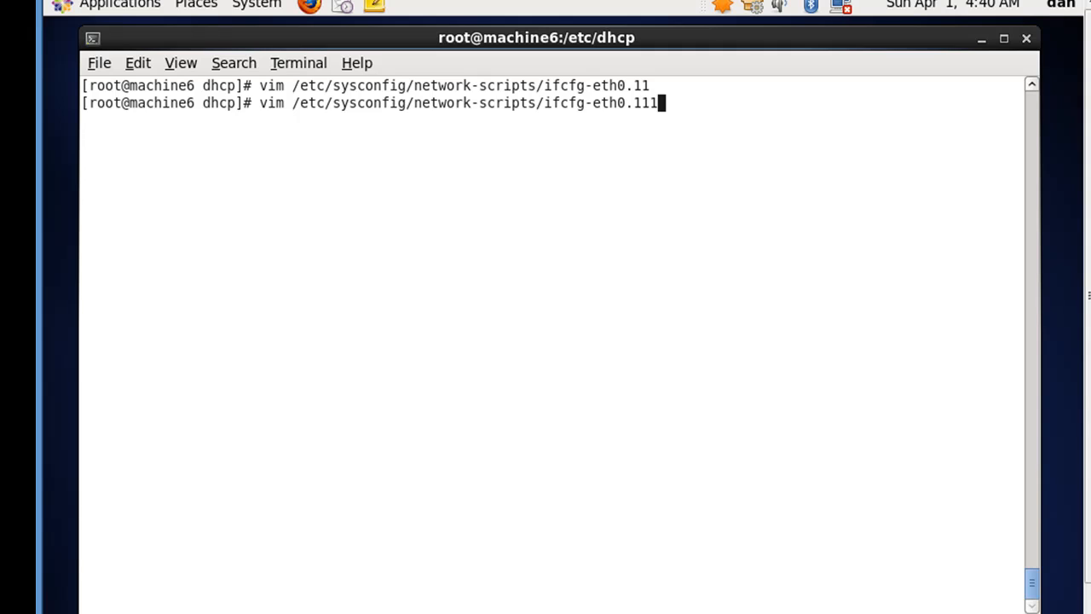
pyautogui.moveTo(676, 113)
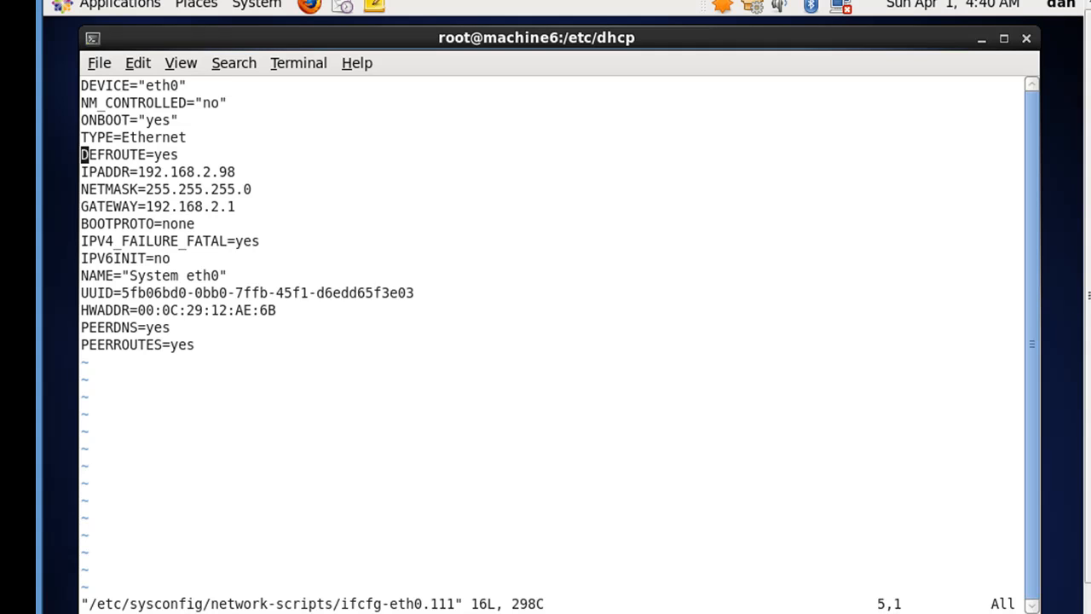
pyautogui.click(165, 85)
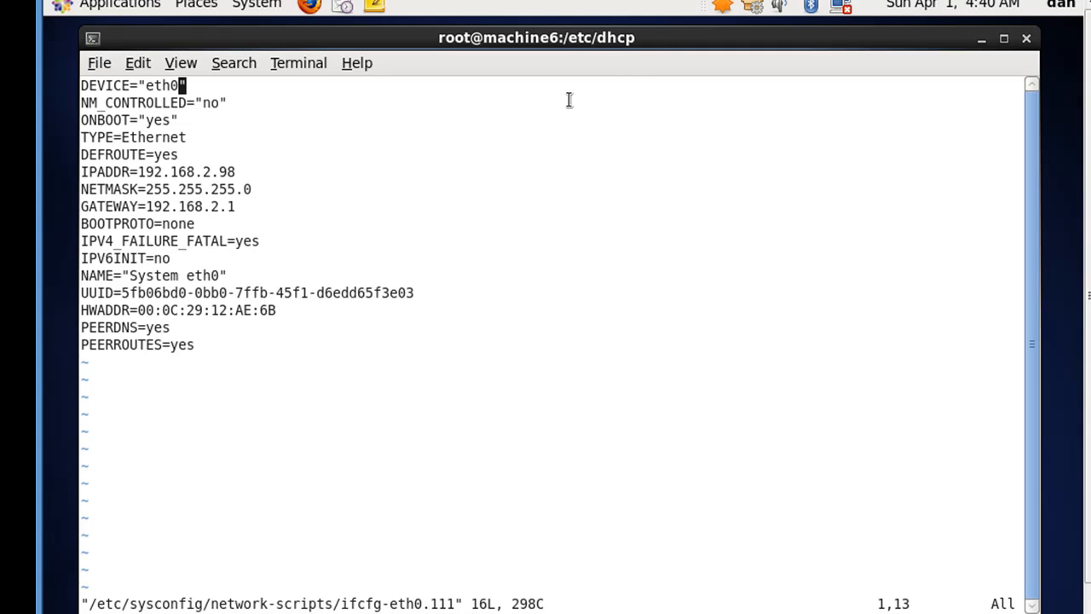
pyautogui.press('i')
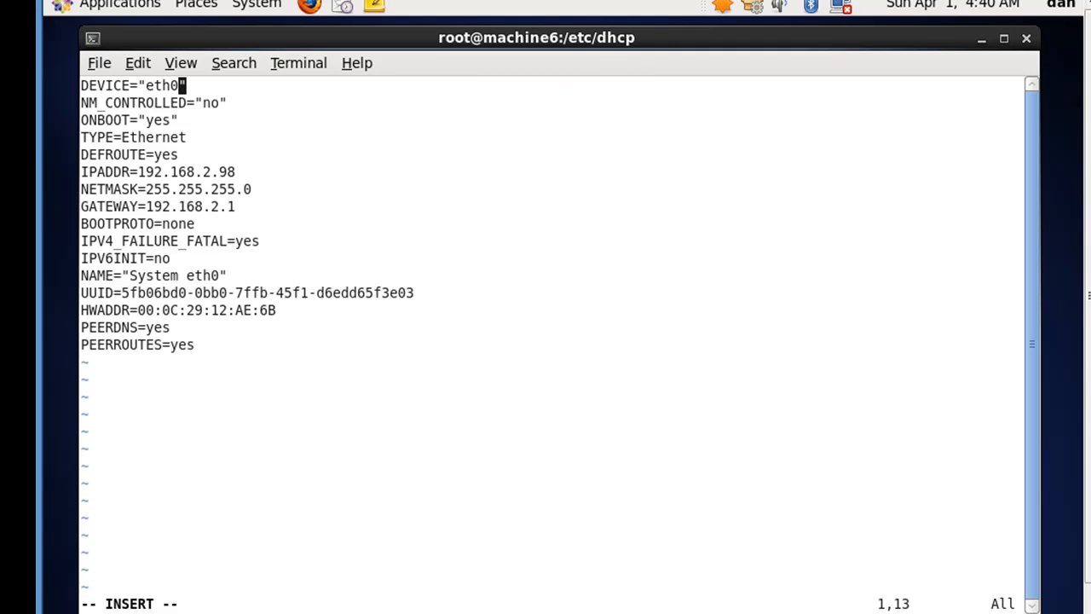
pyautogui.write('.')
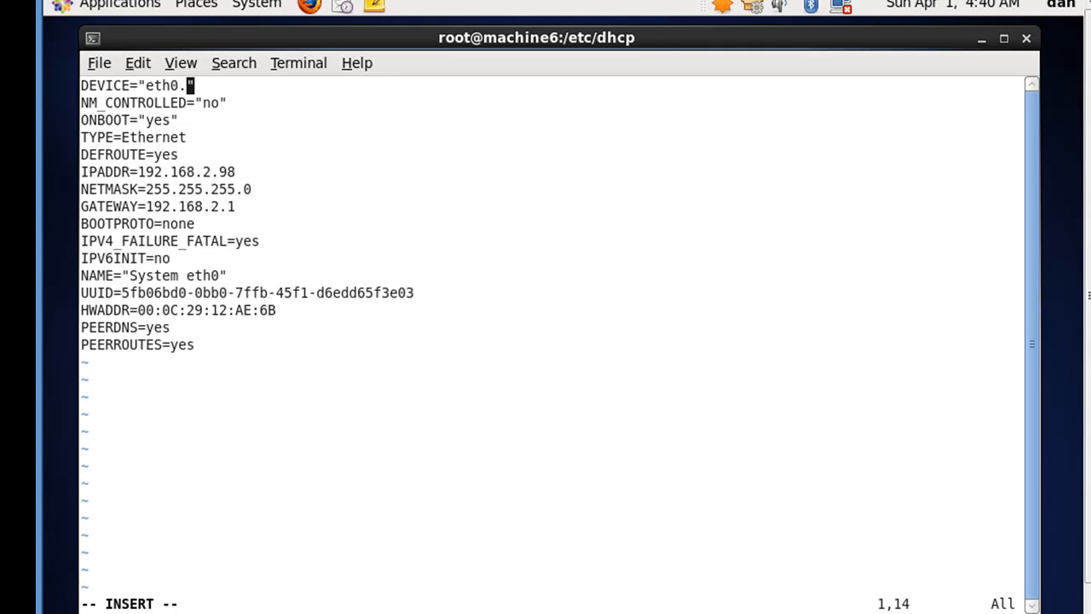
pyautogui.write('111')
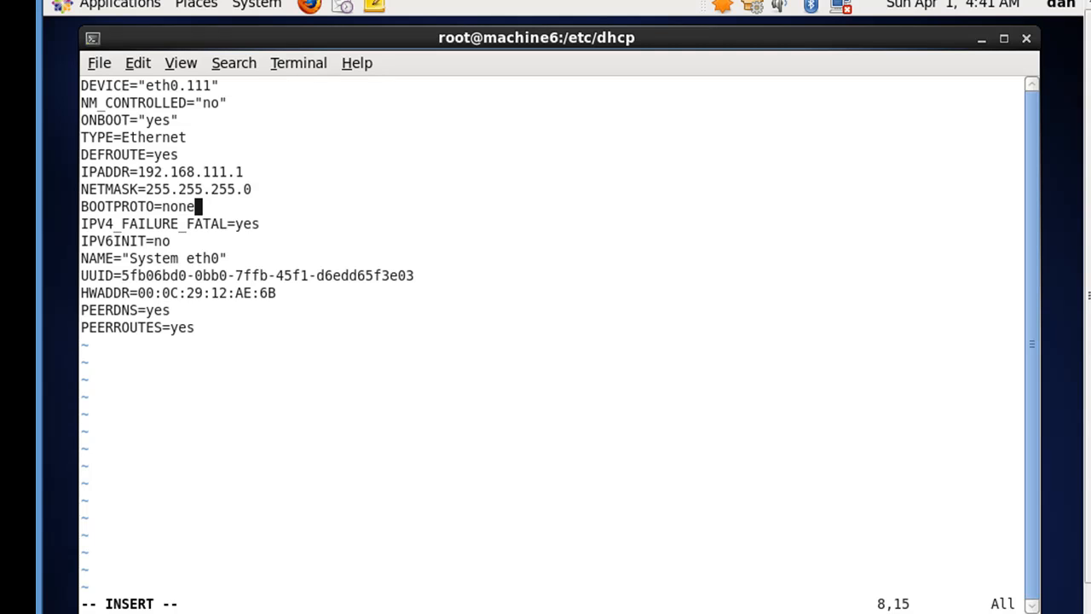
# Add VLAN="yes" below the netmask and rename the connection to eth0.111.
pyautogui.press('Return')
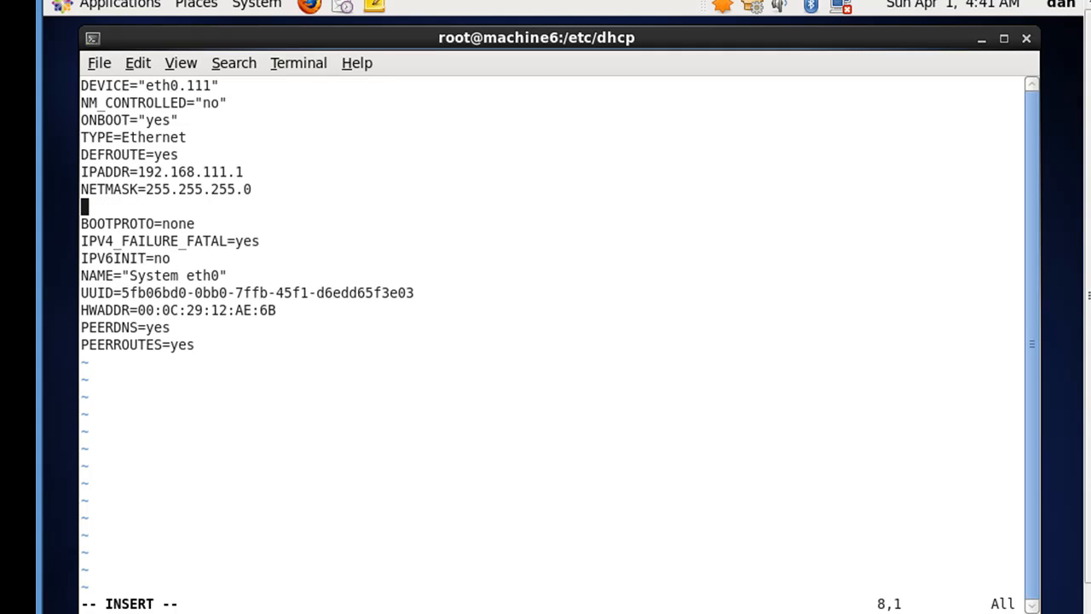
pyautogui.write('VLAN')
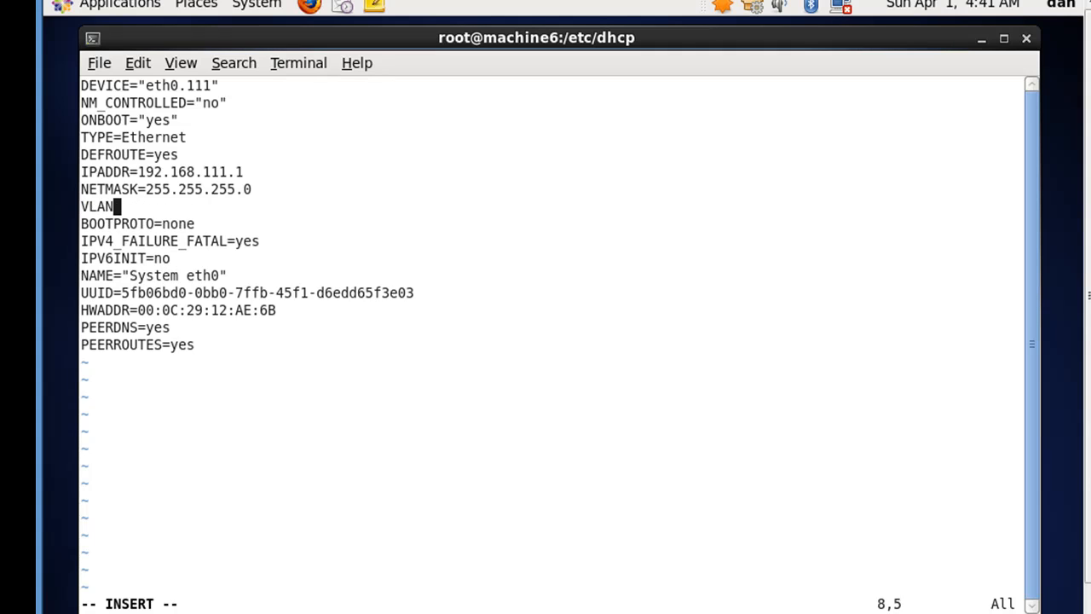
pyautogui.write('="')
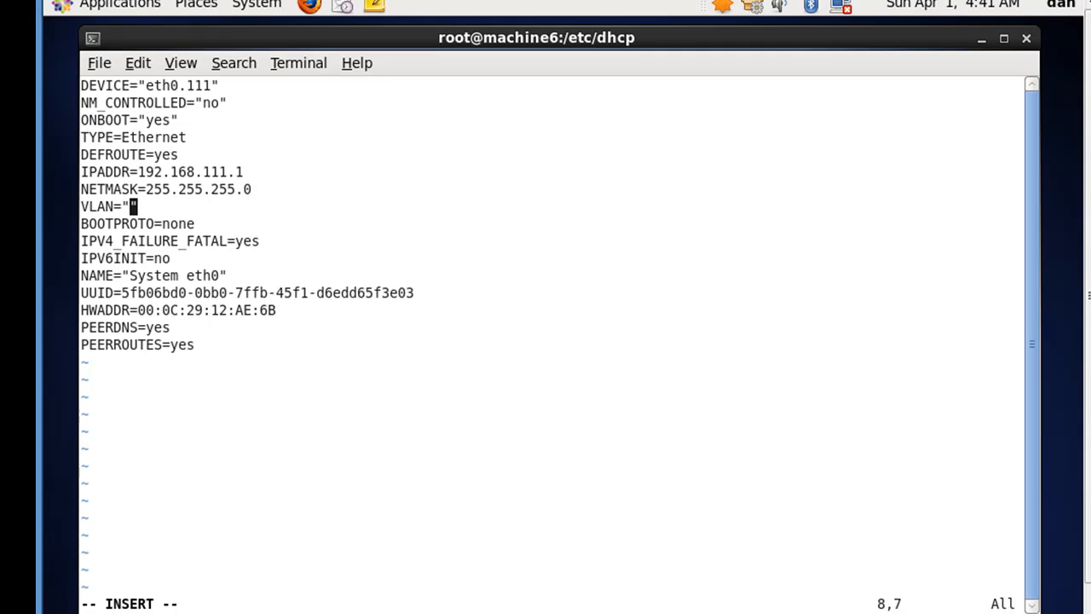
pyautogui.write('yes')
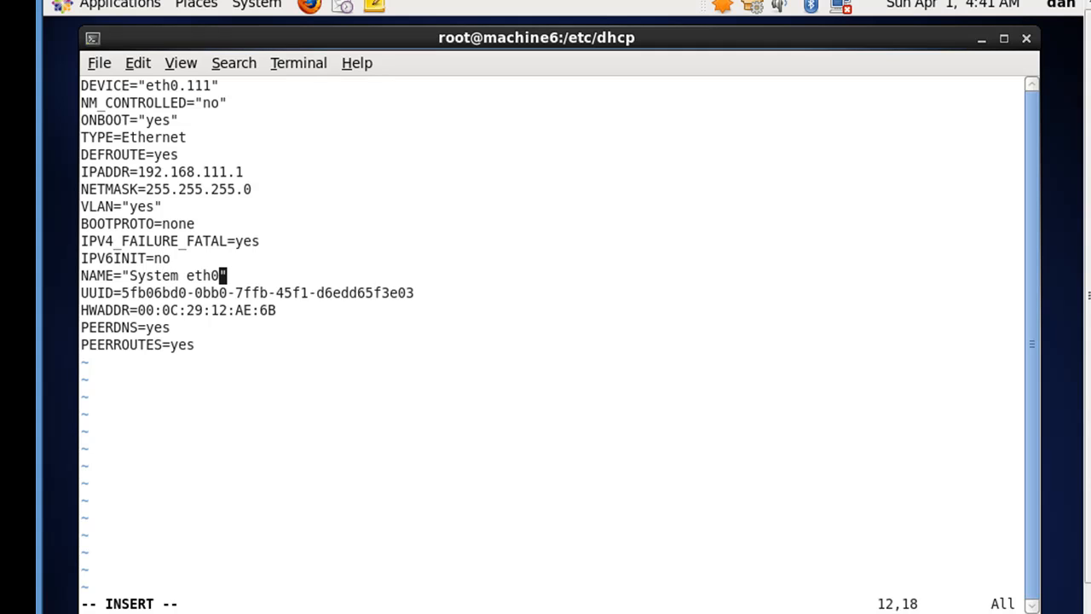
pyautogui.write('.11')
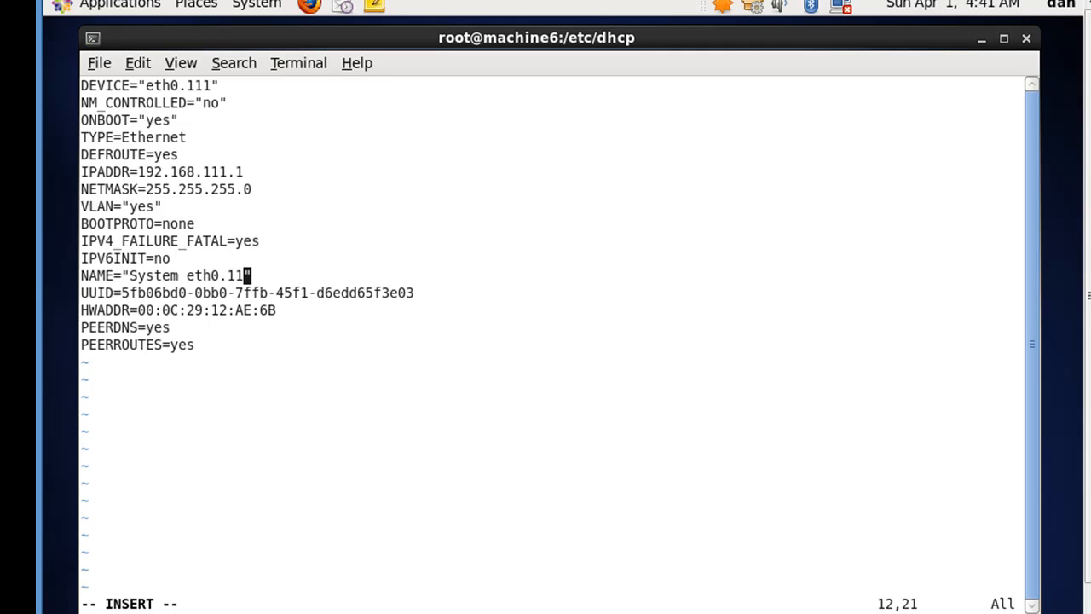
pyautogui.write('1')
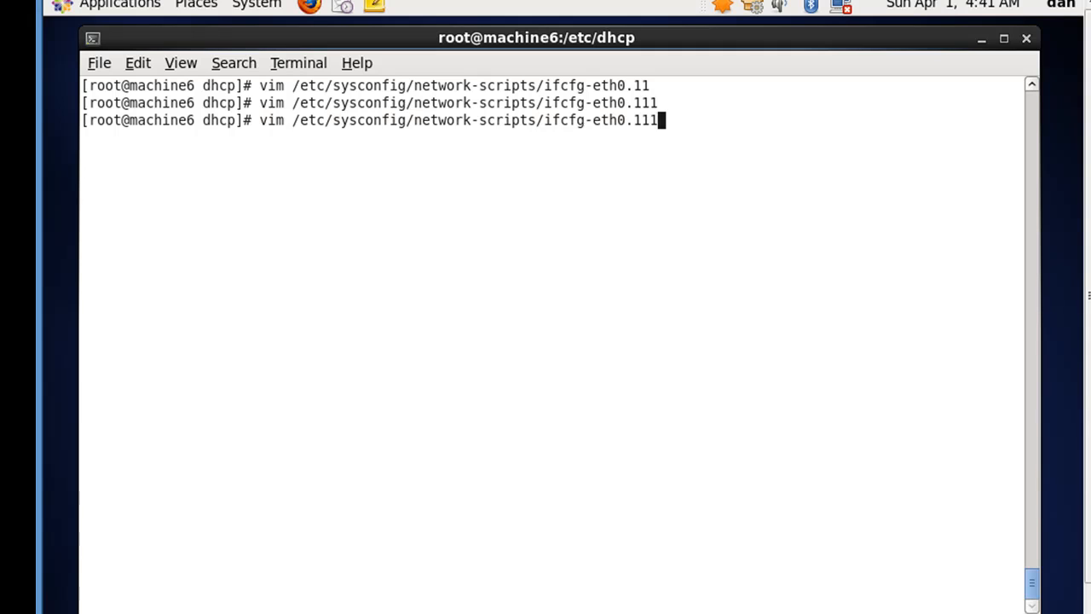
# Cat ifcfg-eth0 and ifcfg-eth0.11 to review their contents.
pyautogui.write('cat /etc/sysconfig/network-scripts/ifcfg-eth0')
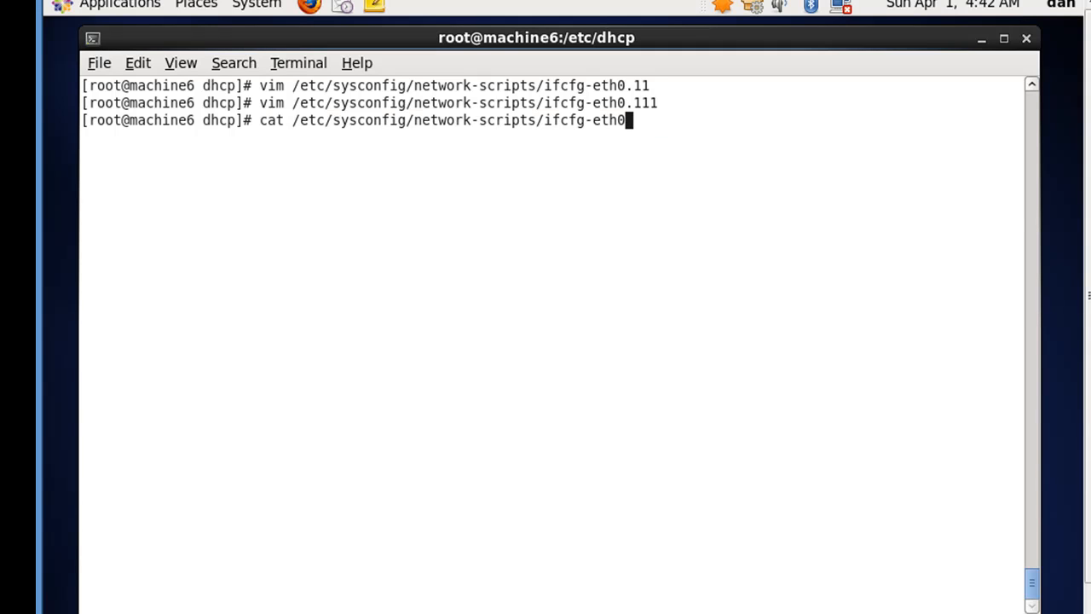
pyautogui.press('Return')
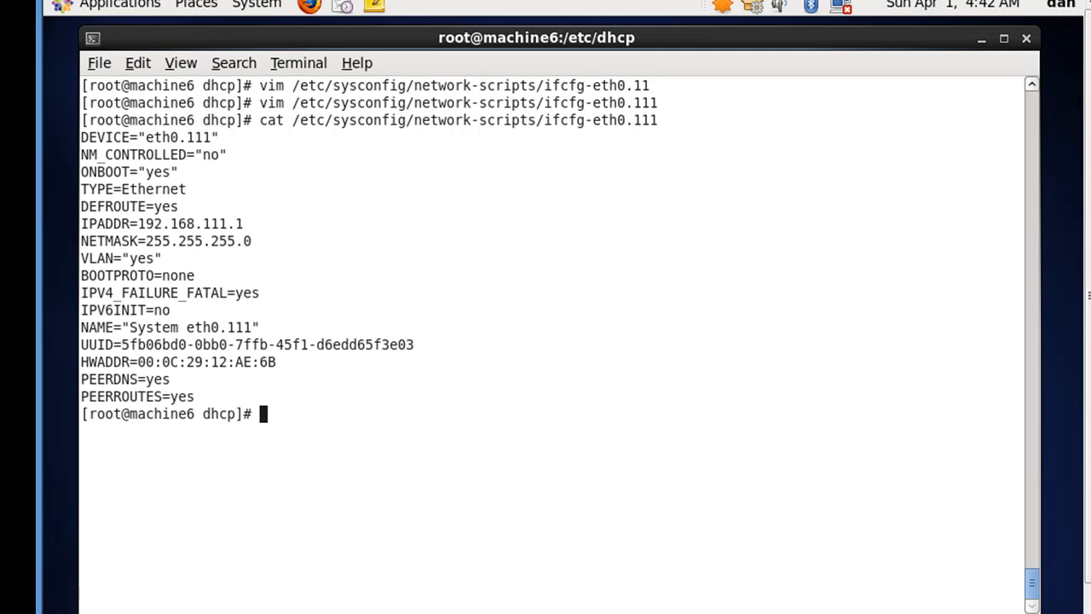
pyautogui.write('cat /etc/sysconfig/network-scripts/ifcfg-eth0.11')
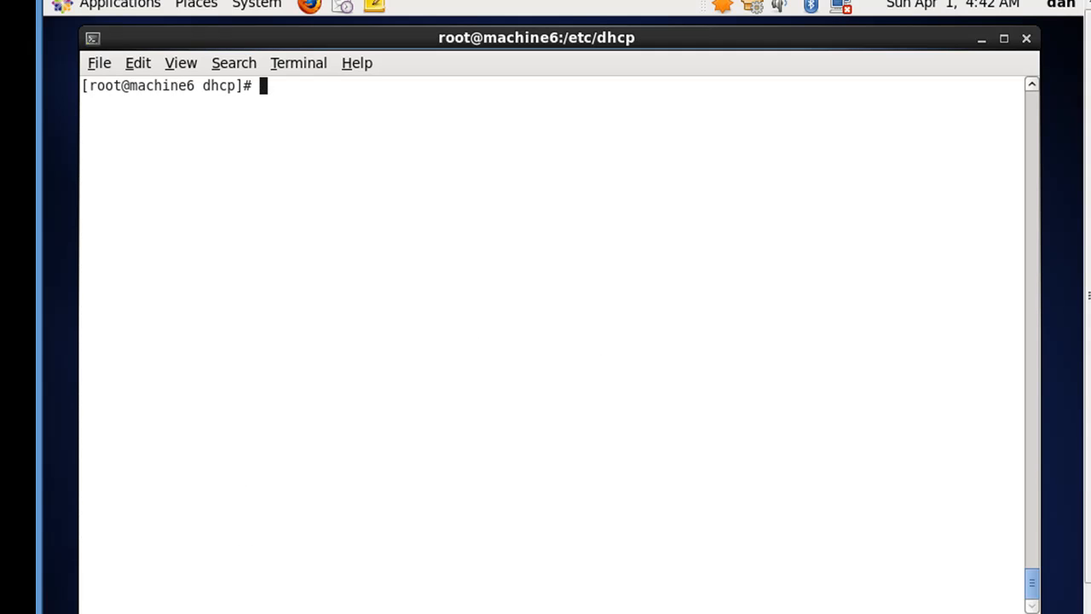
# Run ifconfig to show eth0 at 192.168.2.98, eth1 at 192.168.111.1, and lo.
pyautogui.write('ifconfig')
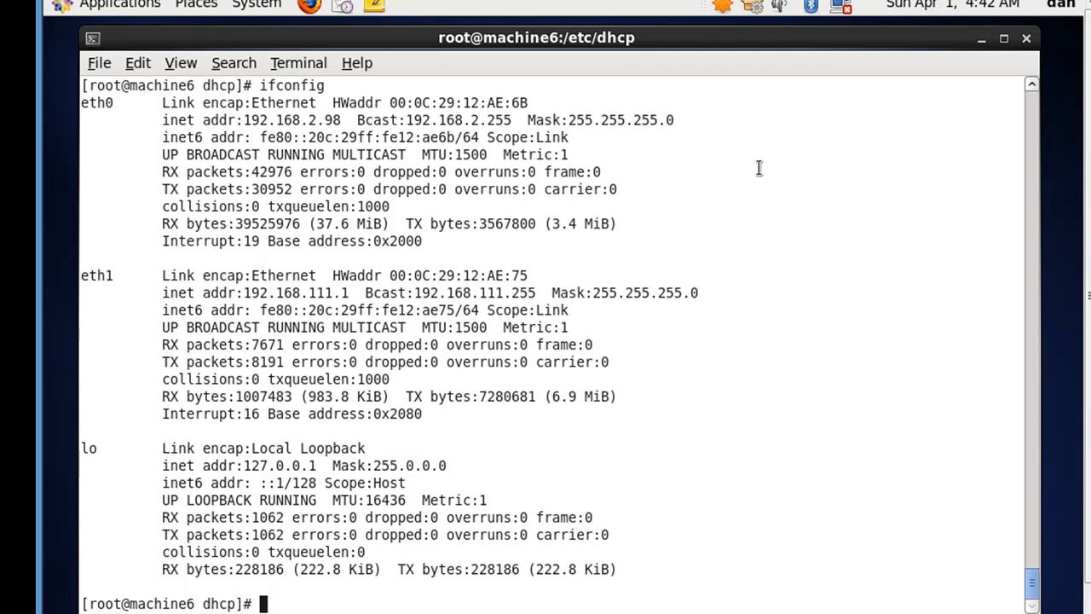
pyautogui.moveTo(356, 298)
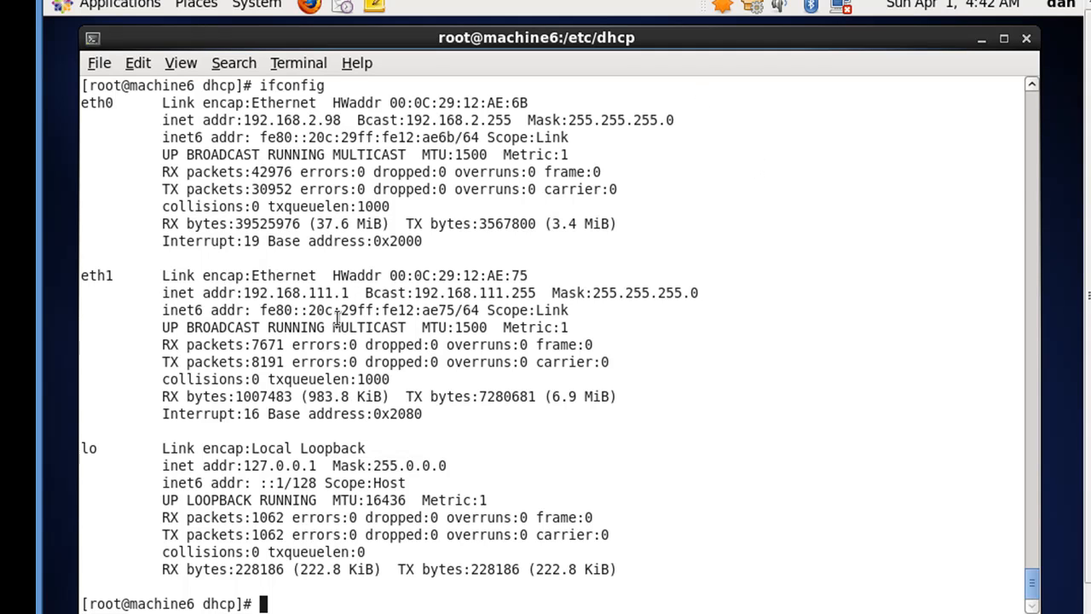
pyautogui.moveTo(375, 335)
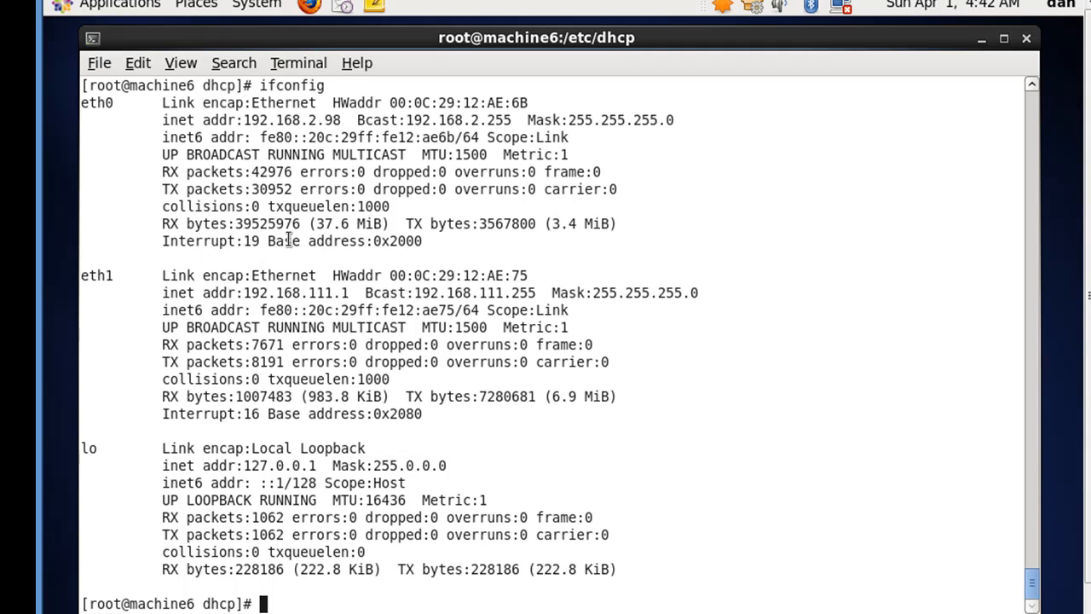
pyautogui.moveTo(149, 373)
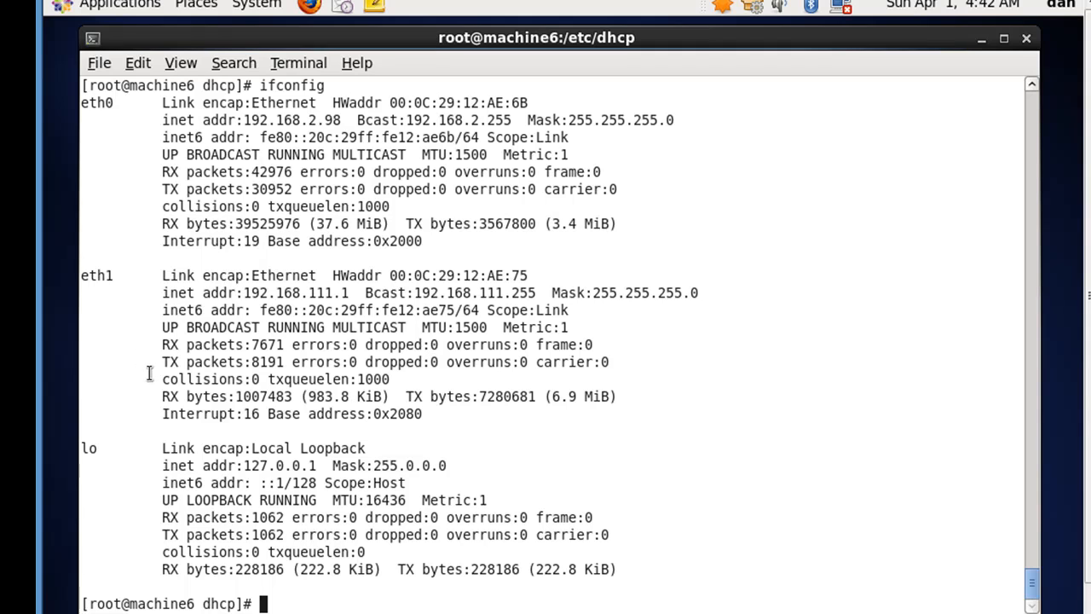
pyautogui.moveTo(281, 266)
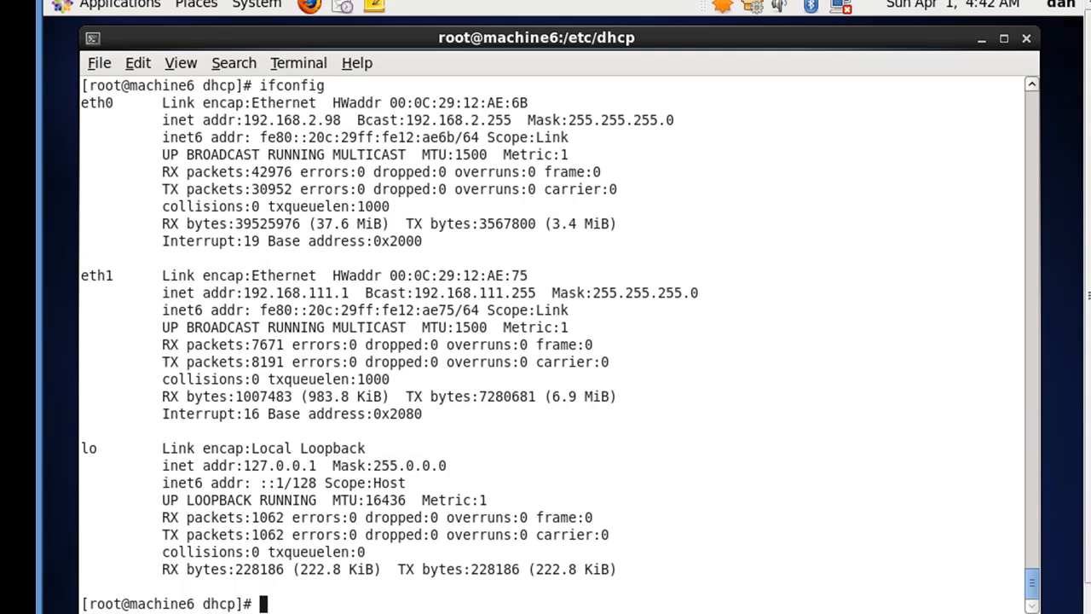
# Run ifdown eth0 and eth1, then ifup eth0, eth0.11 and eth0.111, and clear.
pyautogui.write('if')
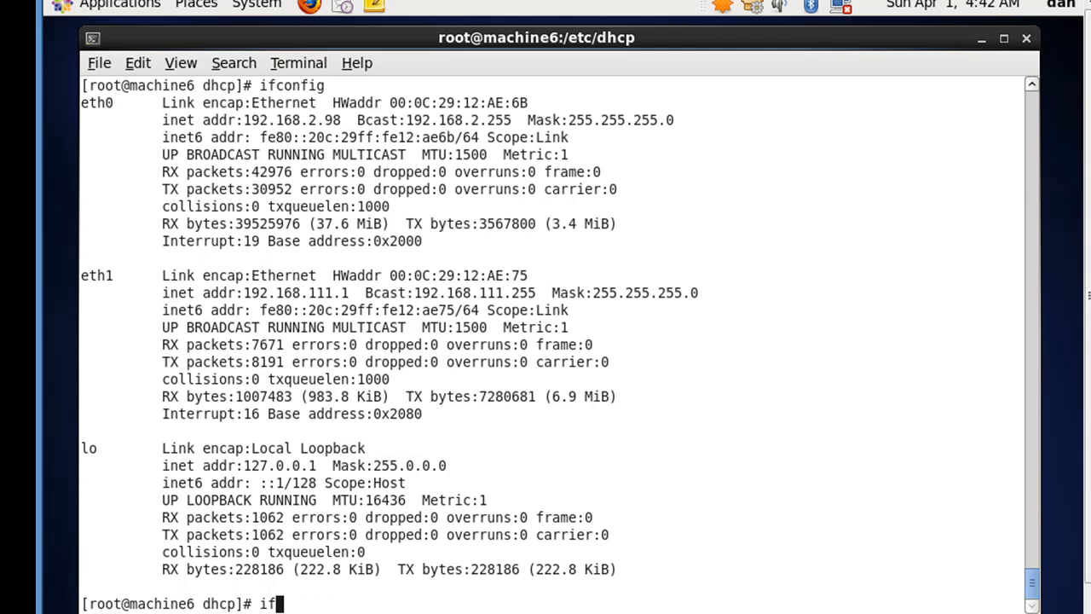
pyautogui.write('down')
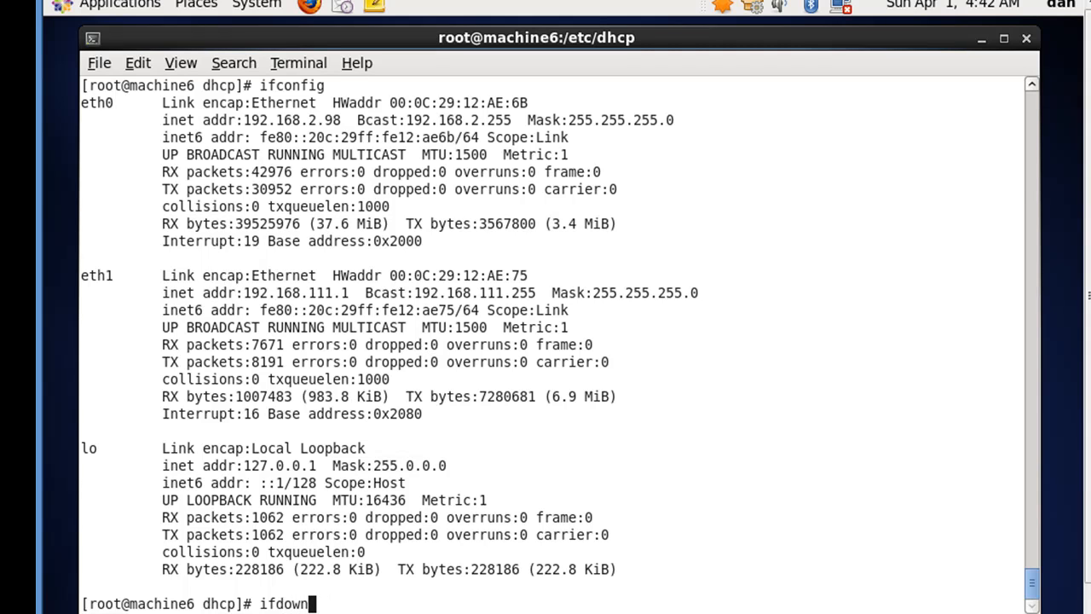
pyautogui.write('" "')
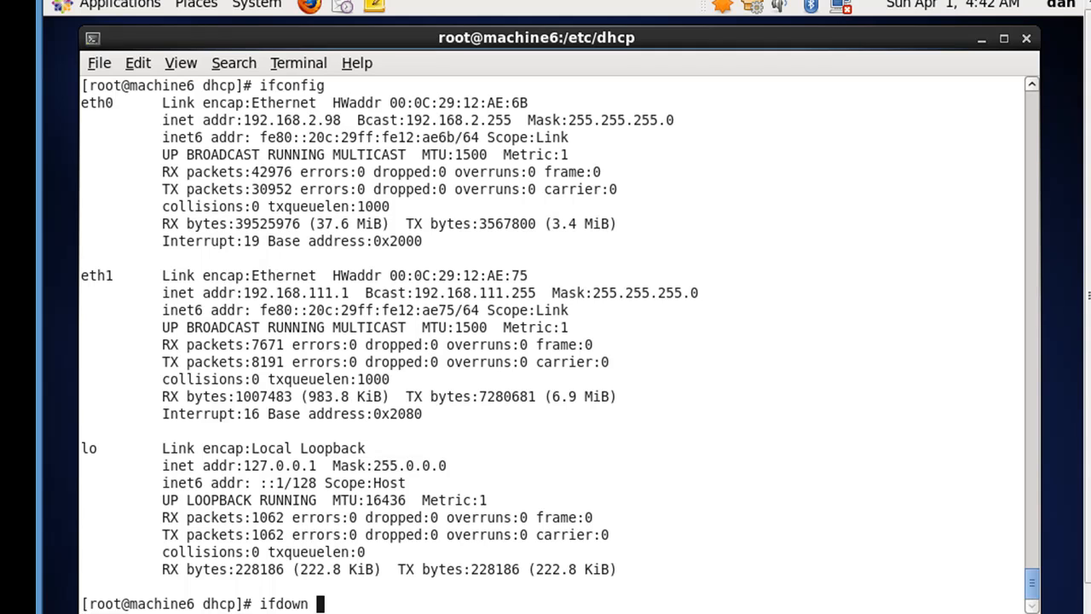
pyautogui.write('eth')
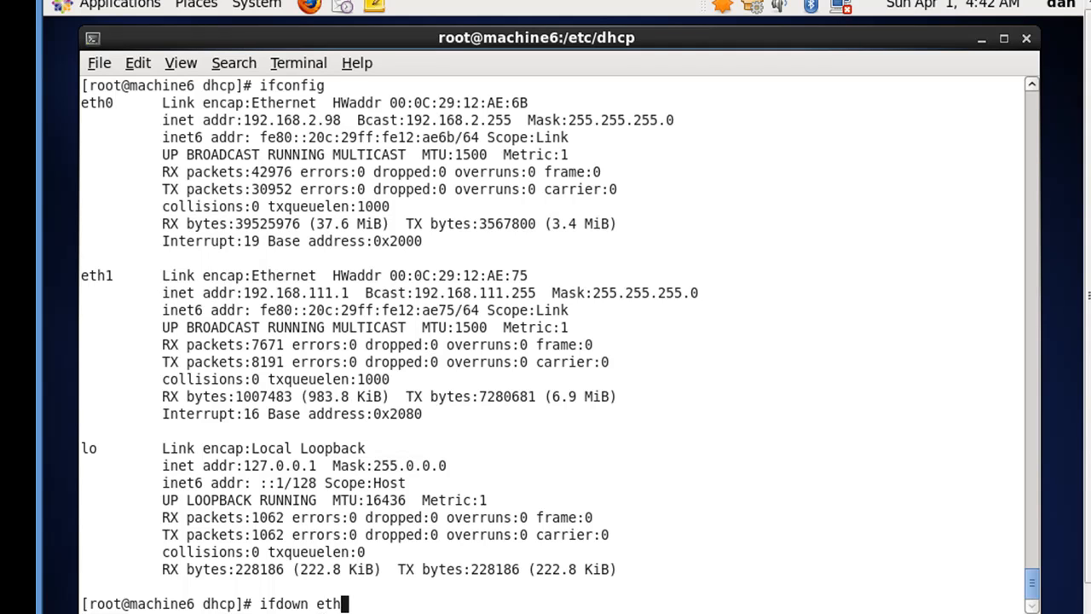
pyautogui.write('0')
pyautogui.write('ifconfig')
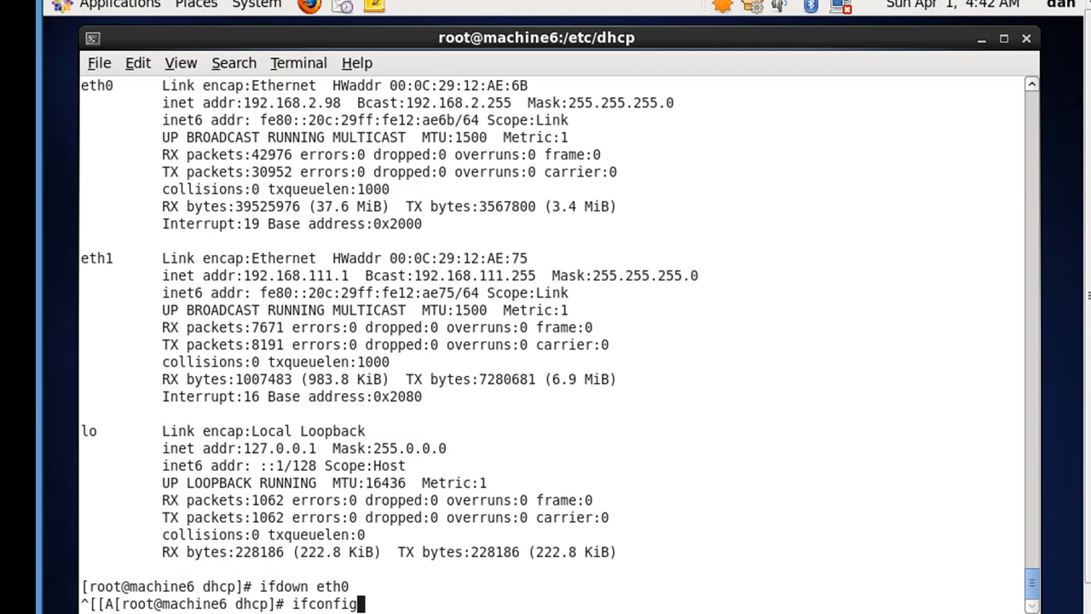
pyautogui.press('BackSpace')
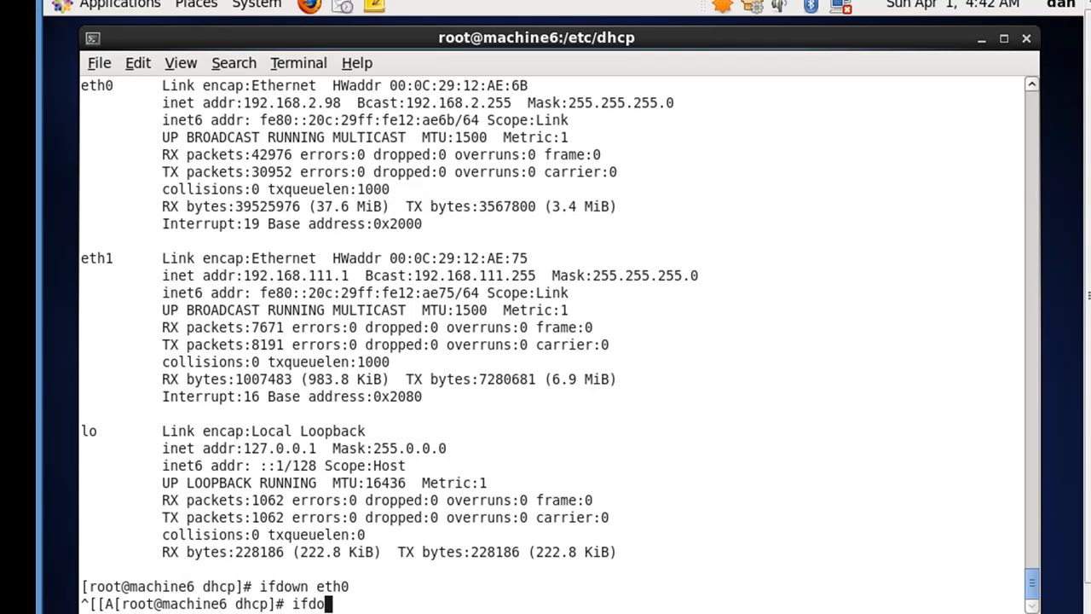
pyautogui.write('wn eth1')
pyautogui.write('ifup eth0')
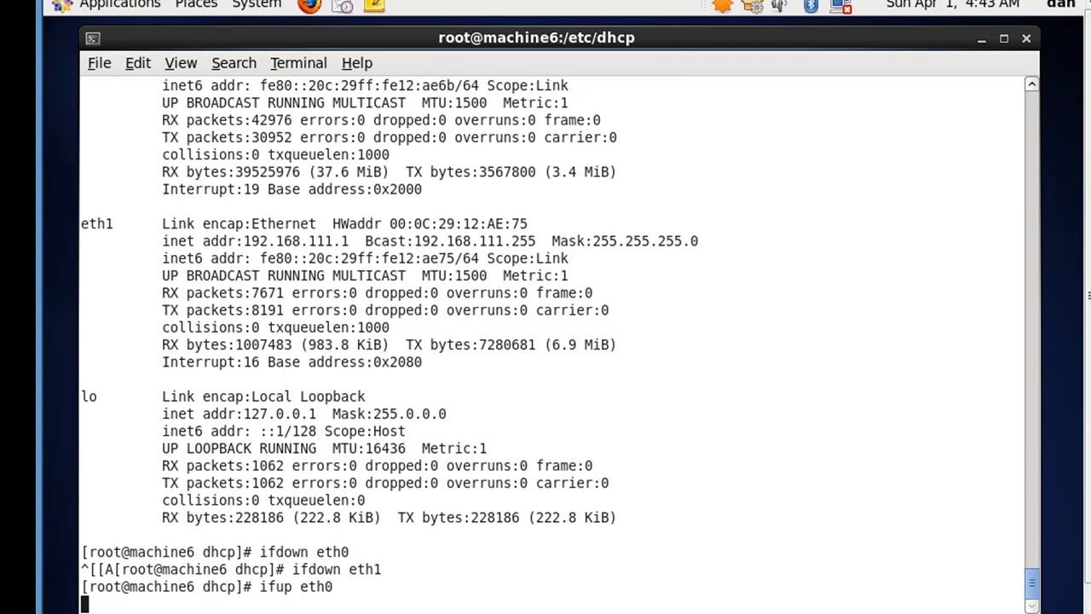
pyautogui.press('Up')
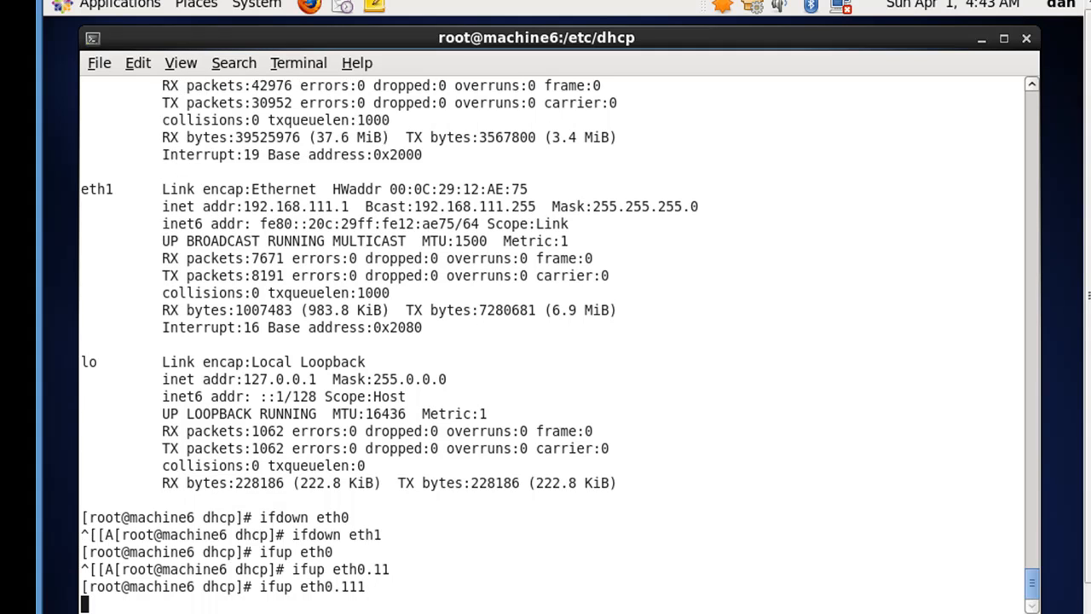
pyautogui.press('Return')
pyautogui.write('if')
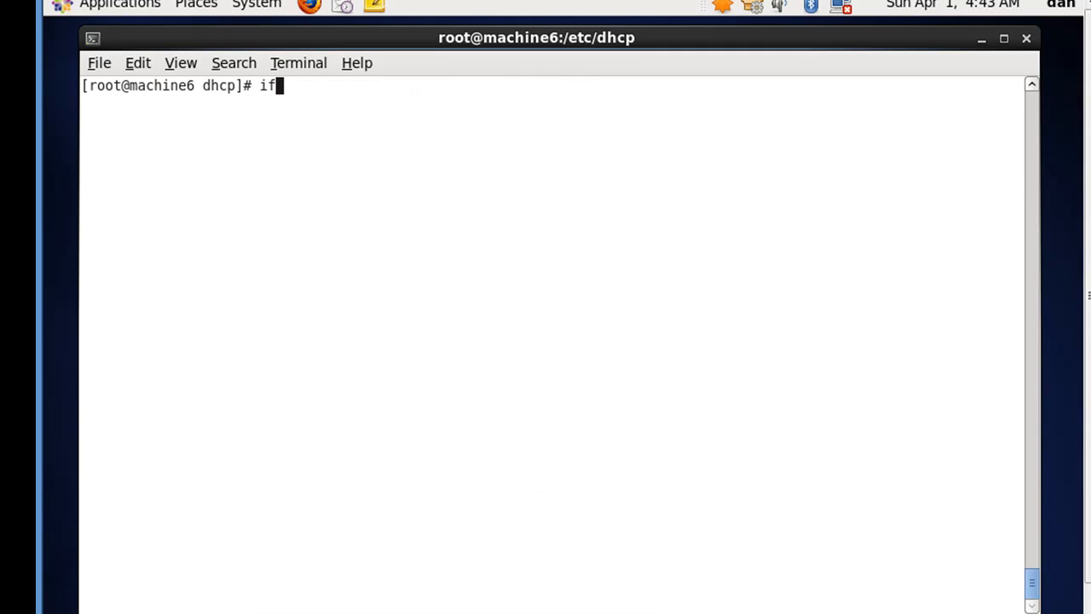
# Run ifconfig and point out eth0.11 at 192.168.11.100 and eth0.111 at 192.168.111.1.
pyautogui.press('Return')
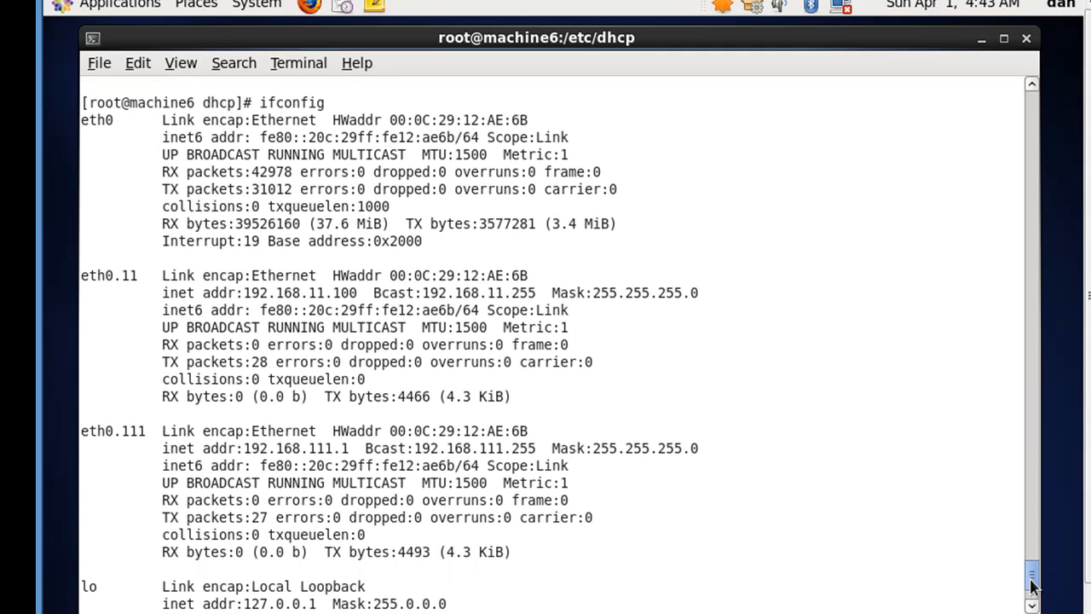
pyautogui.scroll(-3)
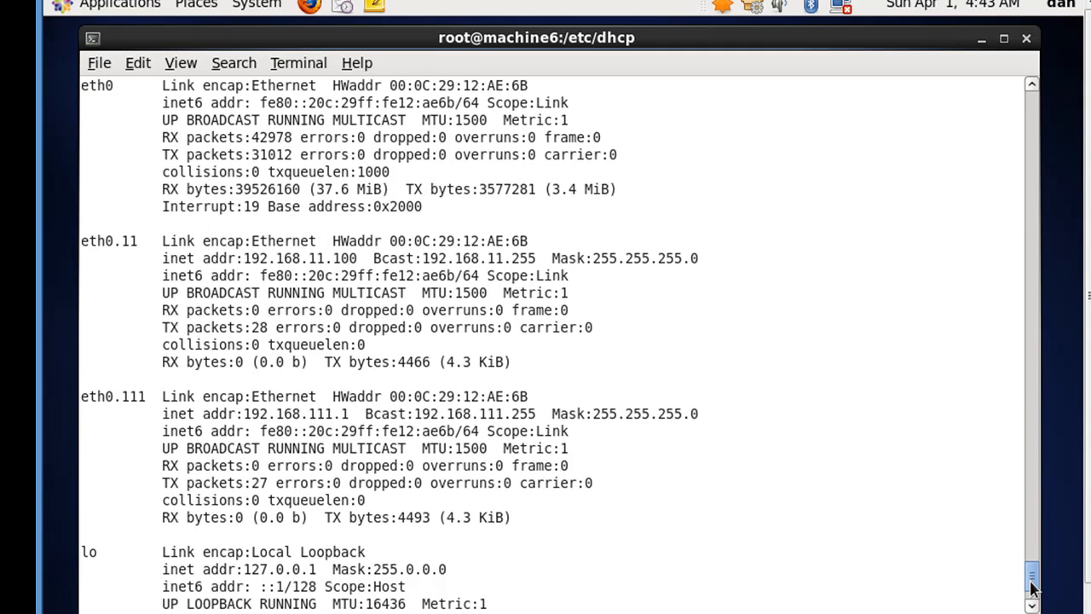
pyautogui.scroll(-3)
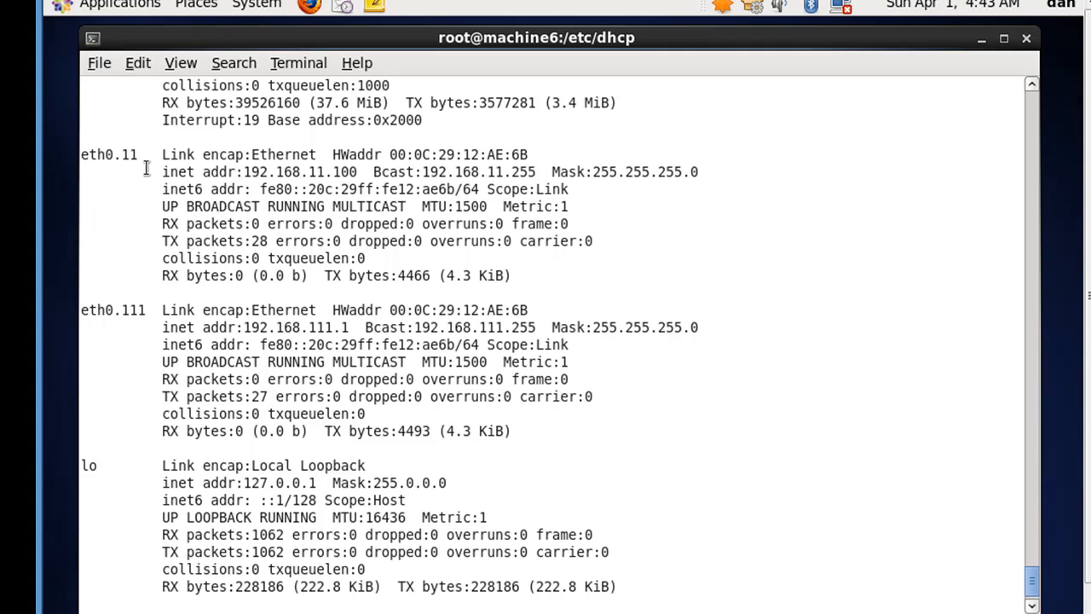
pyautogui.doubleClick(108, 154)
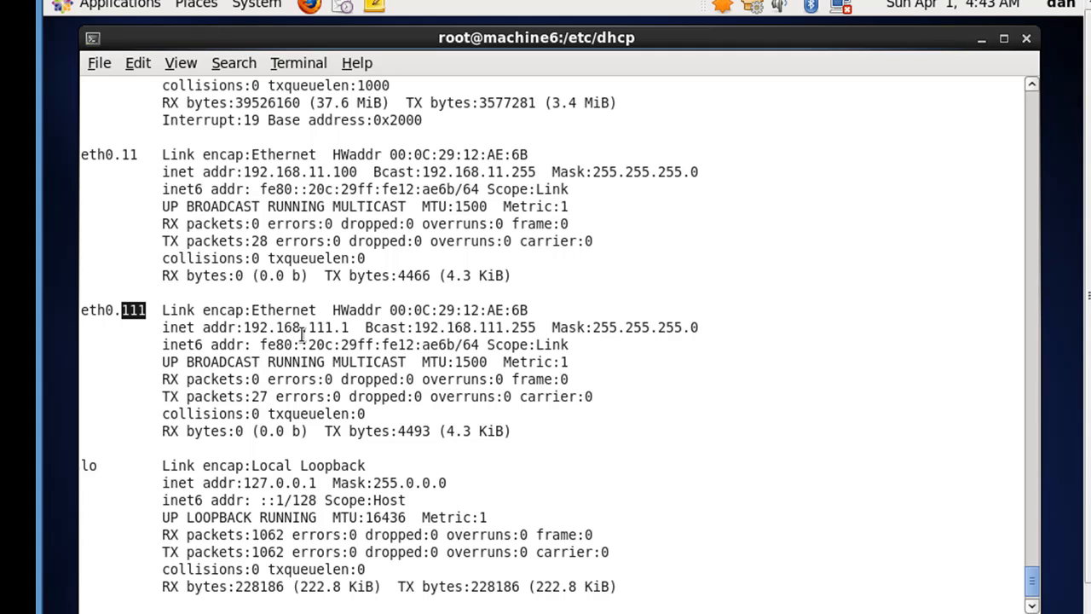
pyautogui.doubleClick(260, 327)
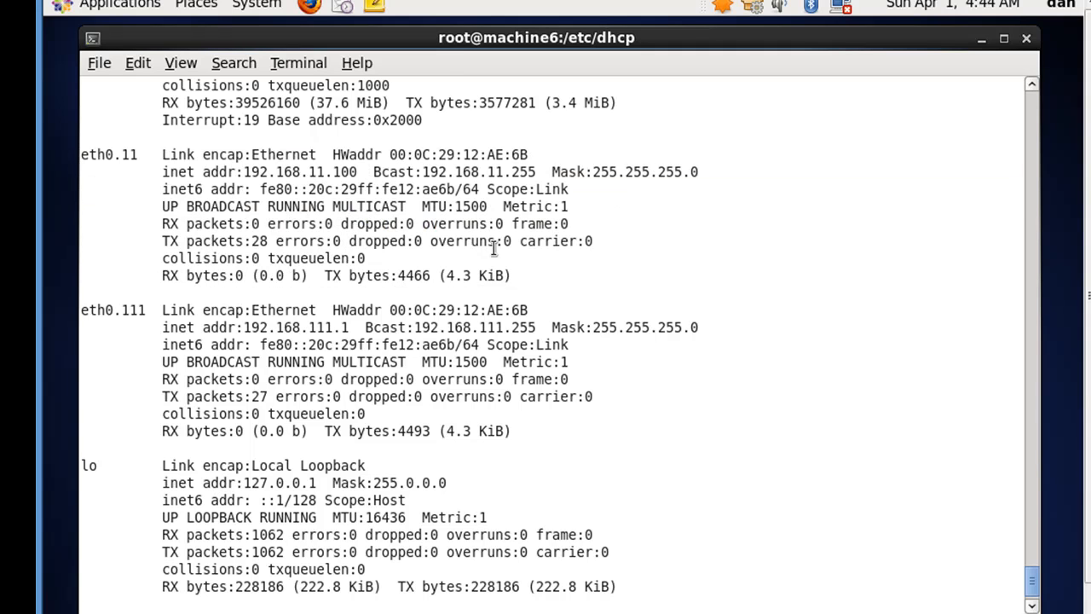
pyautogui.moveTo(836, 364)
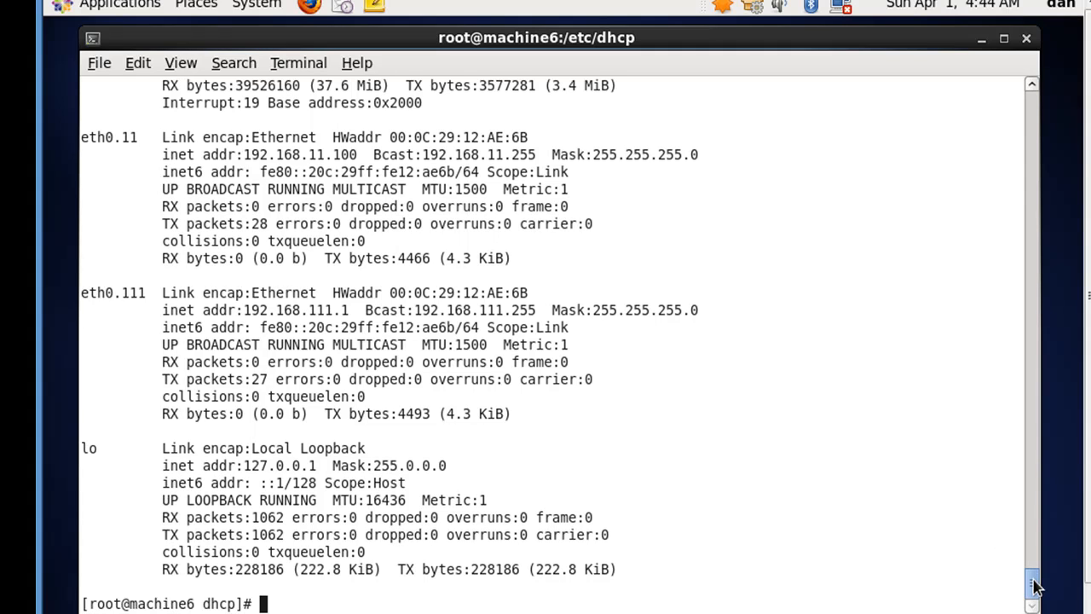
# Display the kernel routing table showing 192.168.11.0, 192.168.111.0 and gateway 192.168.11.1.
pyautogui.write('cl')
pyautogui.write('route')
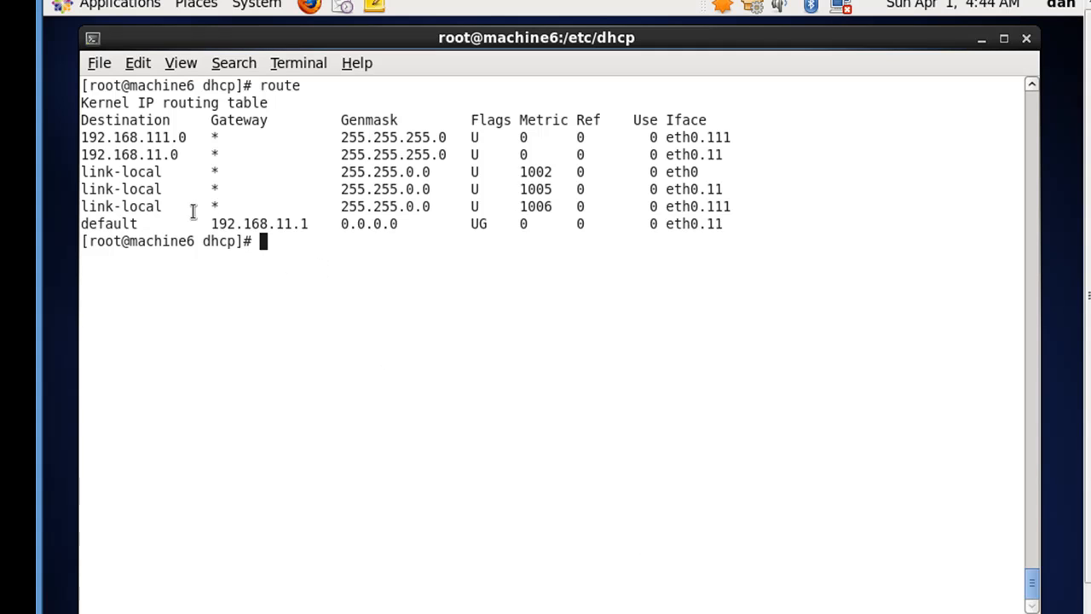
pyautogui.doubleClick(260, 224)
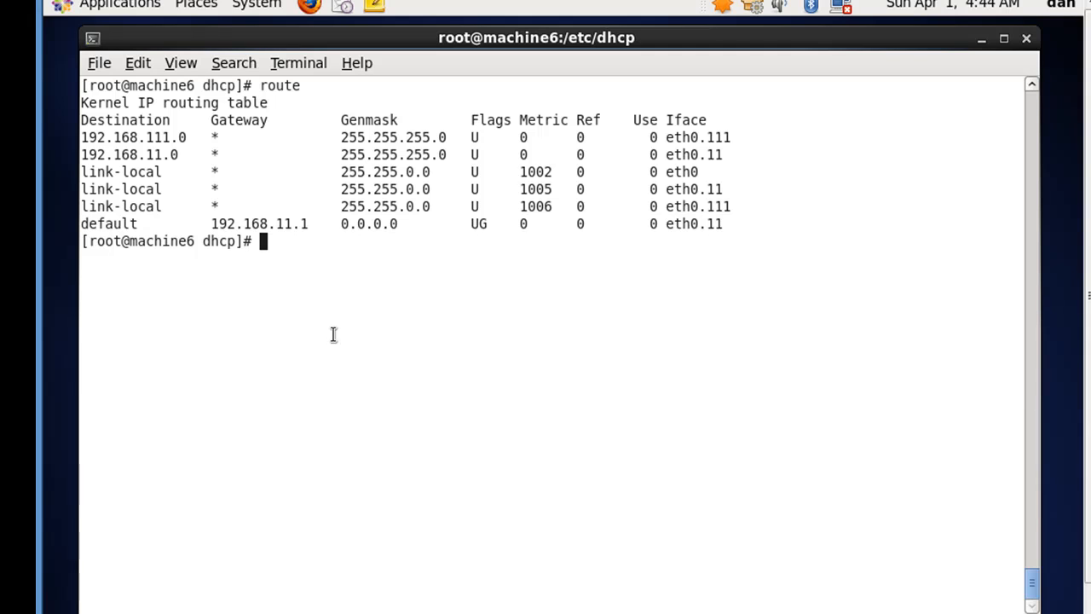
pyautogui.moveTo(231, 185)
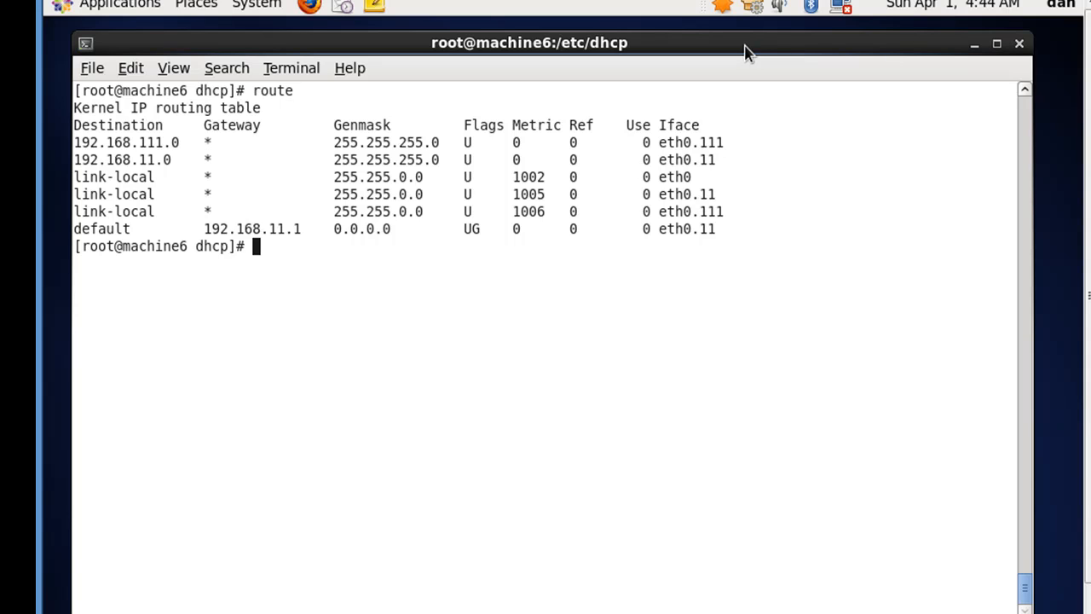
pyautogui.moveTo(384, 237)
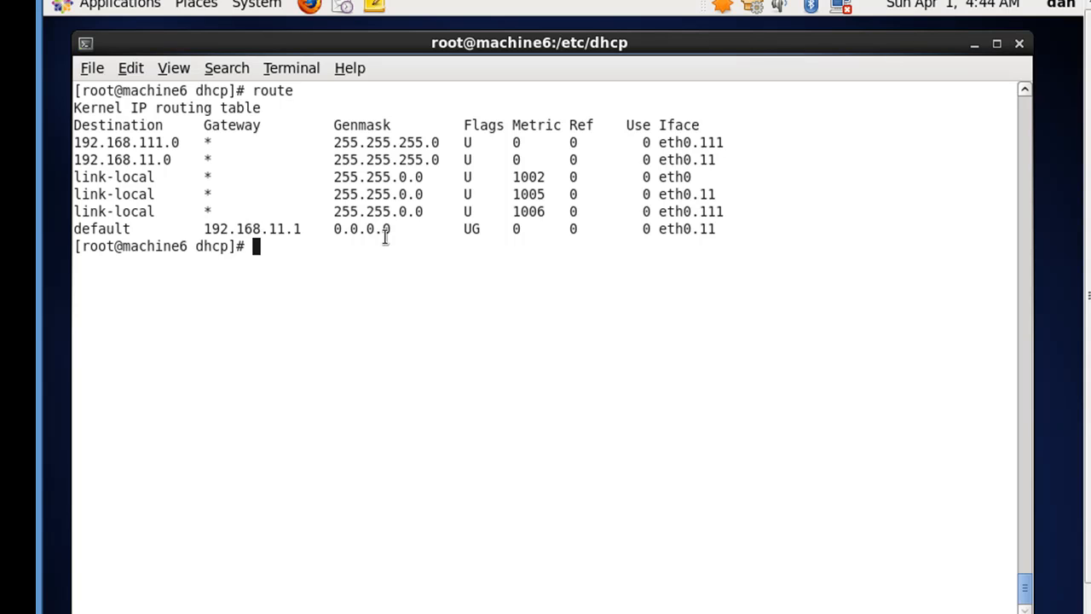